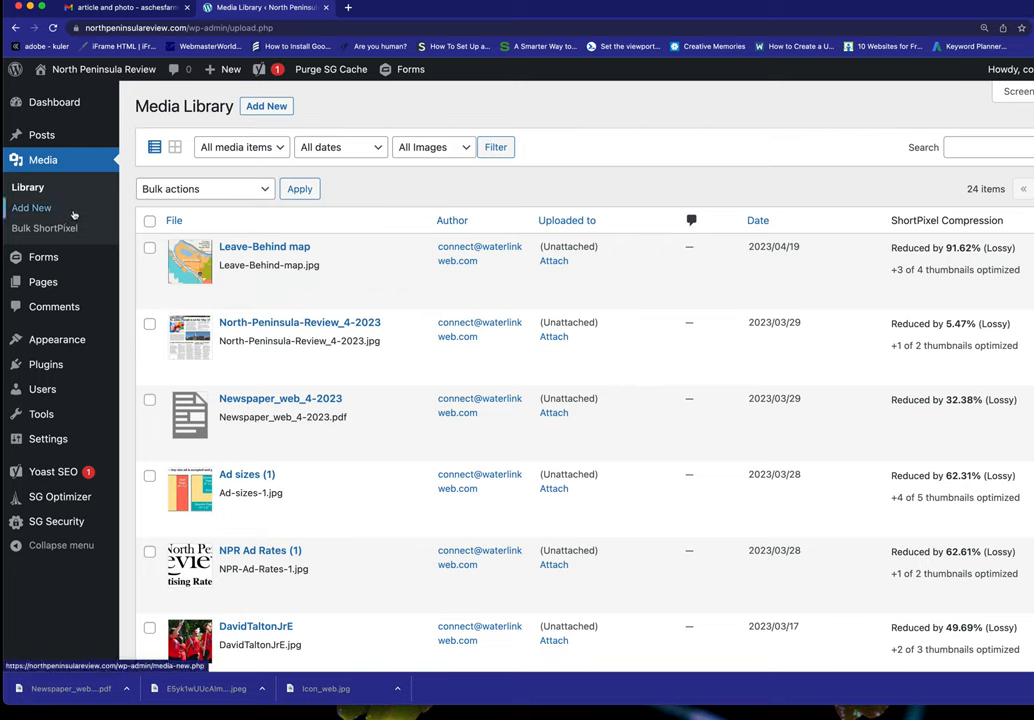
mouse_move(64, 200)
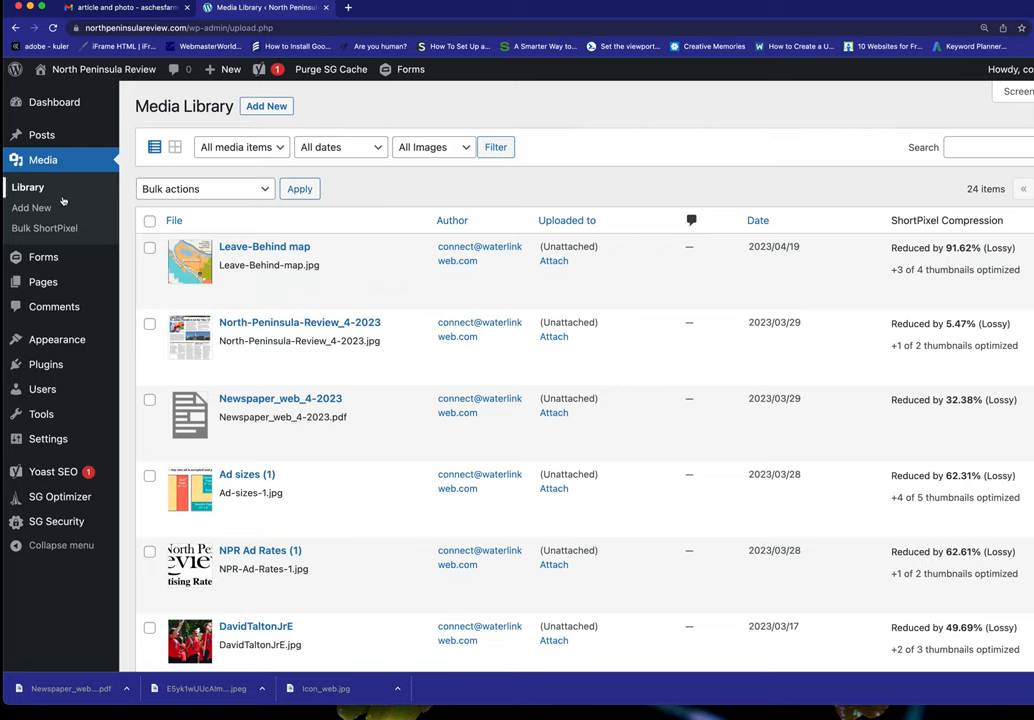
- Upload Newspaper_web_5-1-23.pdf from Downloads to the media library via Media > Add New
click(32, 206)
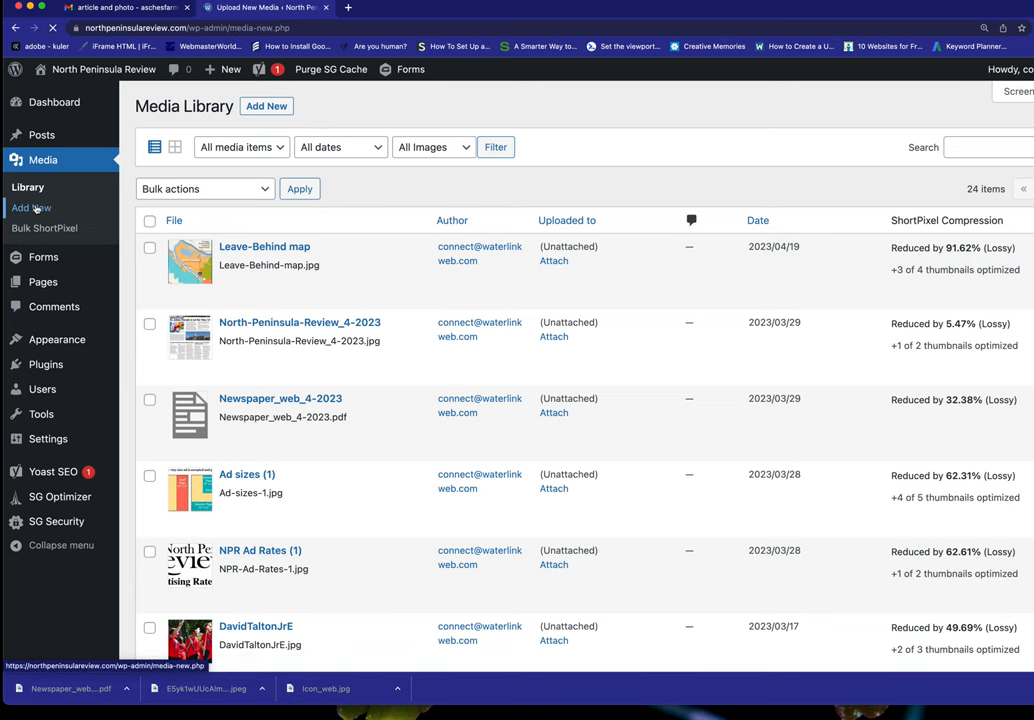
click(32, 206)
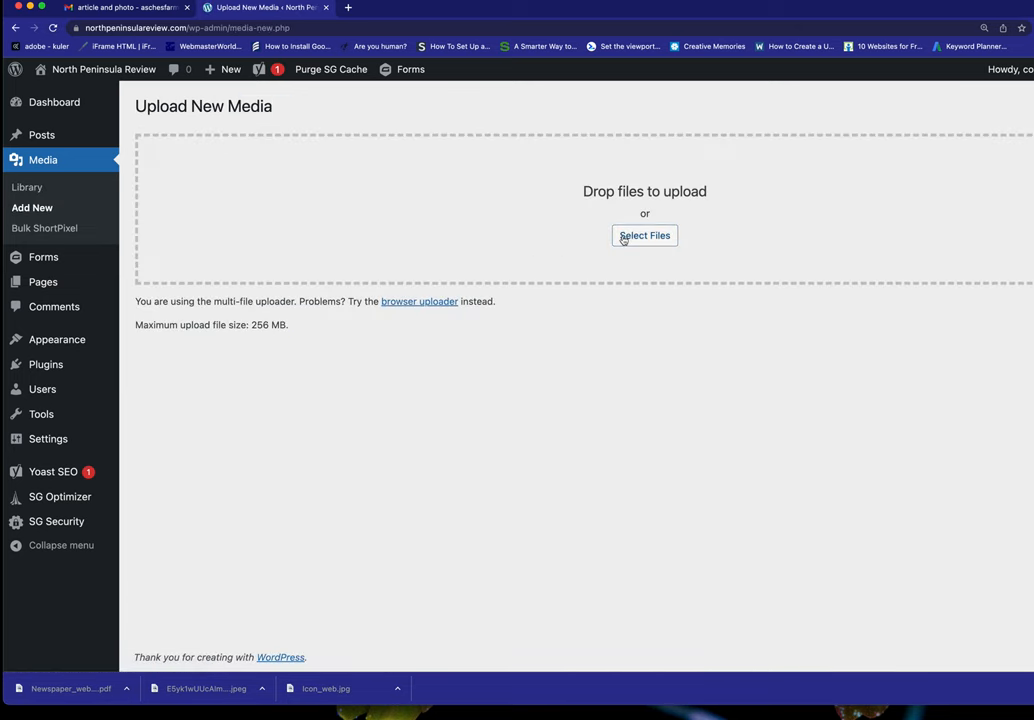
click(644, 236)
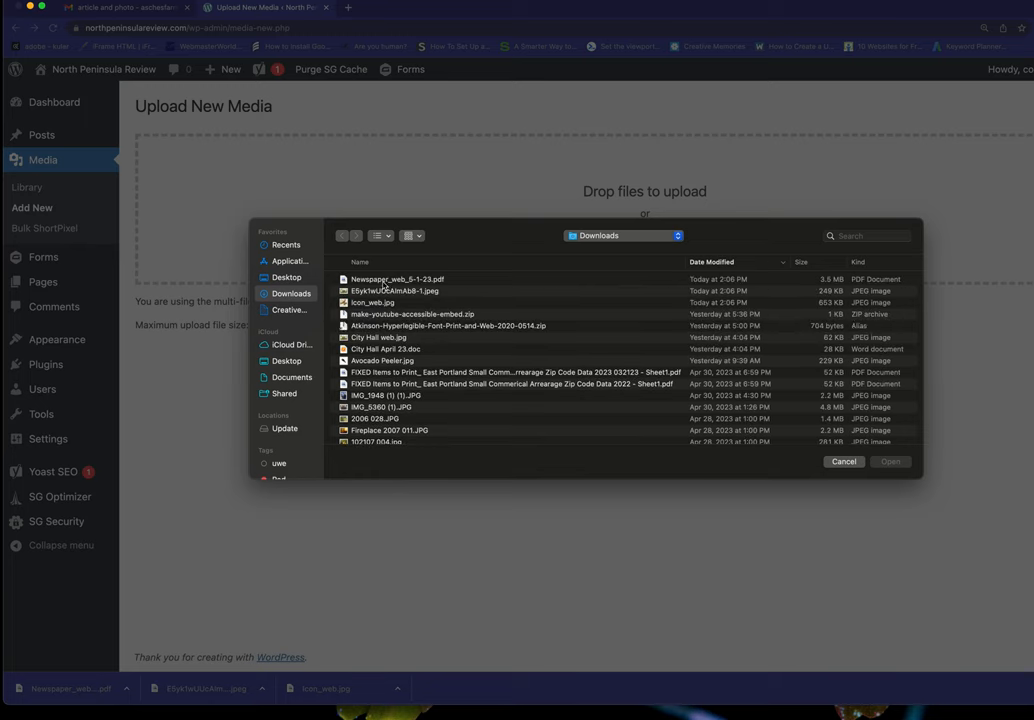
click(398, 280)
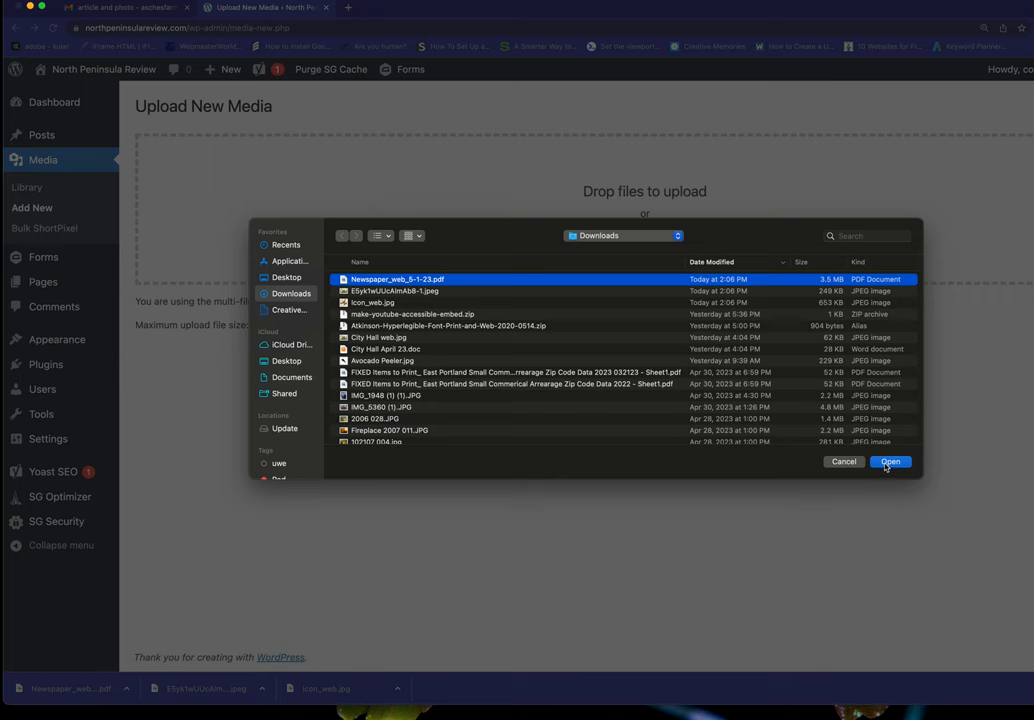
click(890, 460)
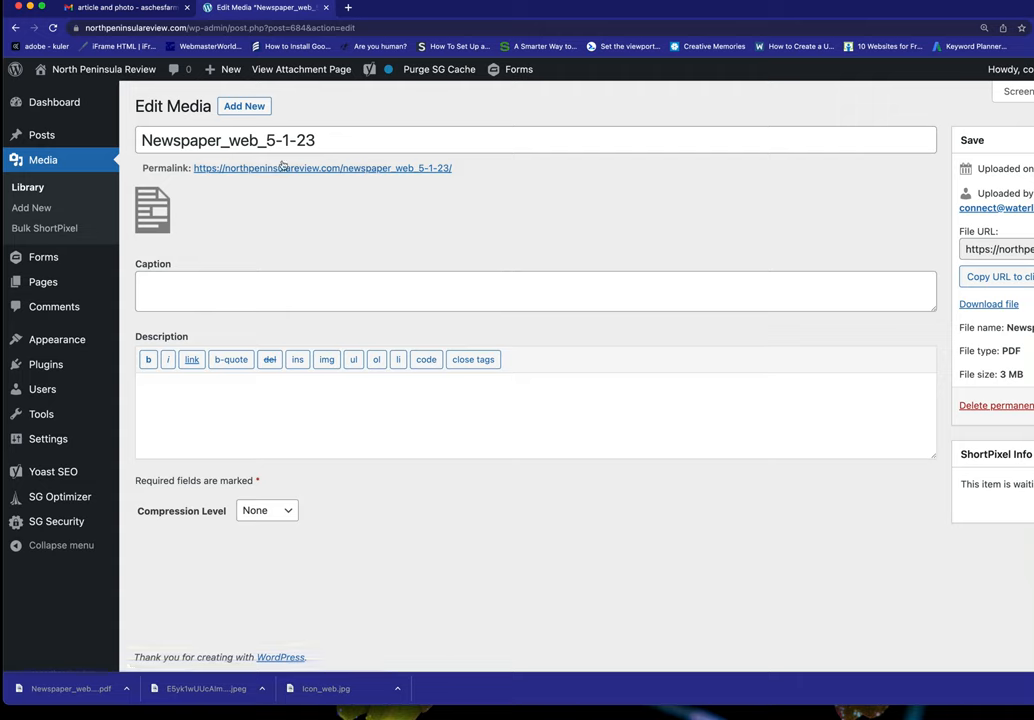
- Enter the description 'North Peninsula Review, May 1, 2023 edition' for the PDF
click(274, 392)
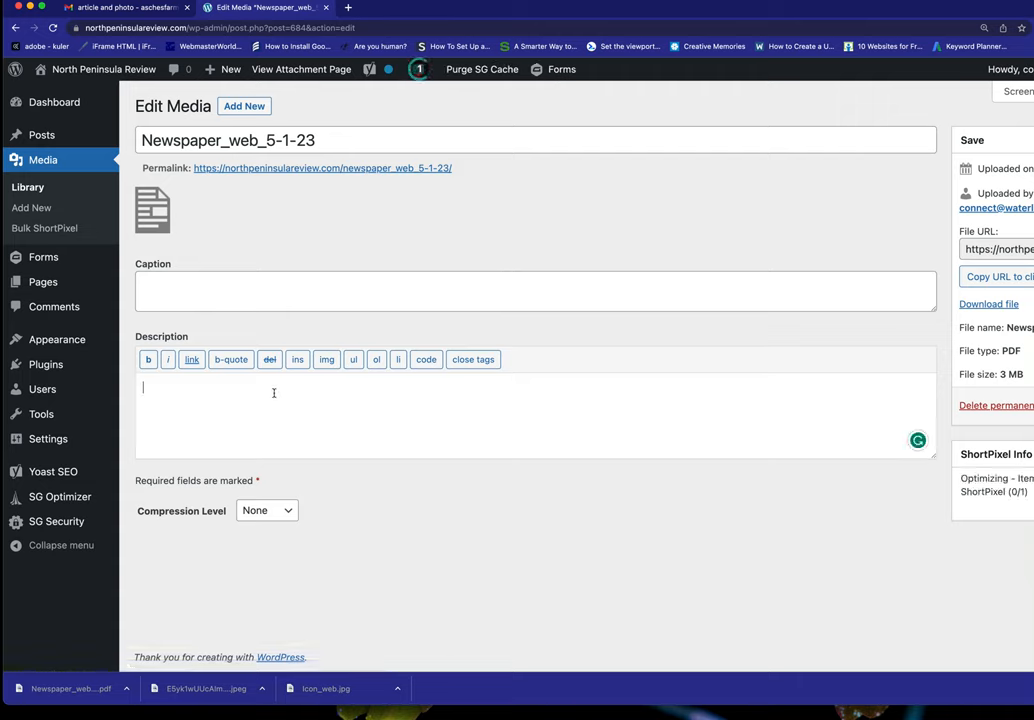
text(N)
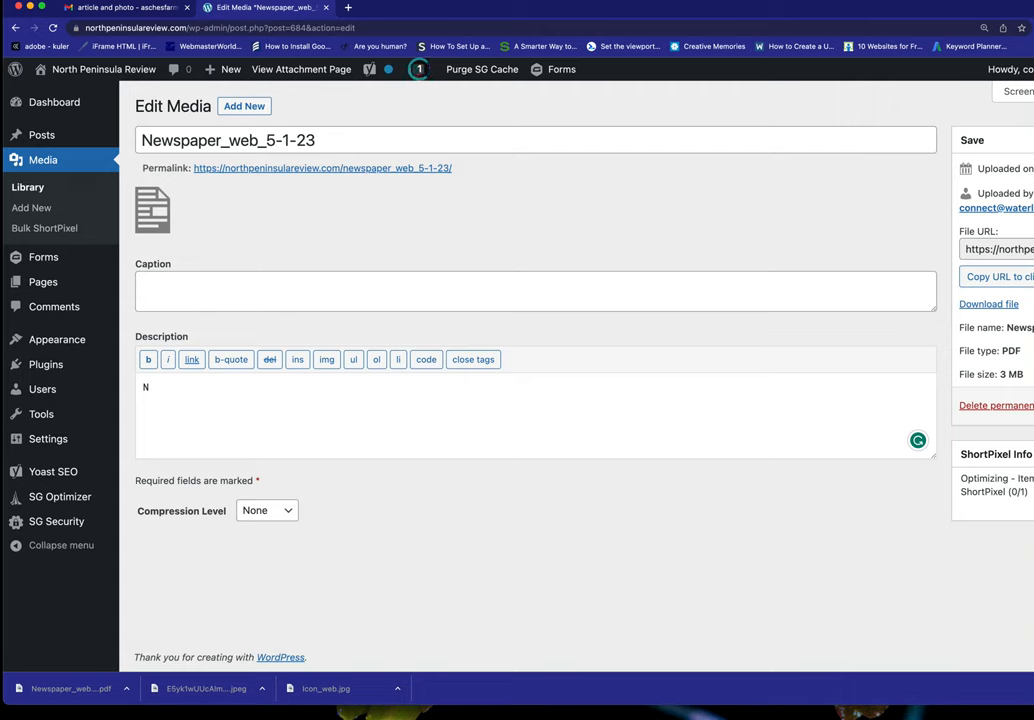
text(orth Peni)
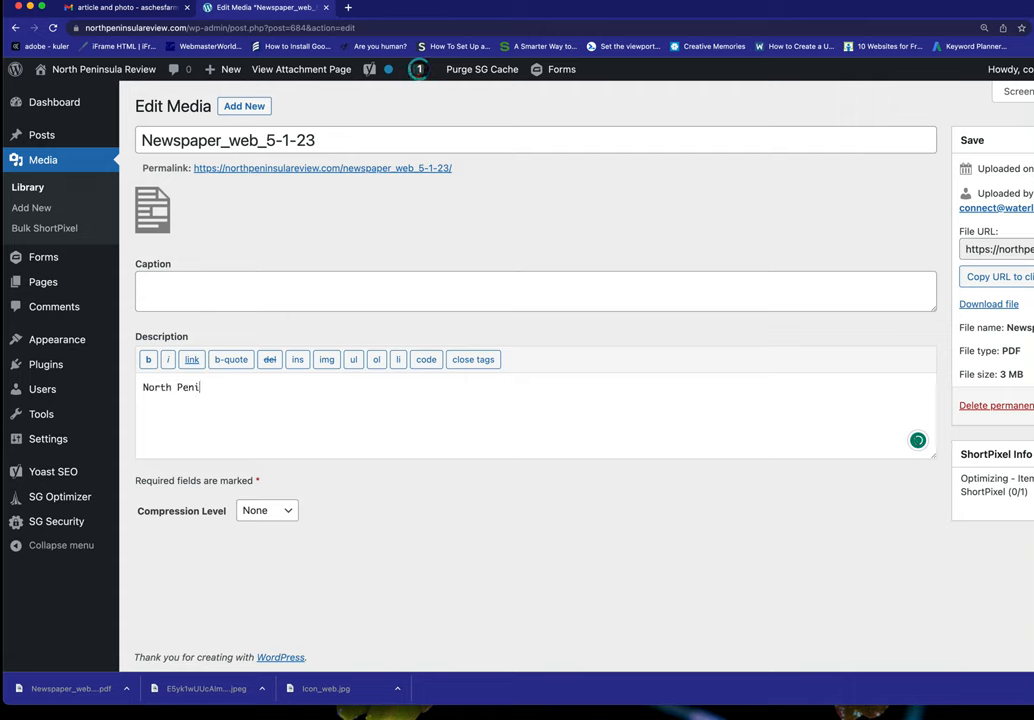
text(nsula Review, May)
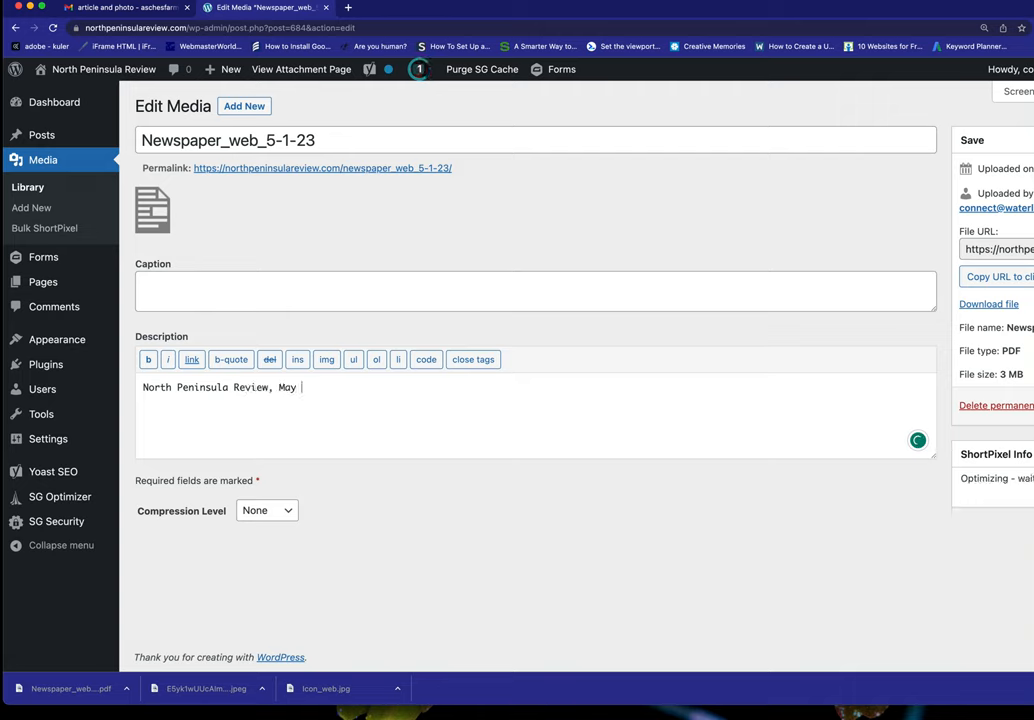
text(1, 2)
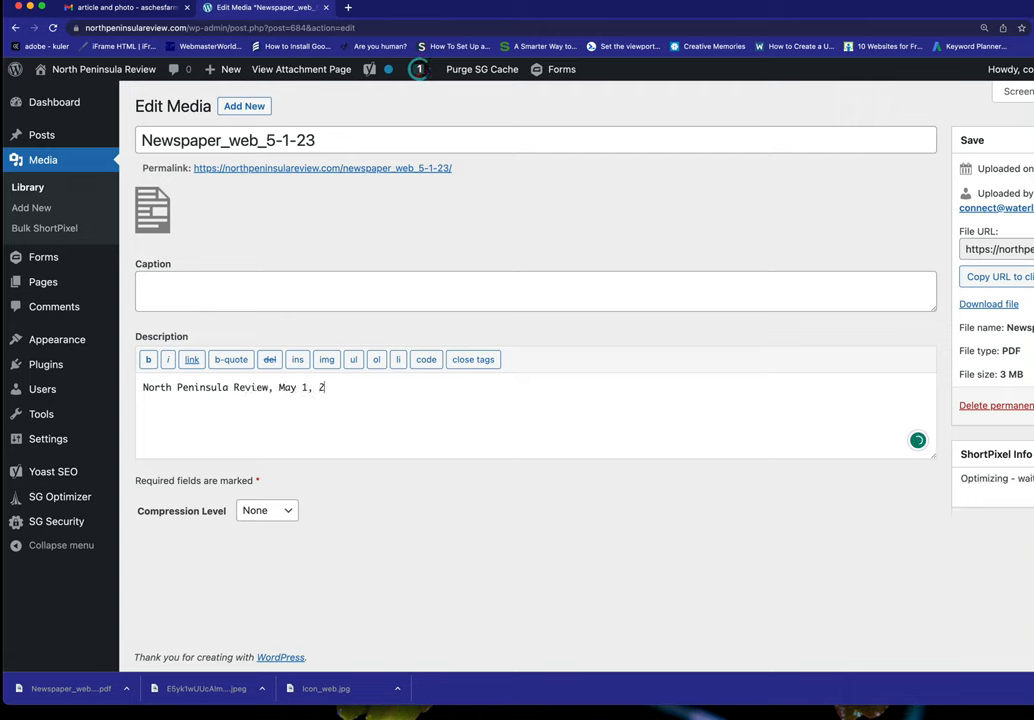
text(023 ed)
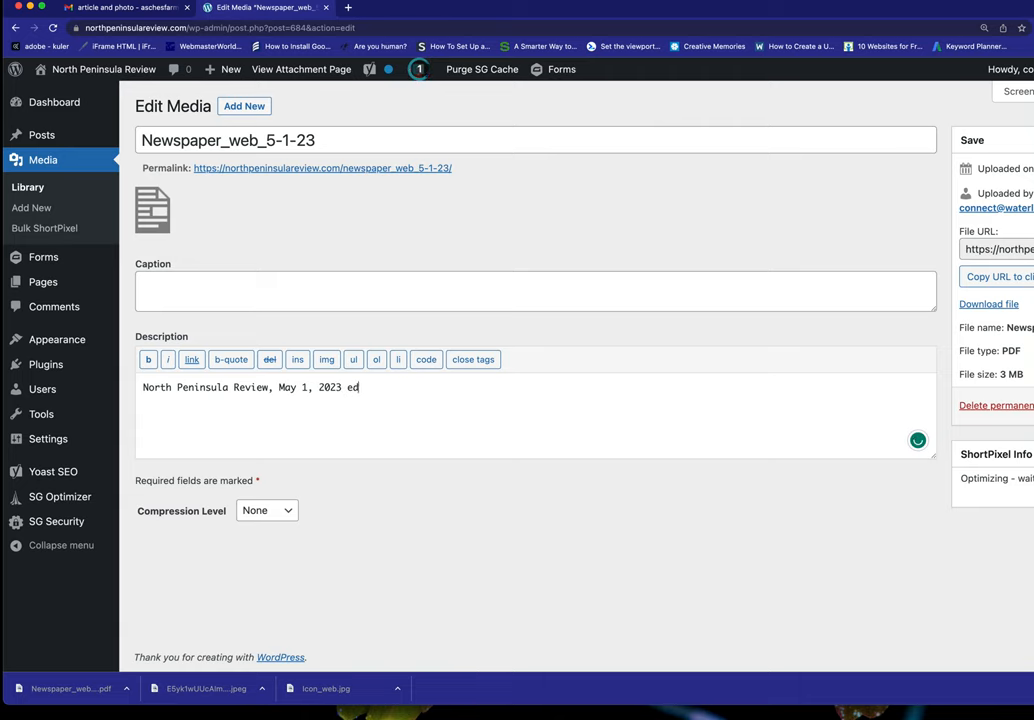
text(ition)
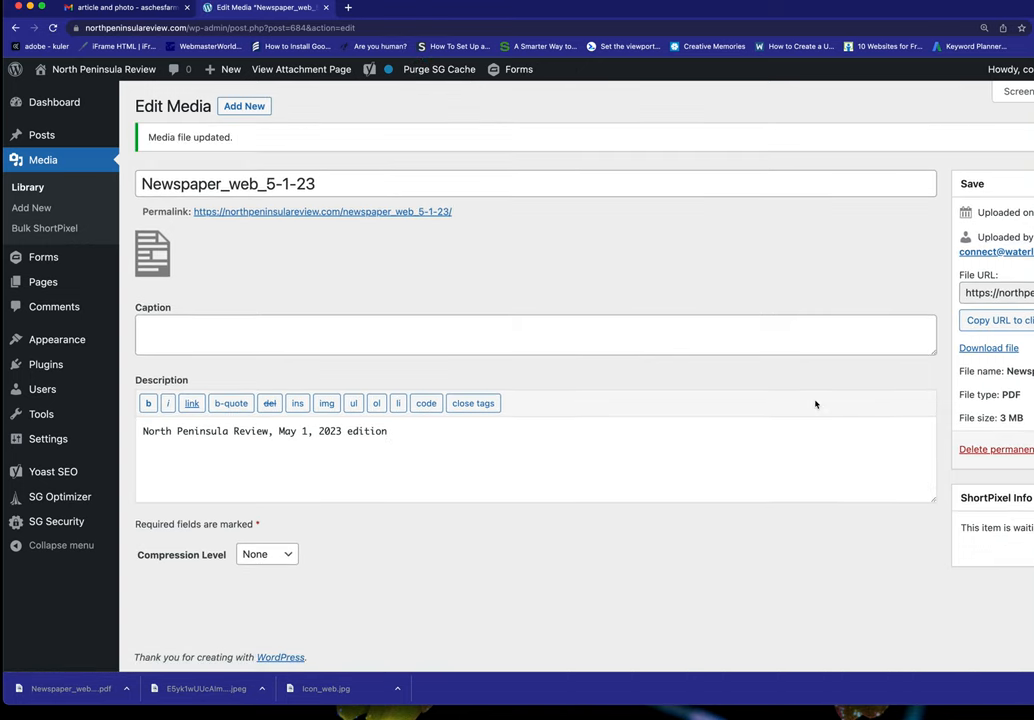
mouse_move(956, 322)
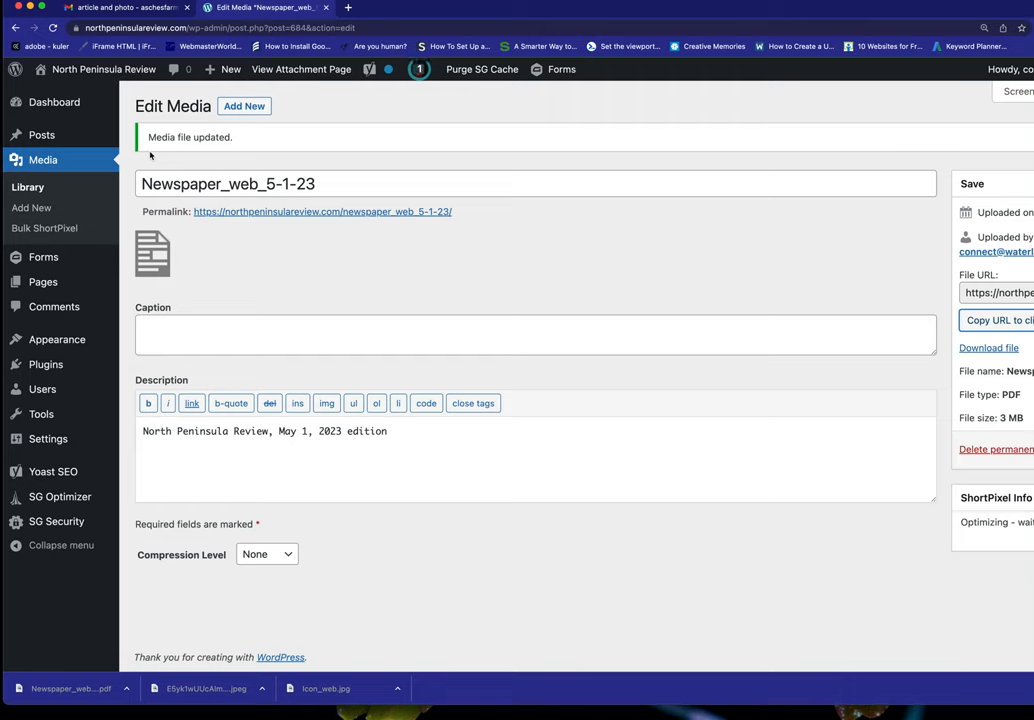
mouse_move(28, 188)
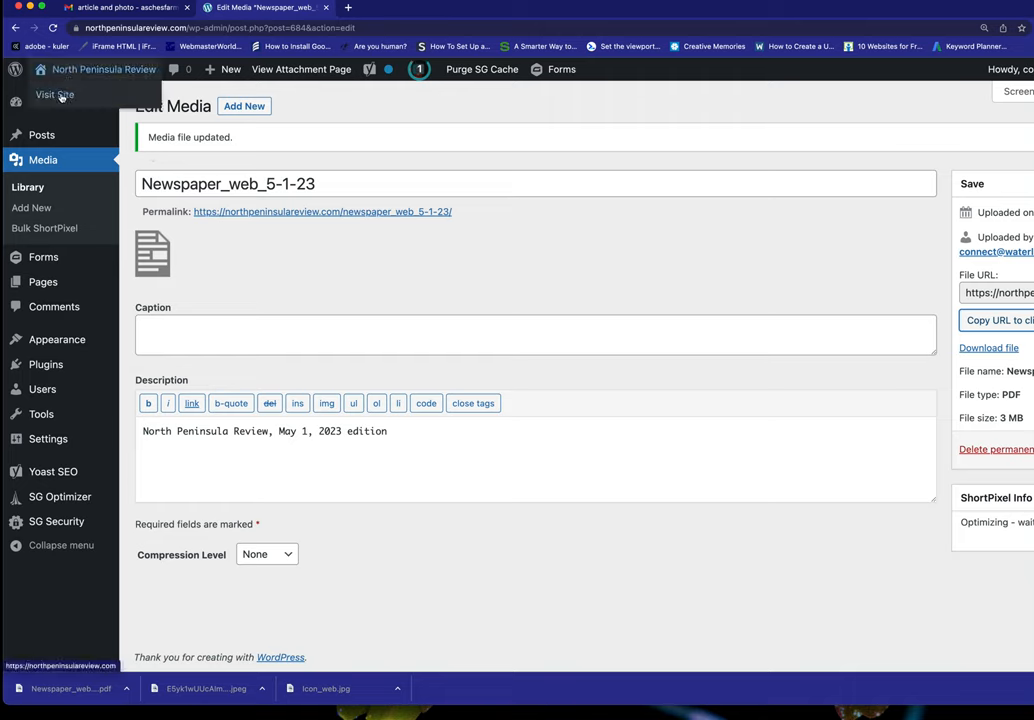
- Visit the live home page and review its Latest Edition panel, still showing April
click(54, 94)
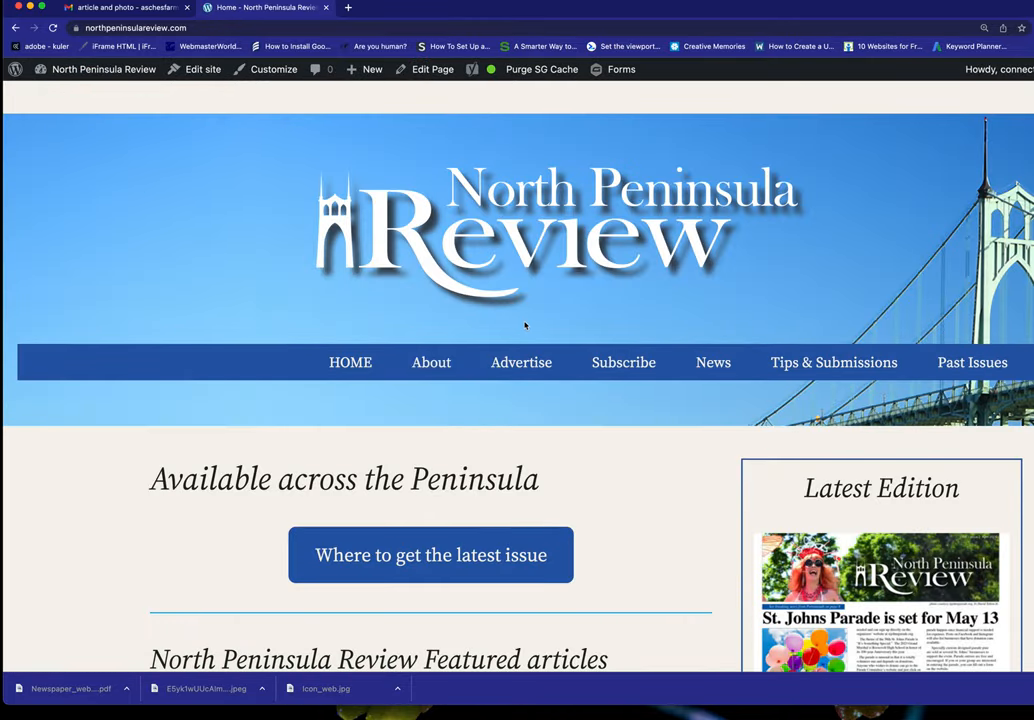
scroll(down, 3)
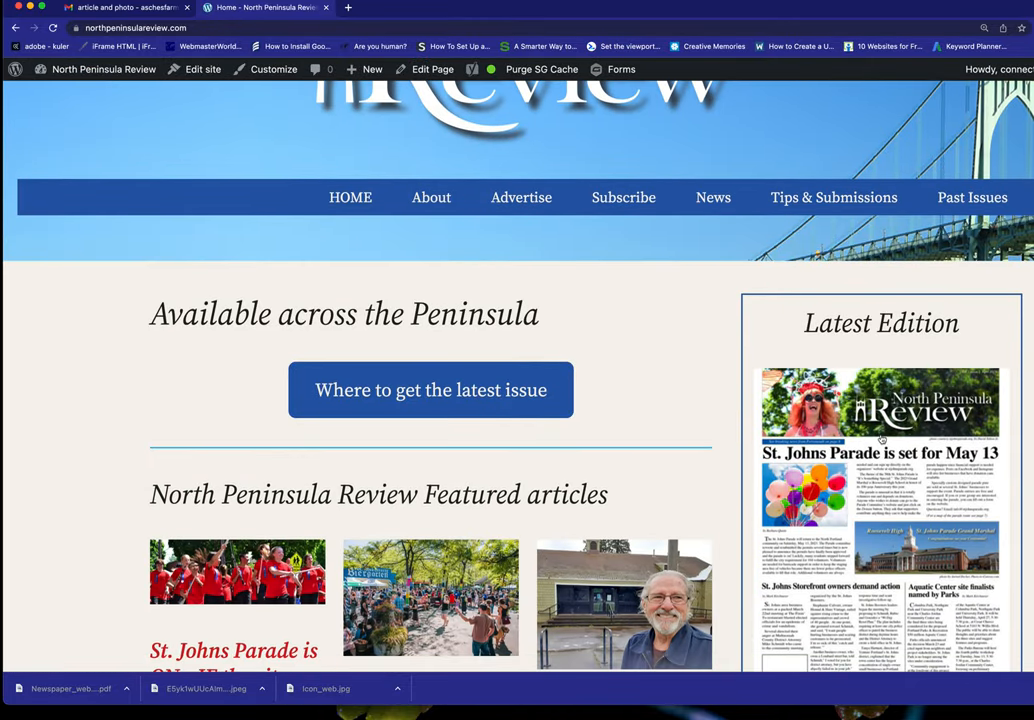
scroll(down, 3)
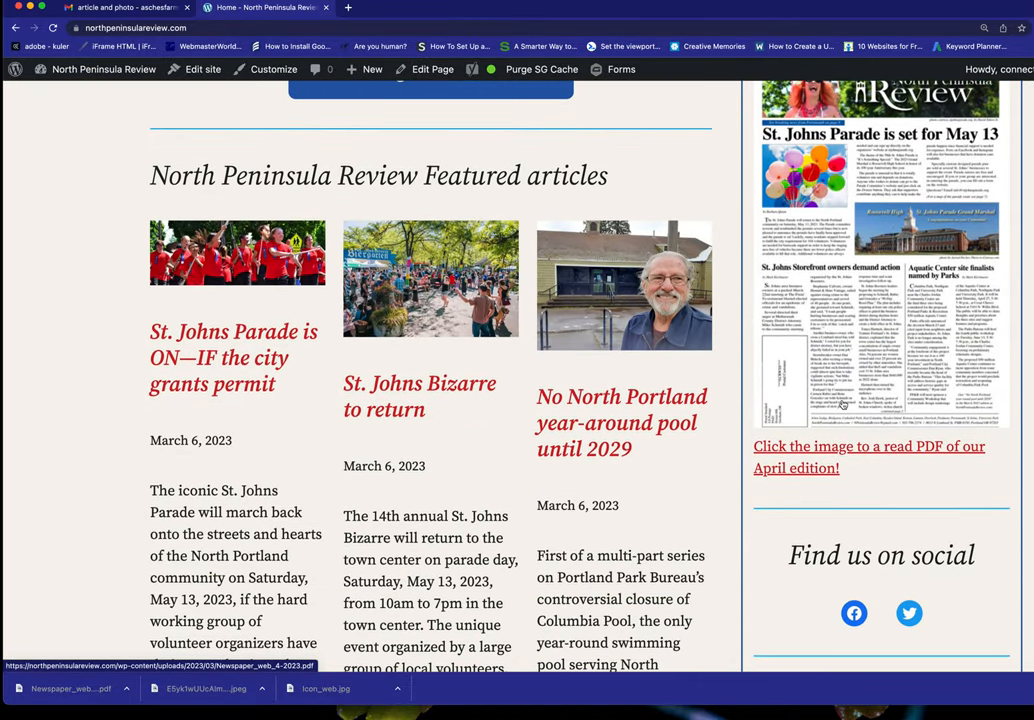
scroll(up, 3)
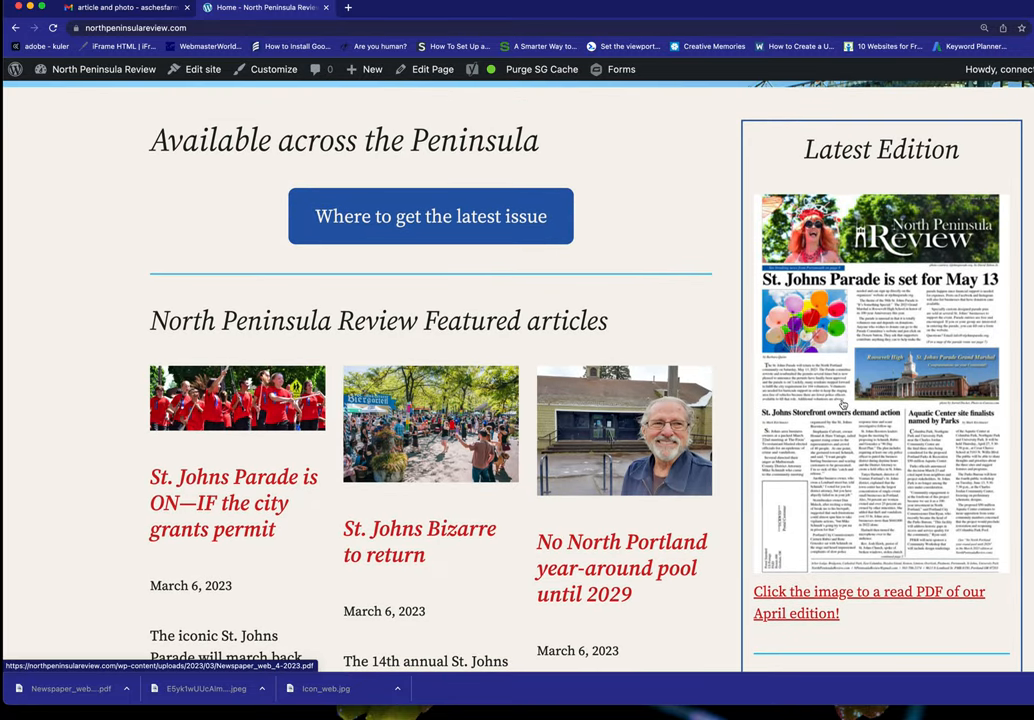
scroll(up, 3)
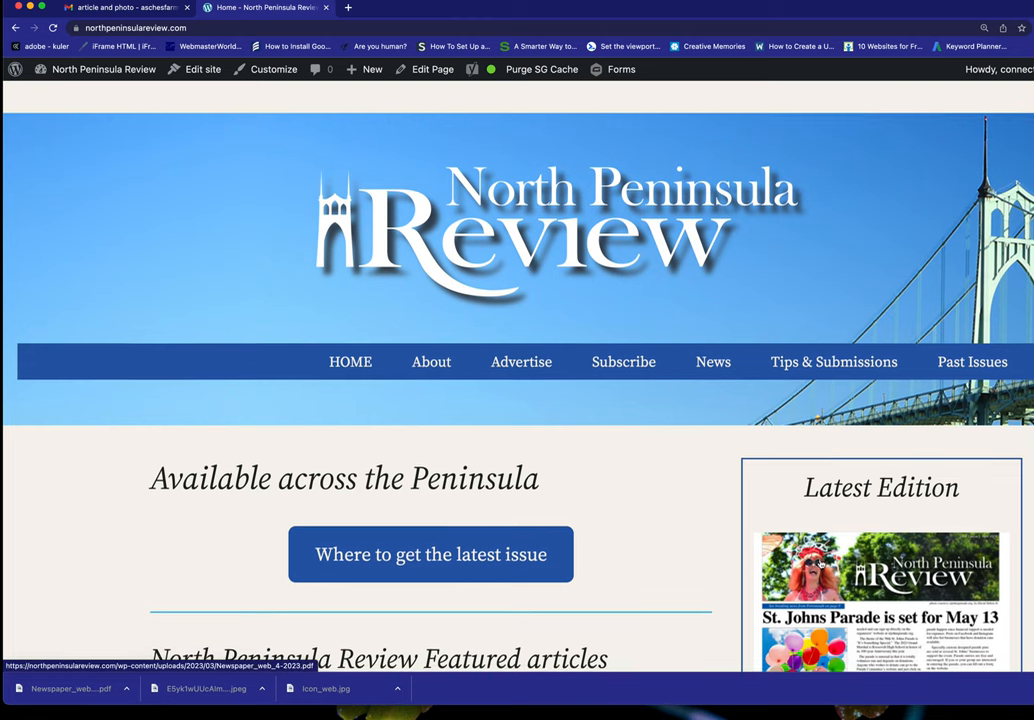
scroll(down, 3)
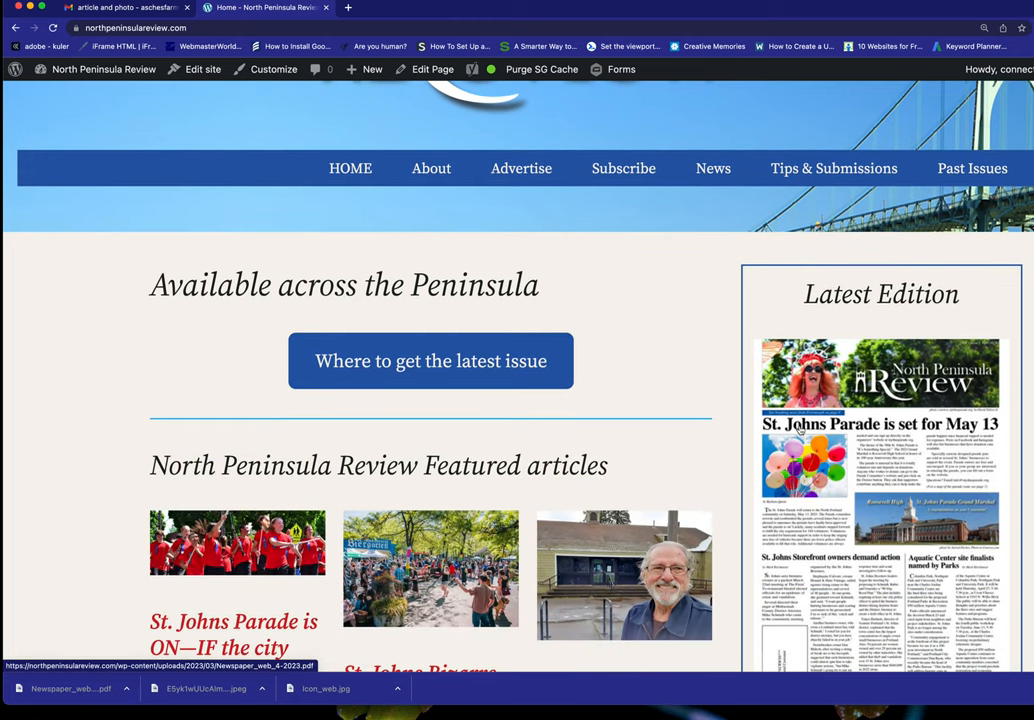
scroll(down, 3)
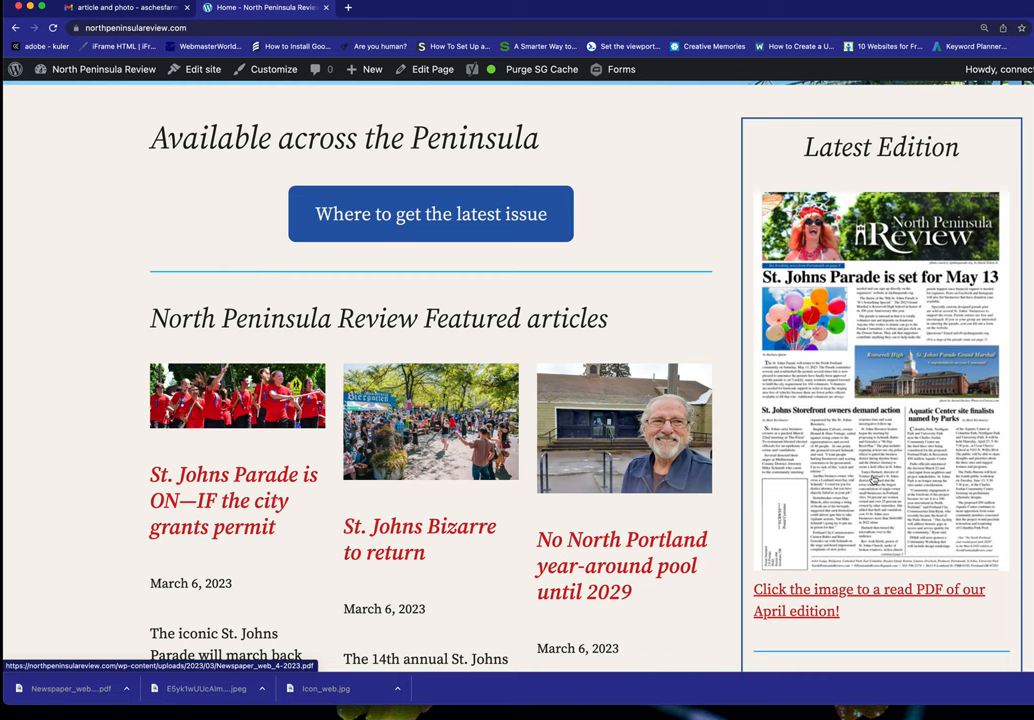
click(104, 68)
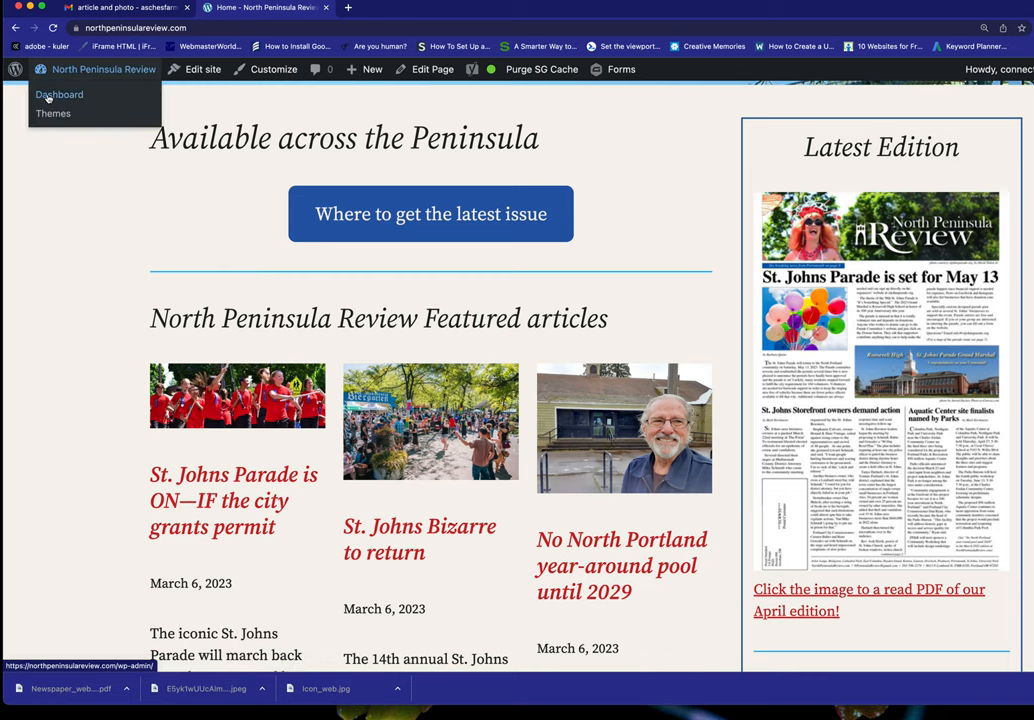
- Return to the Dashboard and recover from the No internet error on the upload page
click(60, 94)
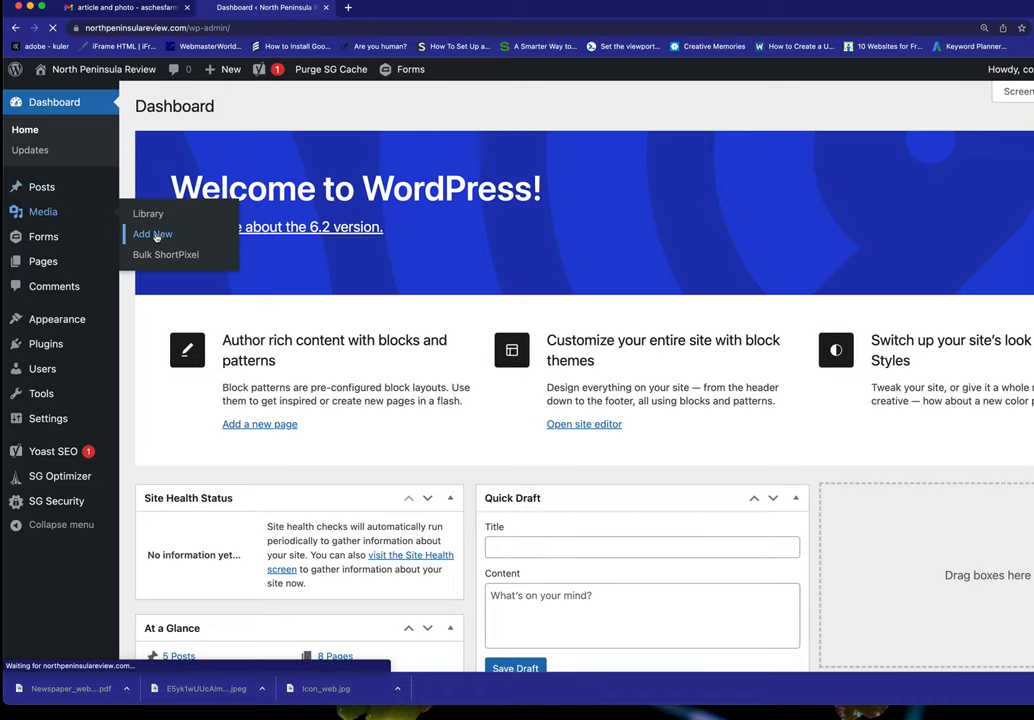
click(152, 232)
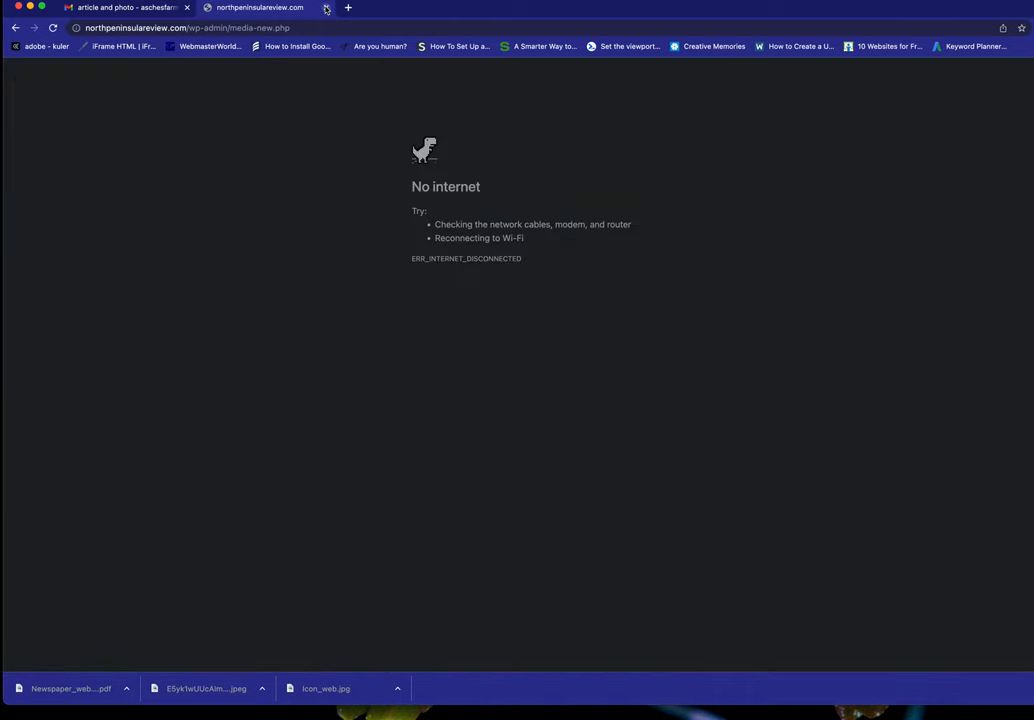
click(16, 28)
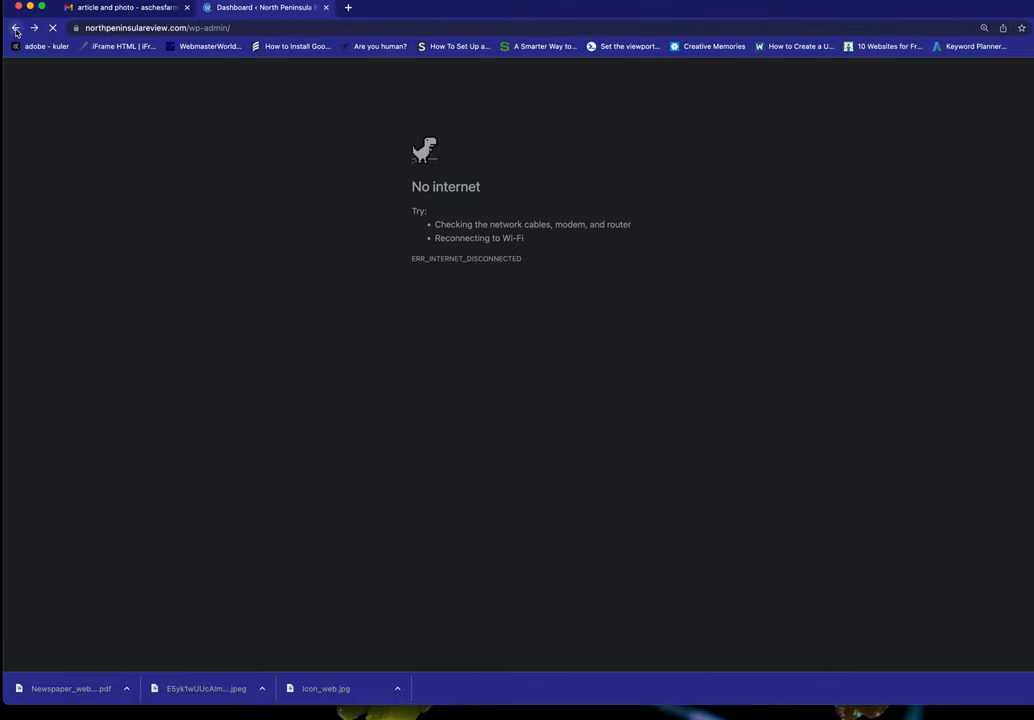
click(16, 28)
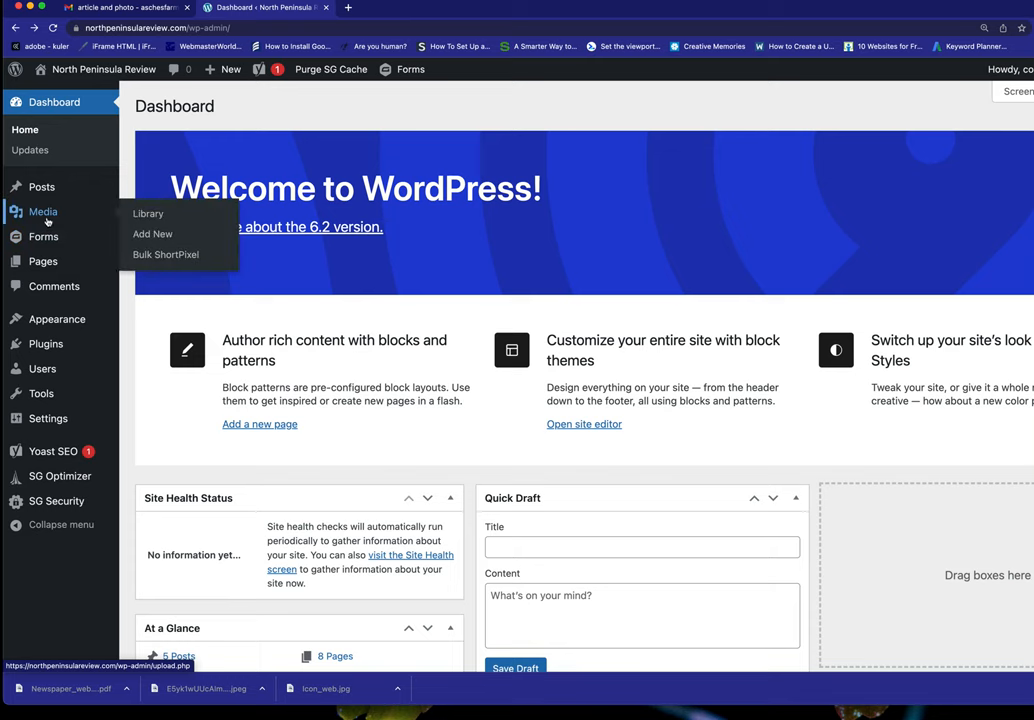
- Start uploading the City Hall JPEG from Downloads on Upload New Media
click(152, 234)
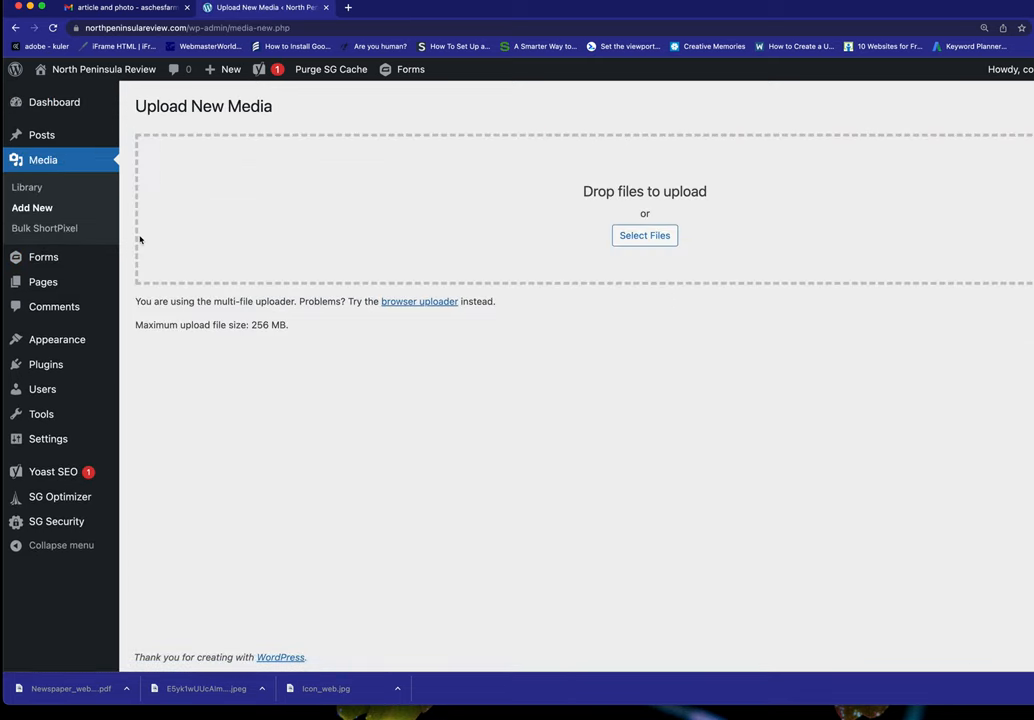
mouse_move(644, 236)
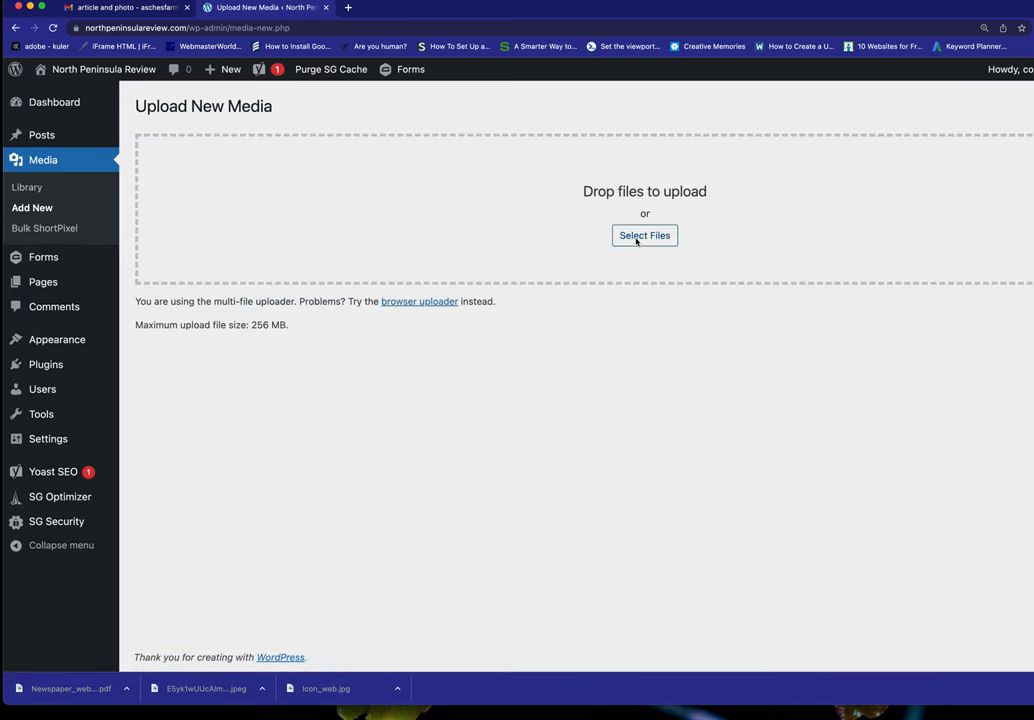
click(644, 236)
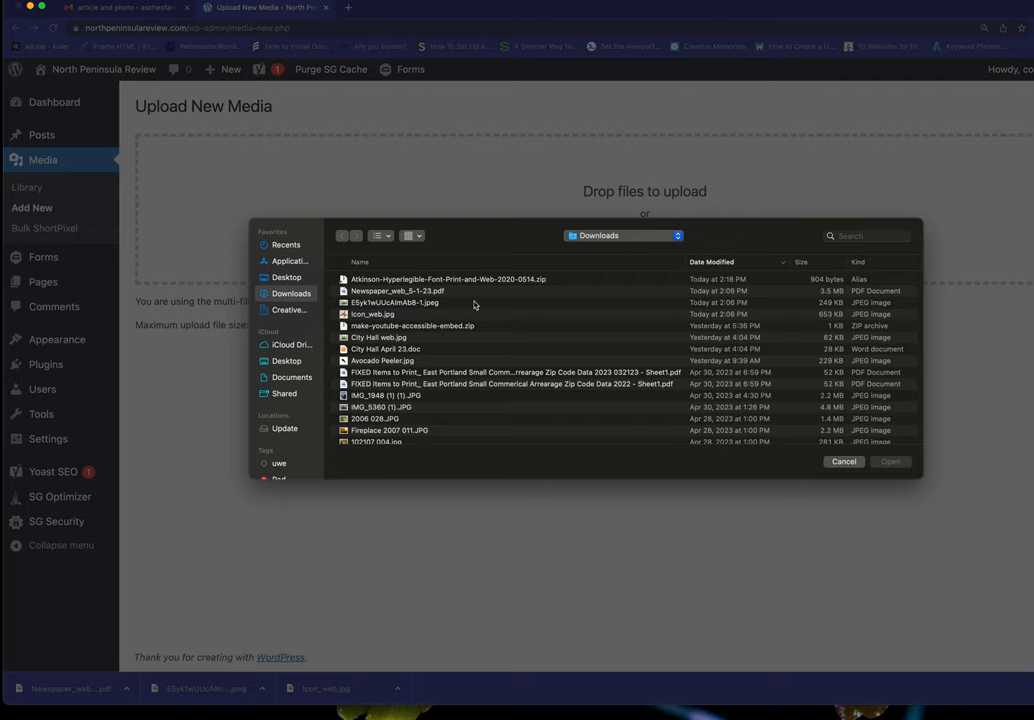
mouse_move(462, 312)
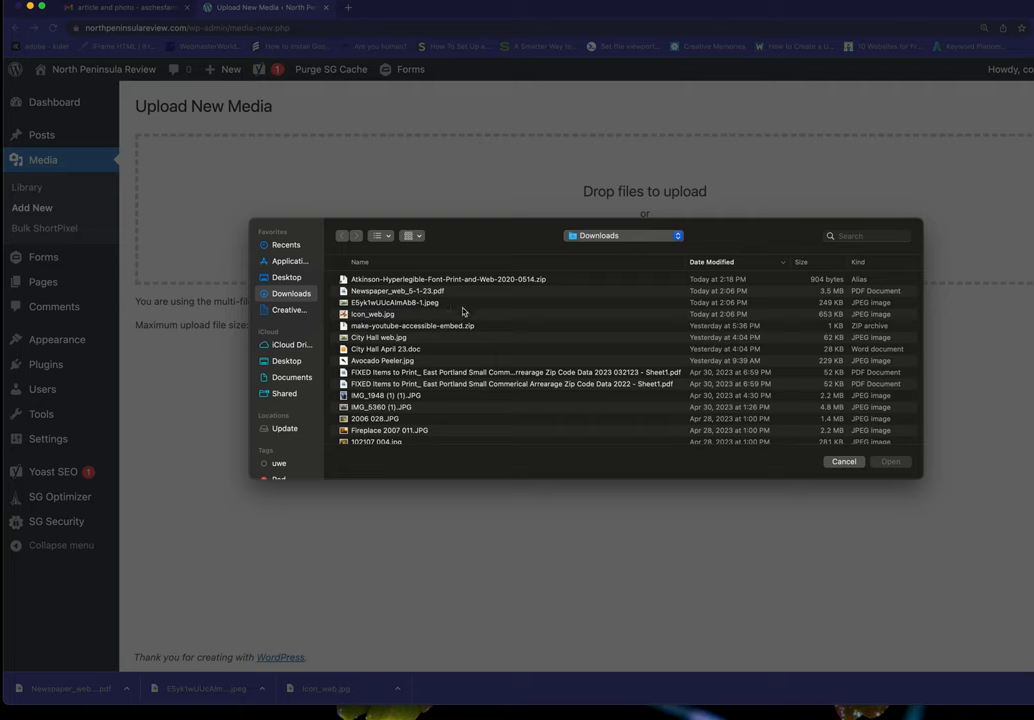
mouse_move(388, 312)
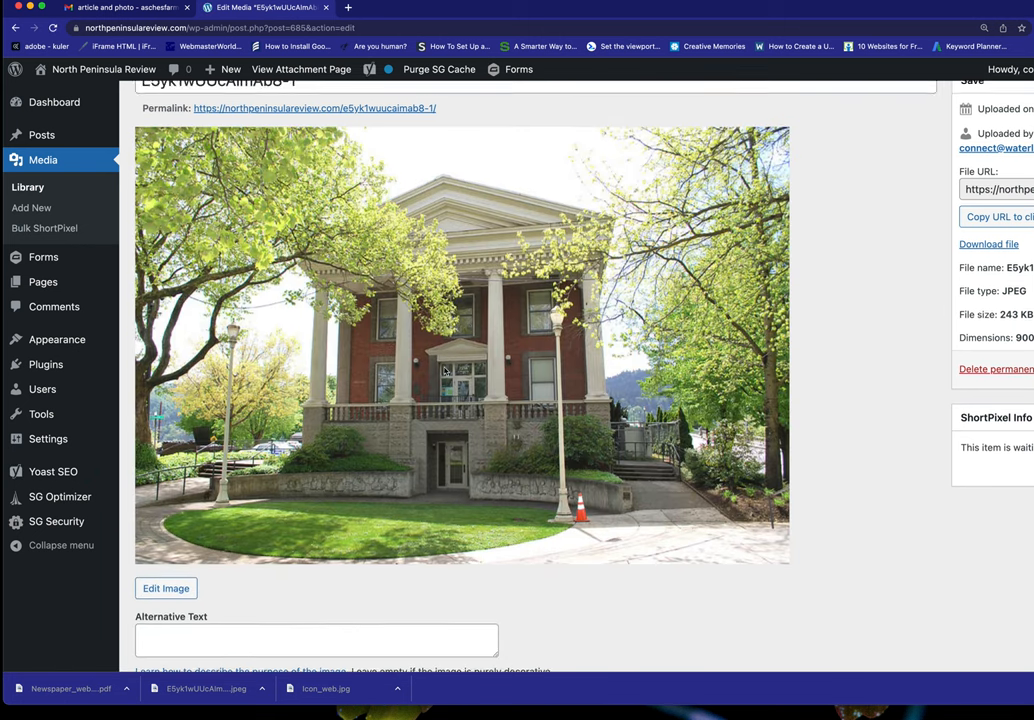
- Set the photo's alternative text to 'St. Johns City Hall, Portland, Oregon'
scroll(down, 3)
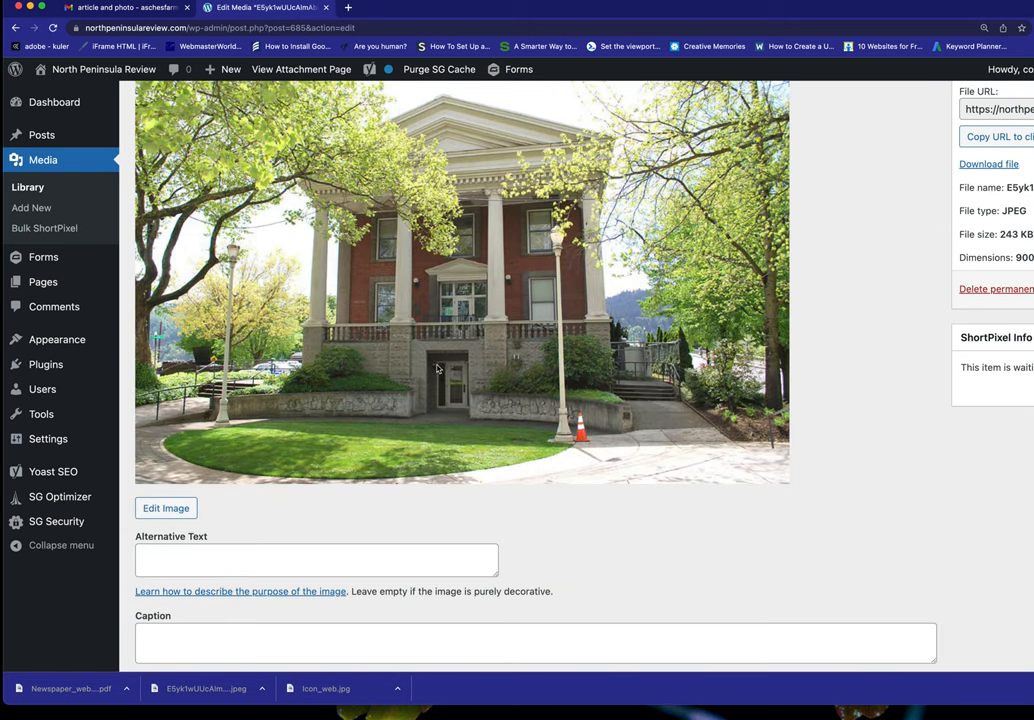
click(316, 560)
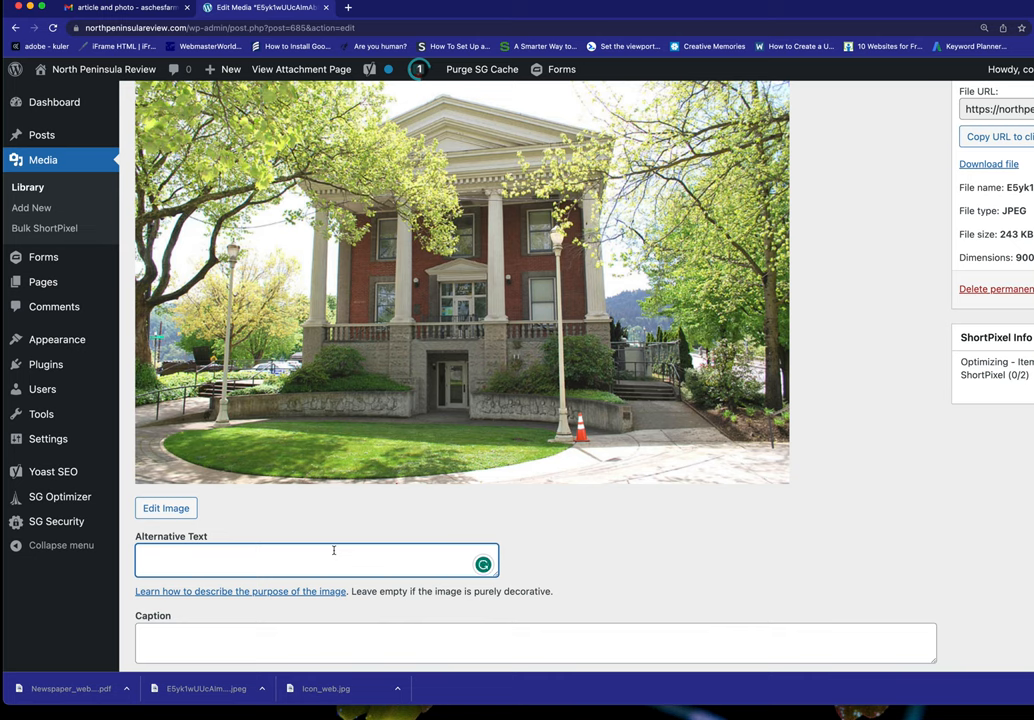
text(St. John)
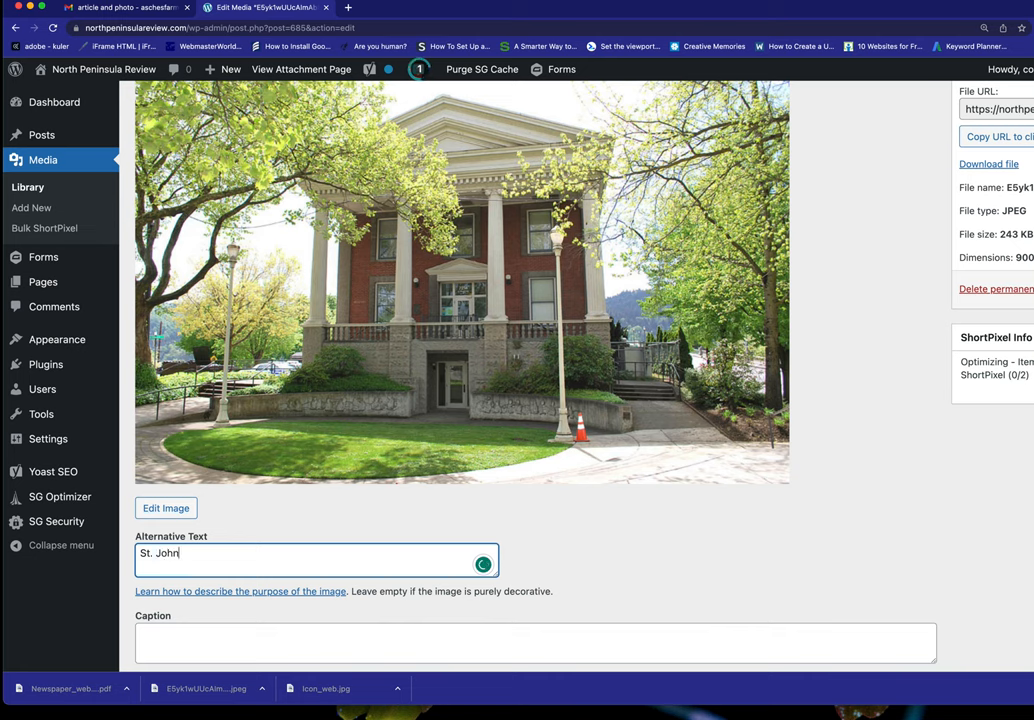
text(s C)
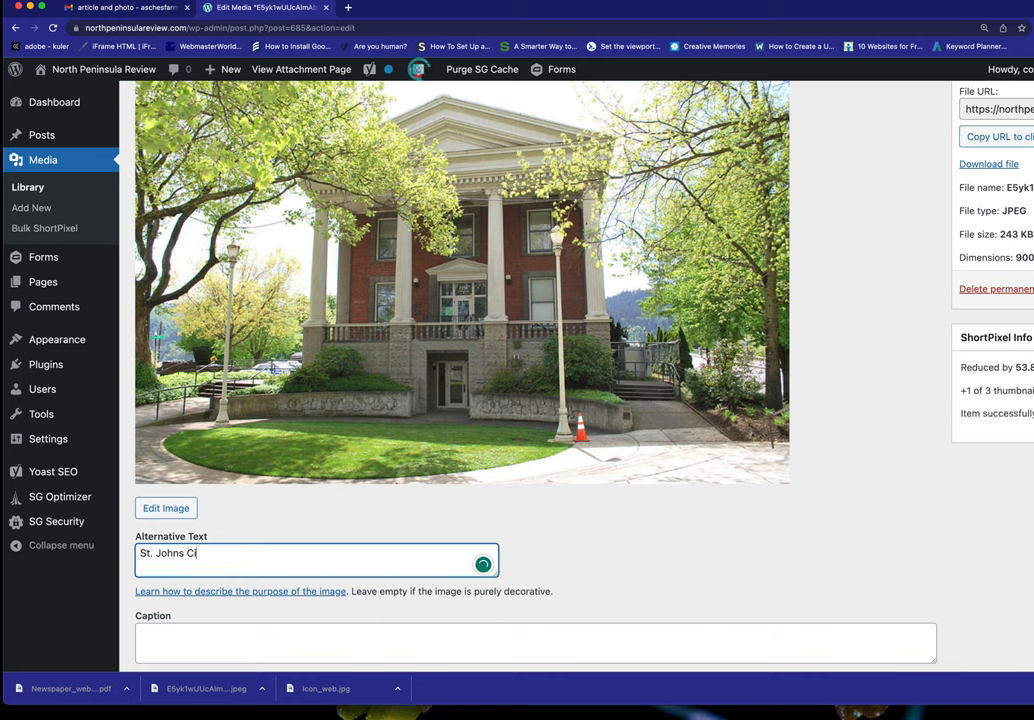
text(ty Hall,)
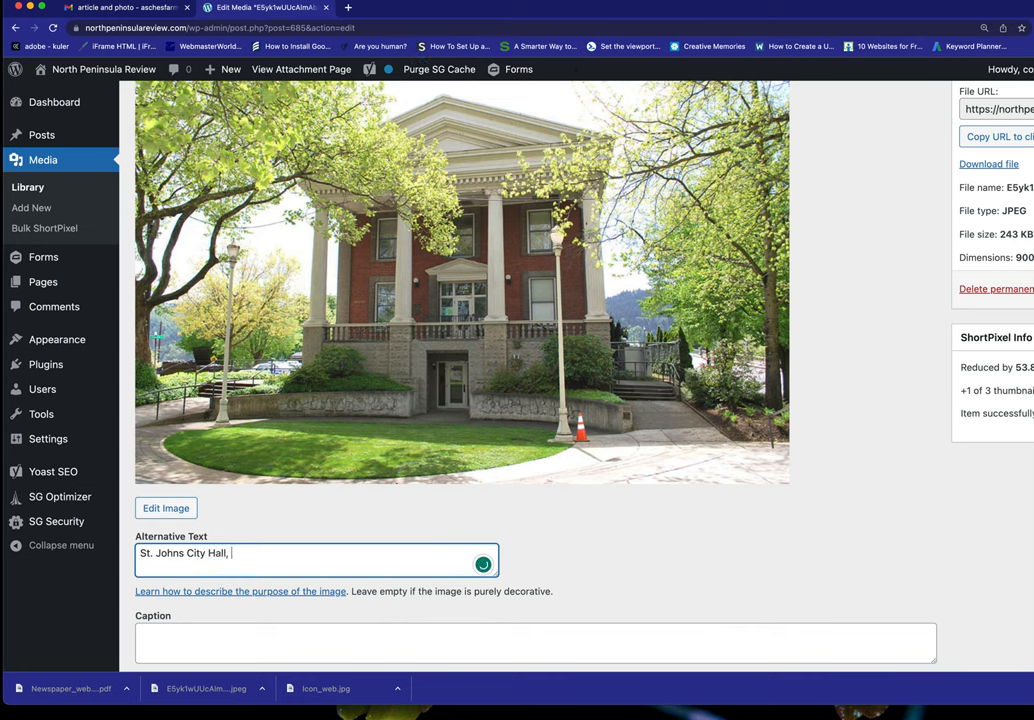
text(Portland, O)
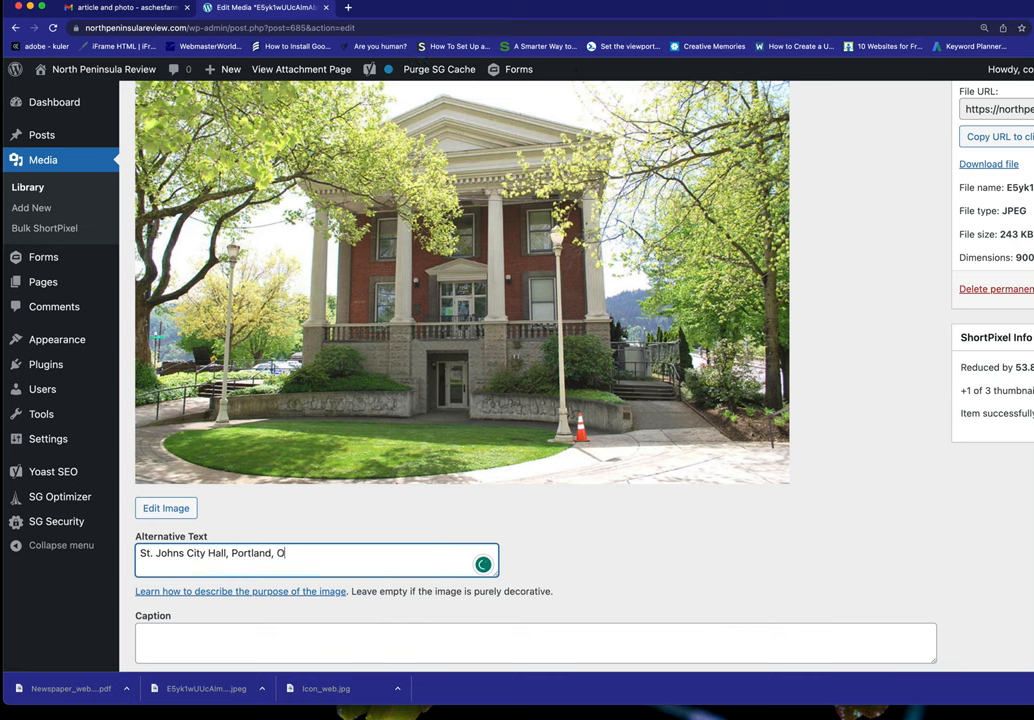
text(regon)
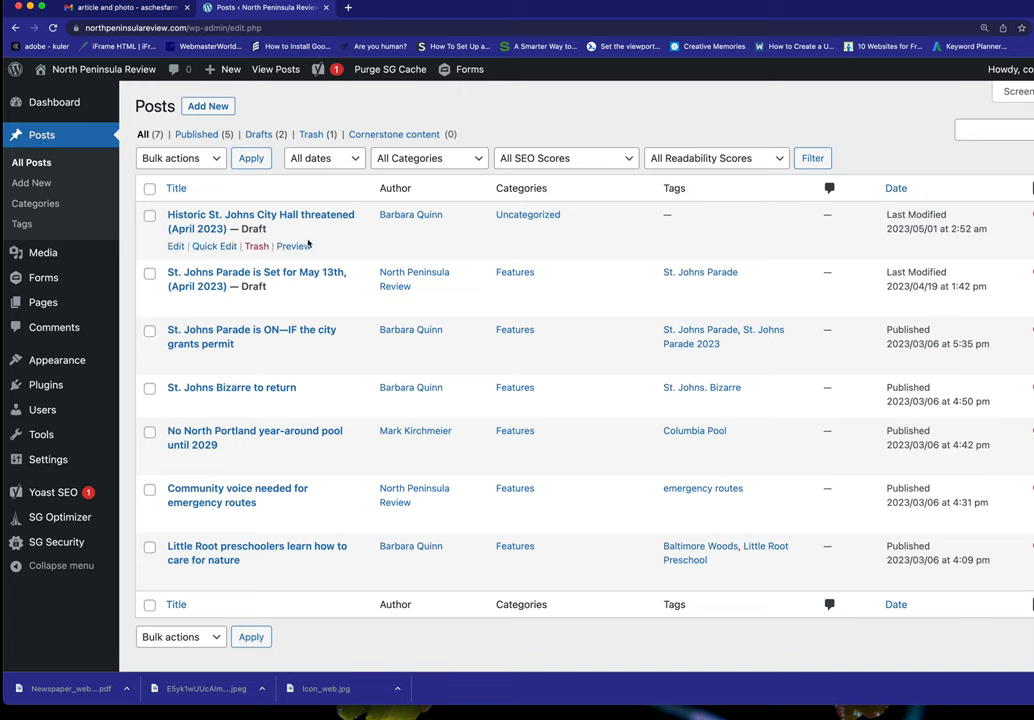
mouse_move(204, 220)
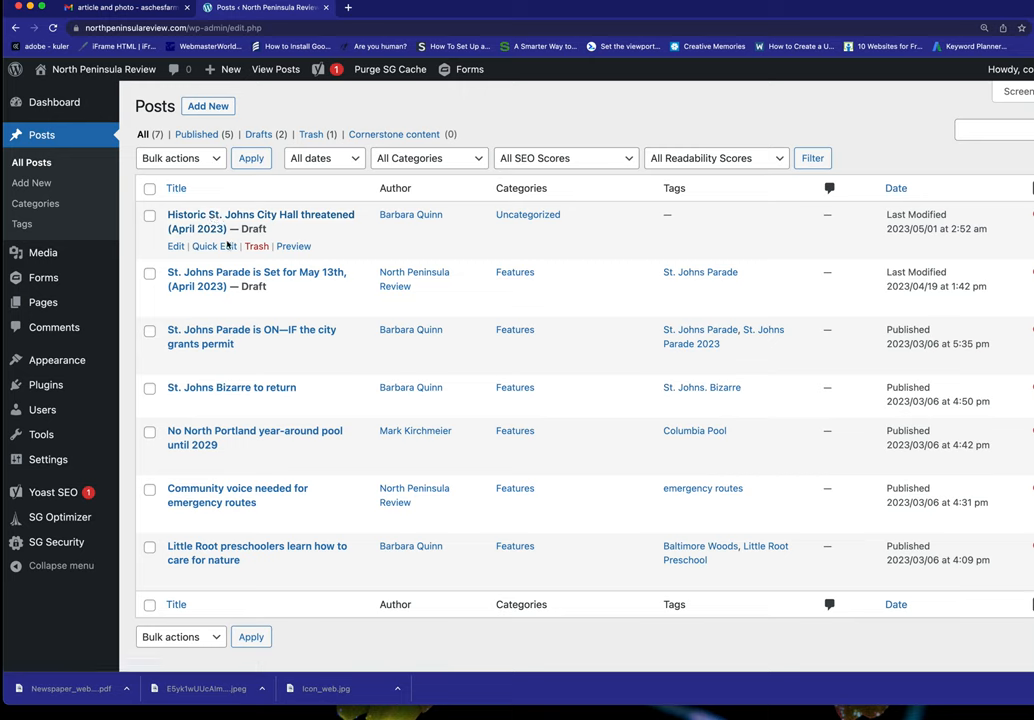
- Edit the 'Historic St. Johns City Hall threatened (April 2023)' draft from the posts list
click(176, 246)
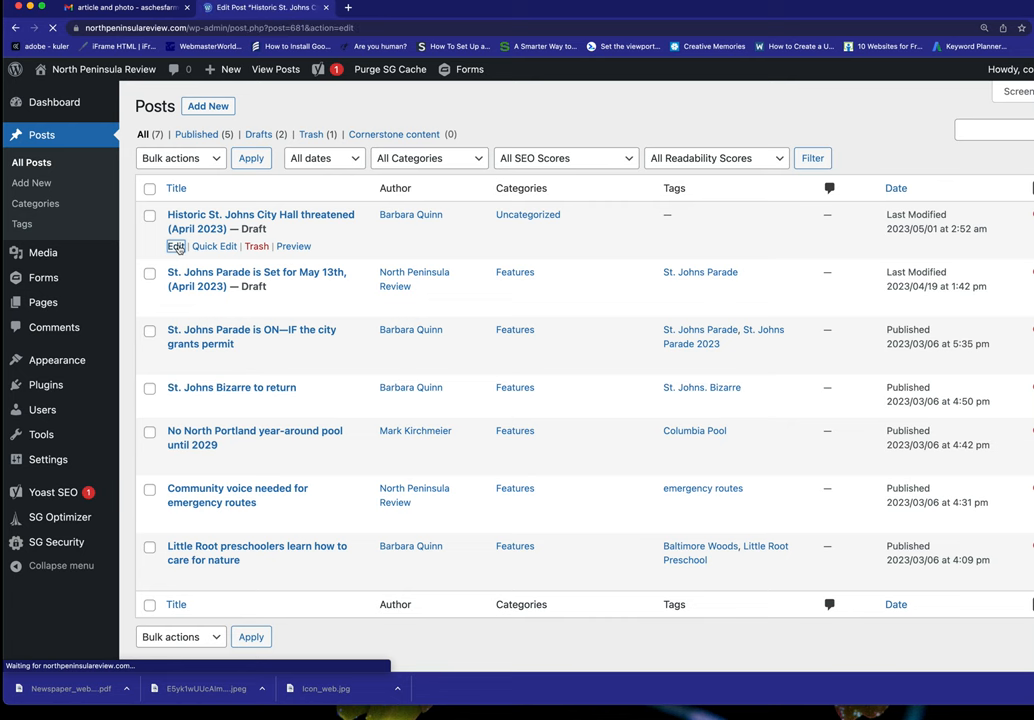
- Review the City Hall draft's article text down to its closing advocacy line
click(176, 246)
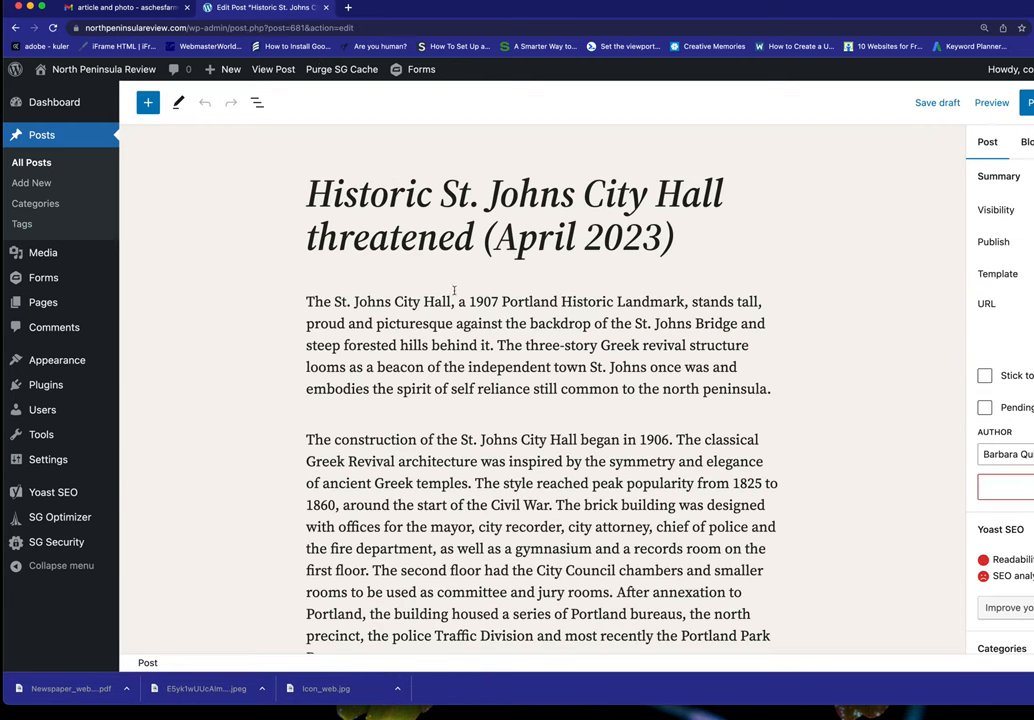
scroll(down, 3)
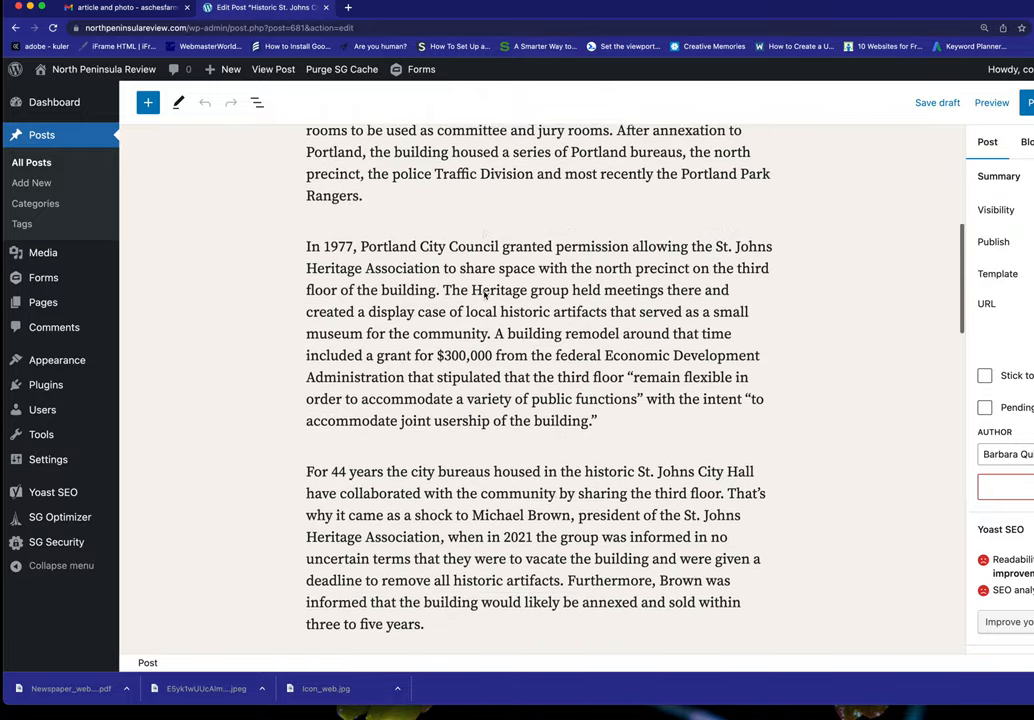
scroll(down, 3)
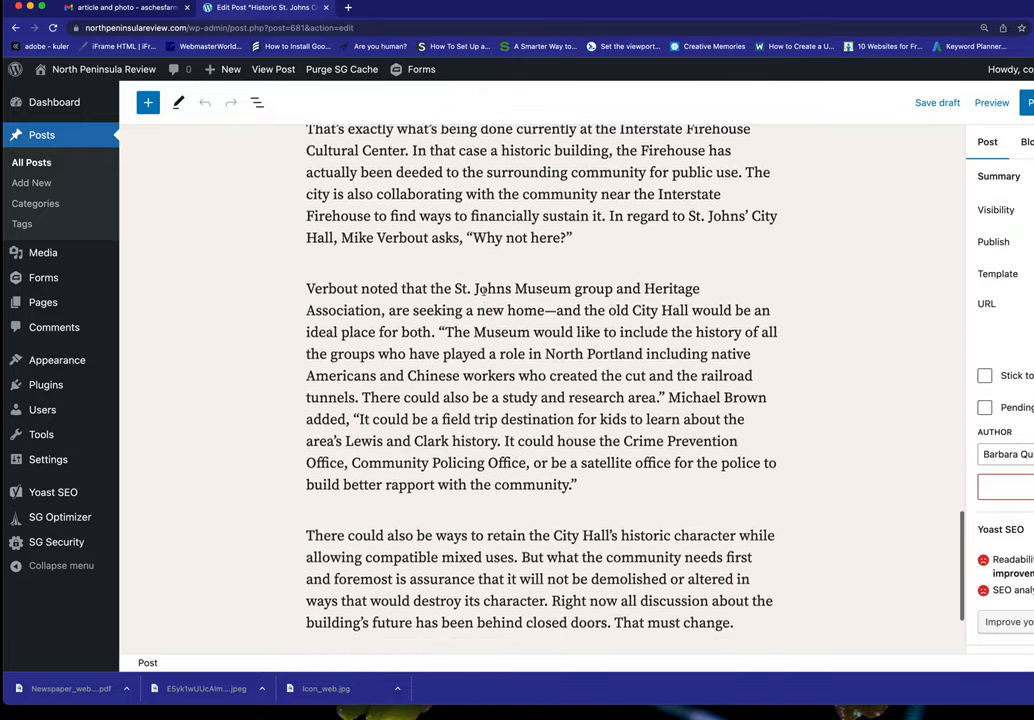
scroll(up, 3)
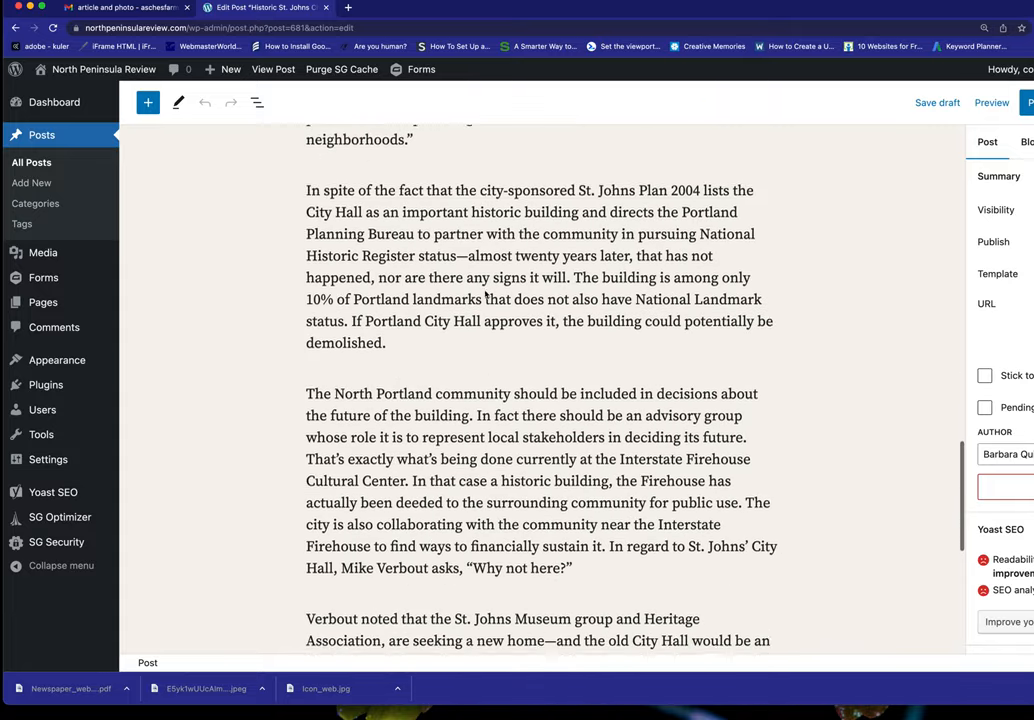
scroll(down, 3)
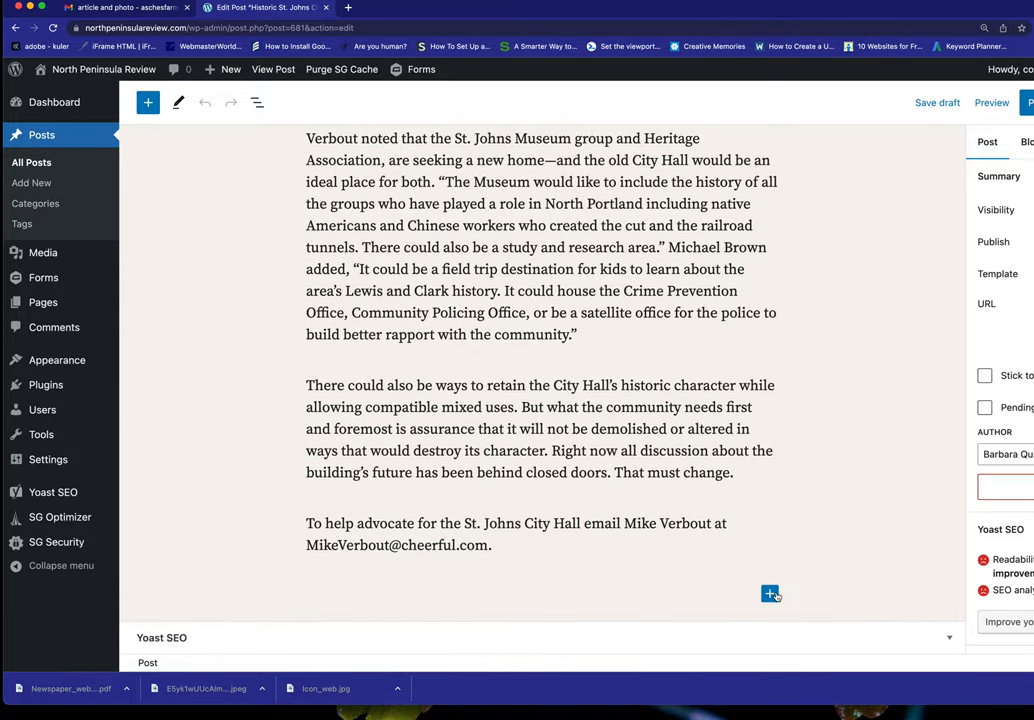
mouse_move(770, 592)
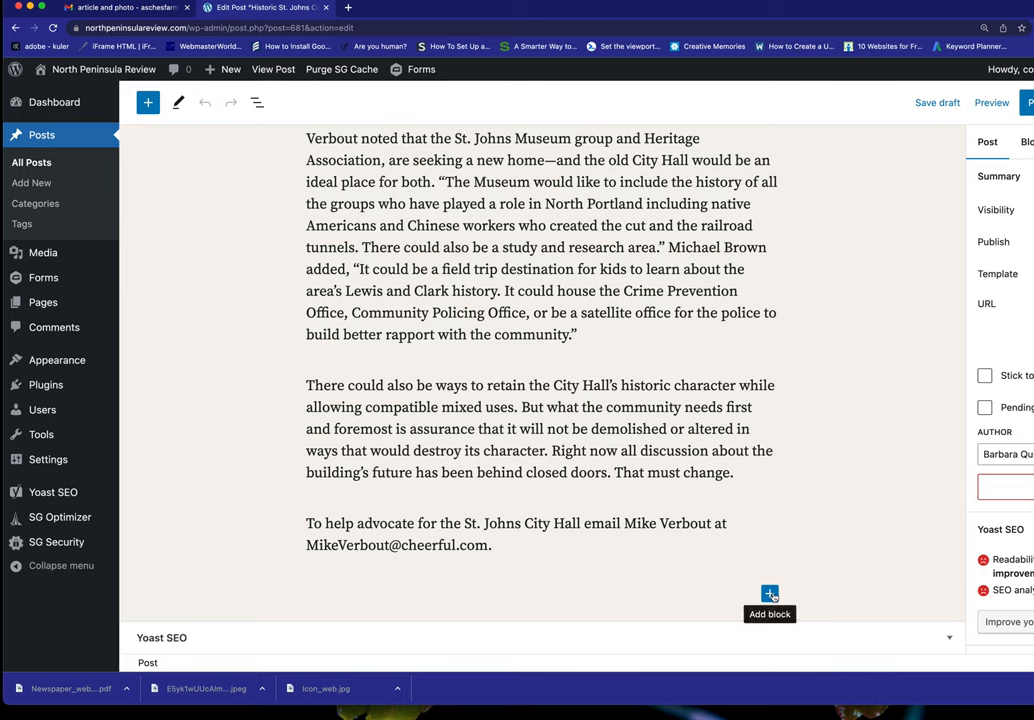
- Insert the 'Comment link to letter to editor' reusable block after the last paragraph
click(770, 594)
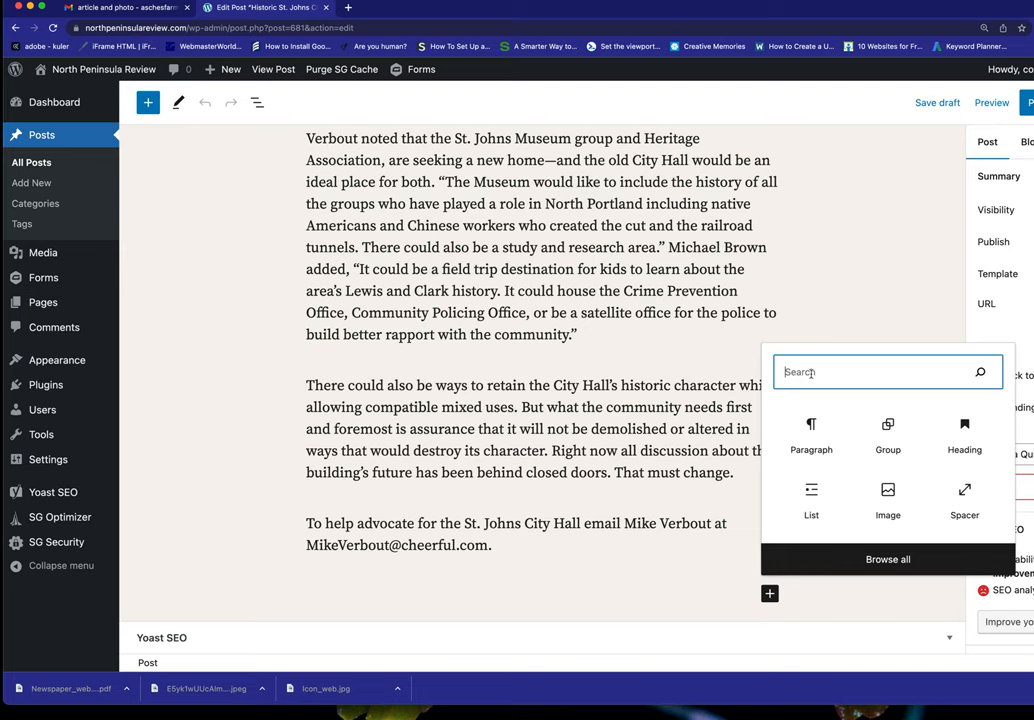
text(reus)
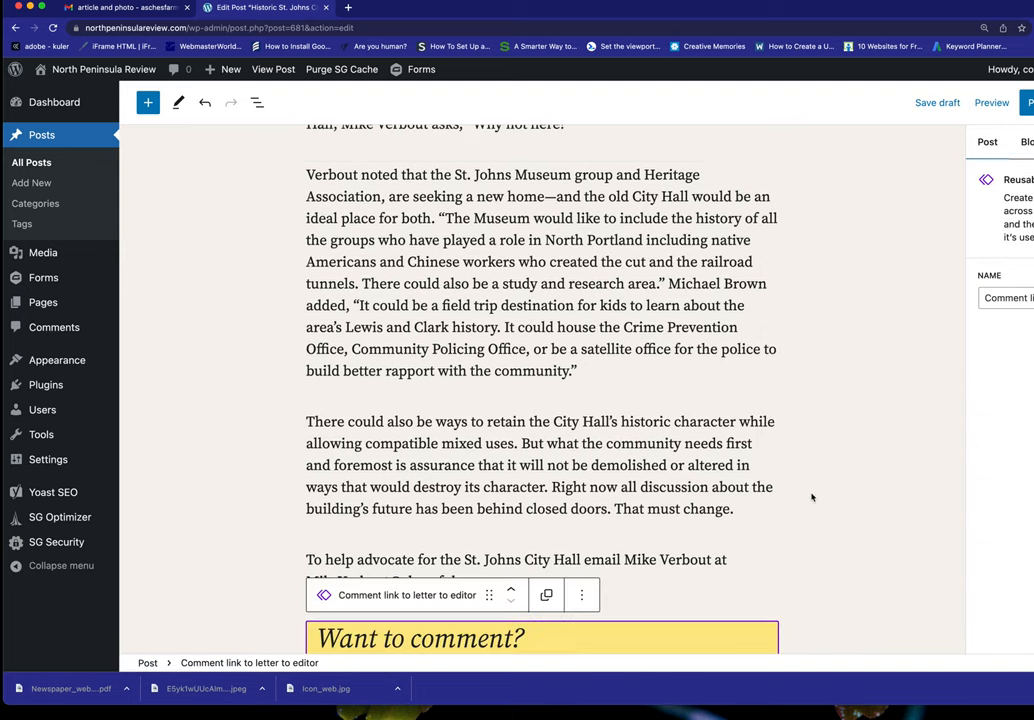
scroll(down, 3)
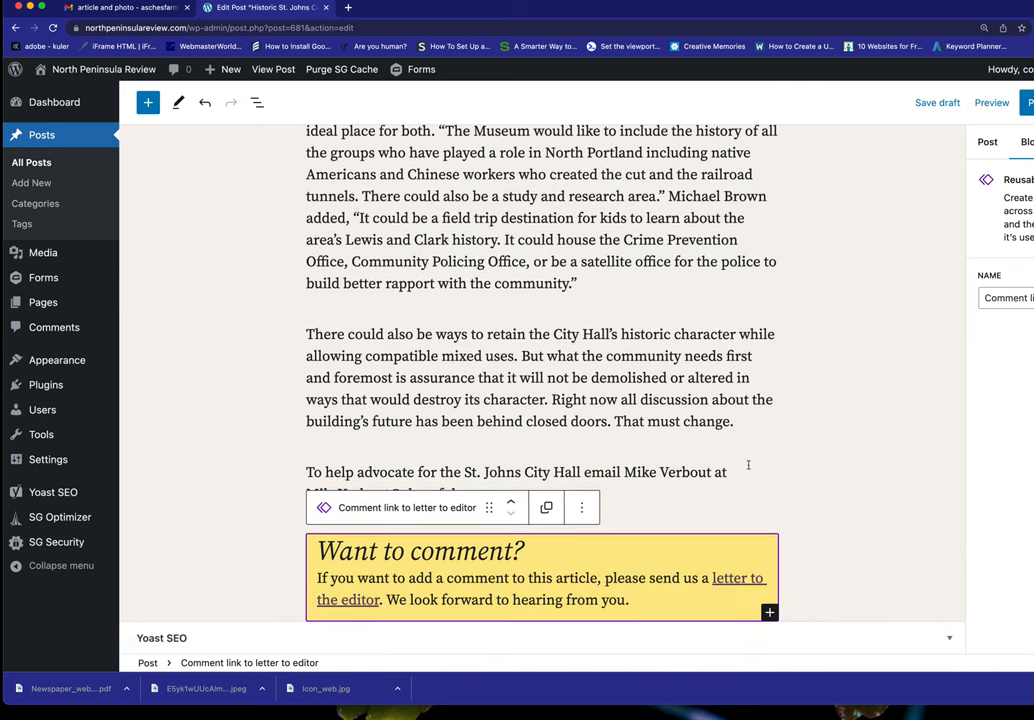
mouse_move(206, 514)
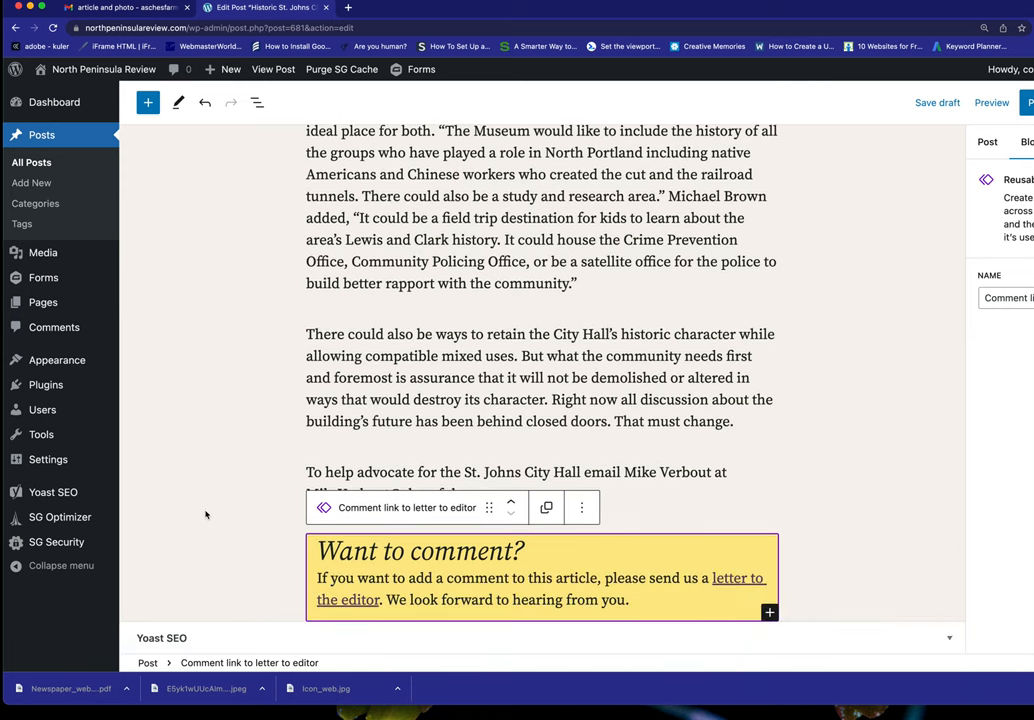
mouse_move(532, 578)
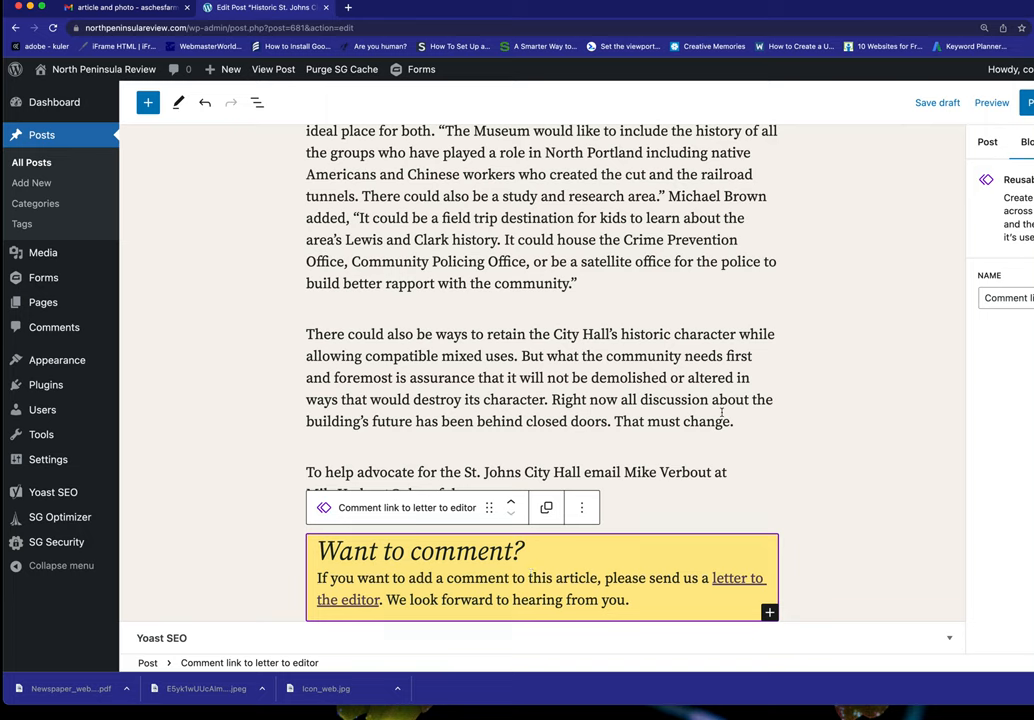
mouse_move(808, 380)
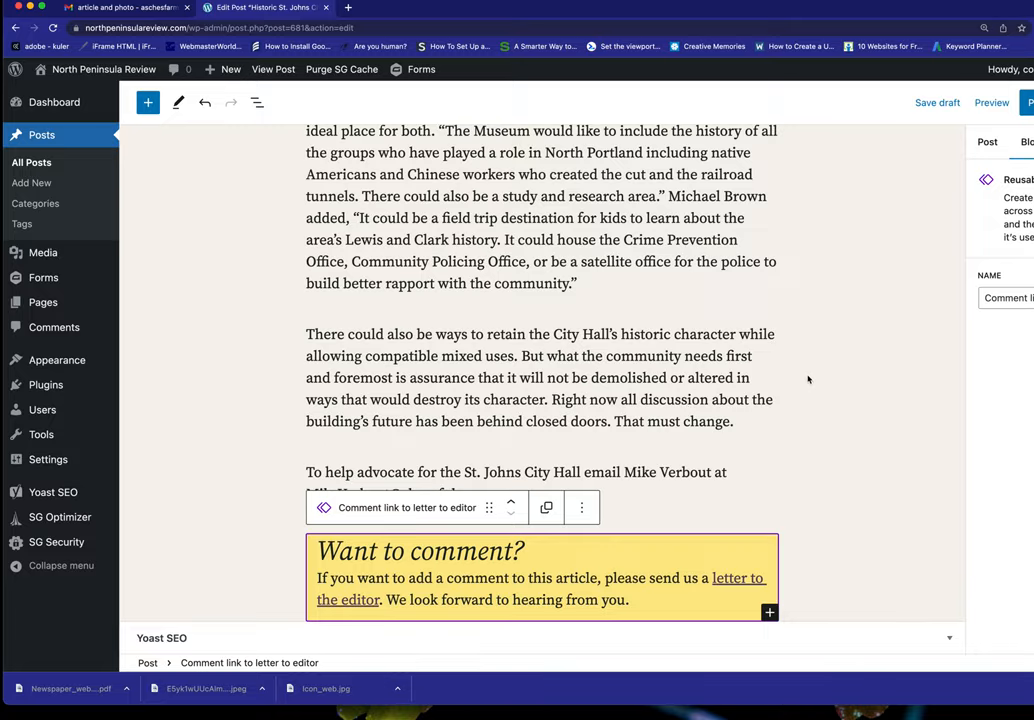
scroll(up, 3)
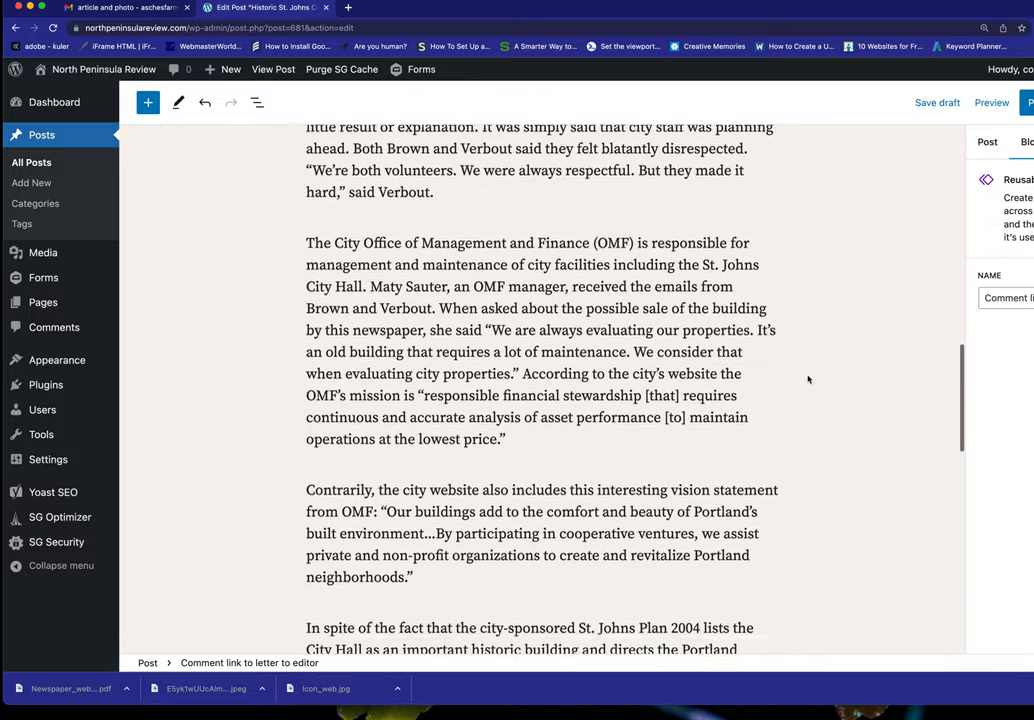
scroll(up, 3)
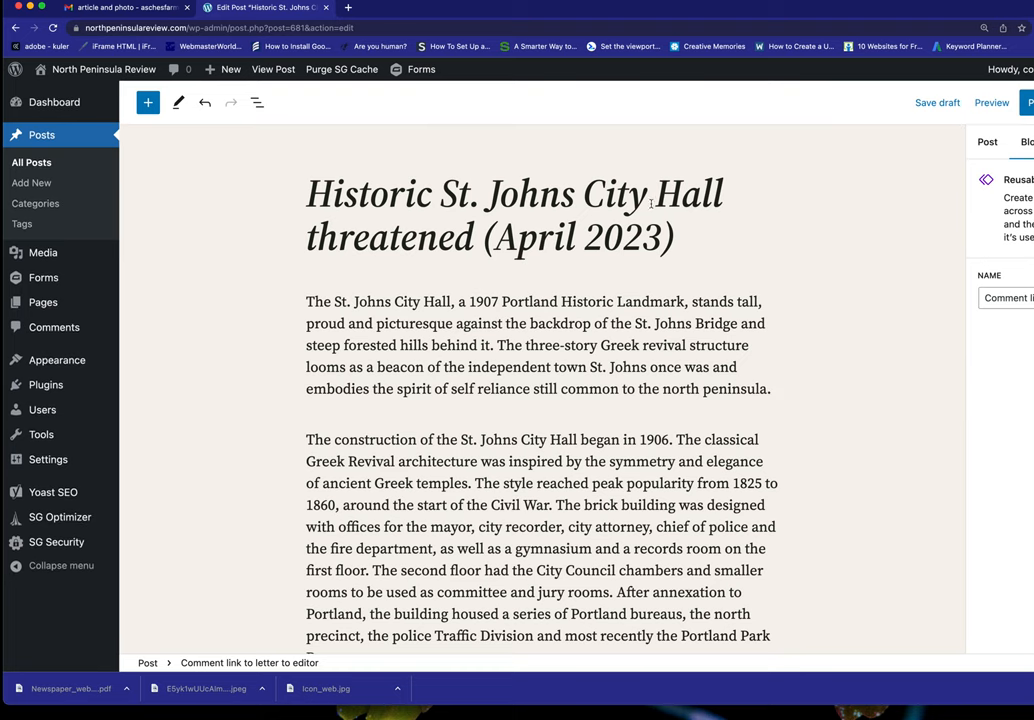
mouse_move(986, 150)
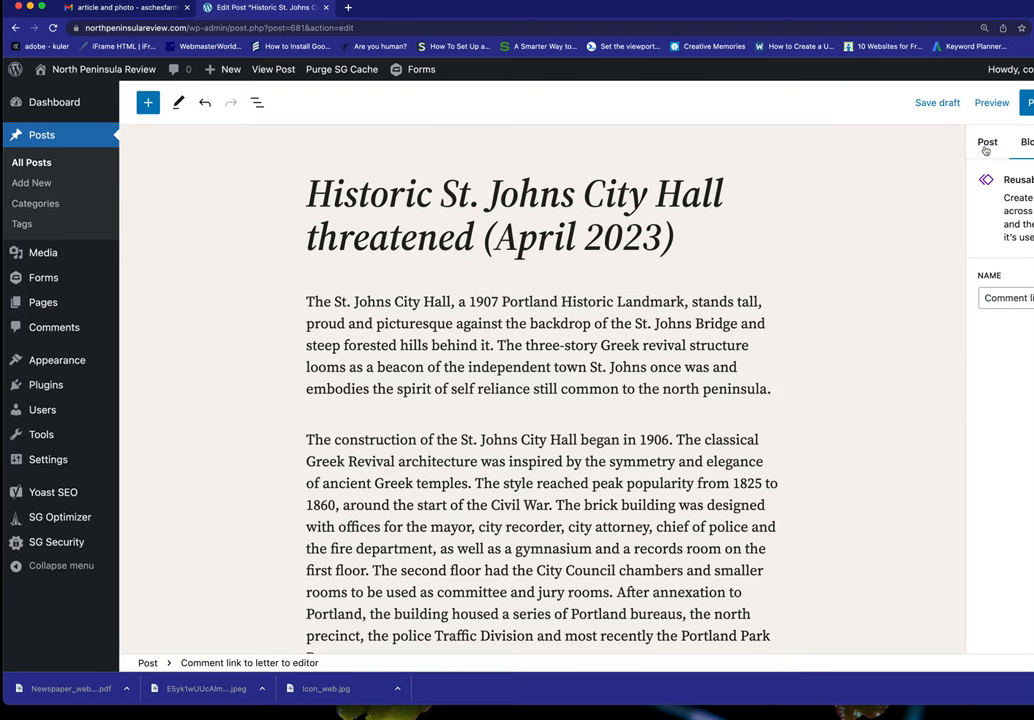
- File the post under Features and remove it from Uncategorized in the post settings
click(988, 142)
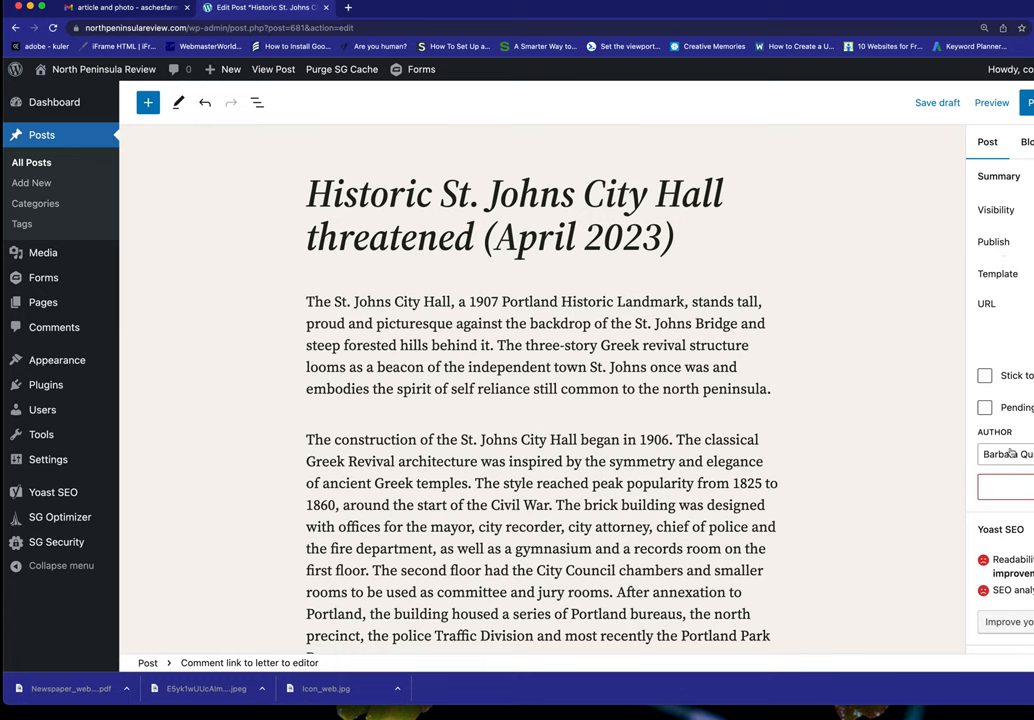
scroll(down, 3)
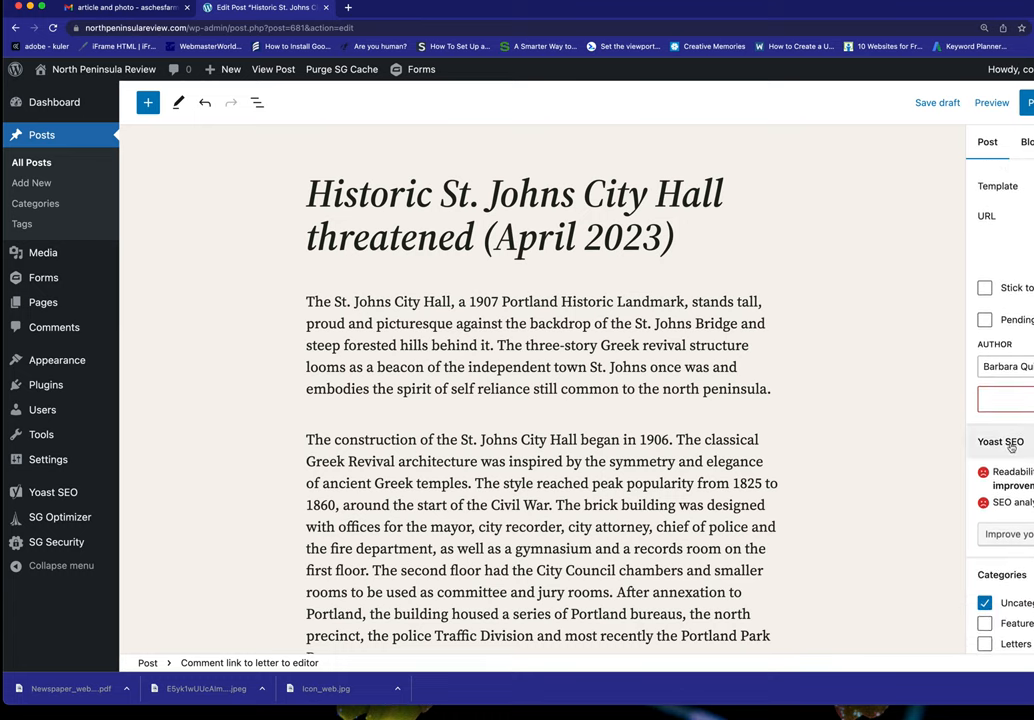
scroll(down, 3)
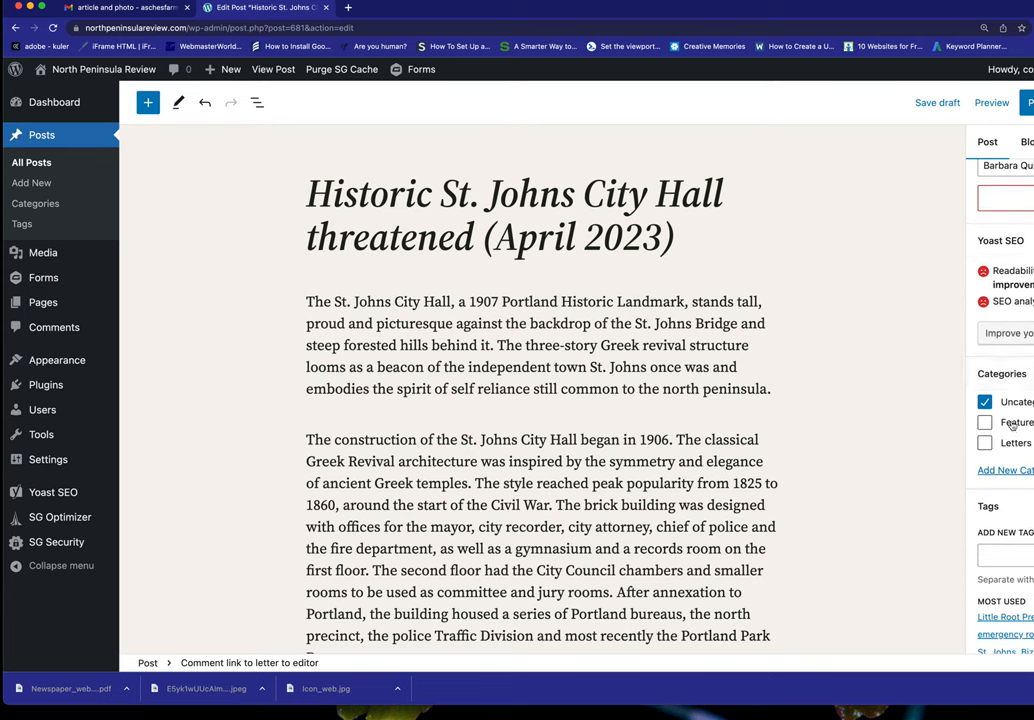
click(984, 422)
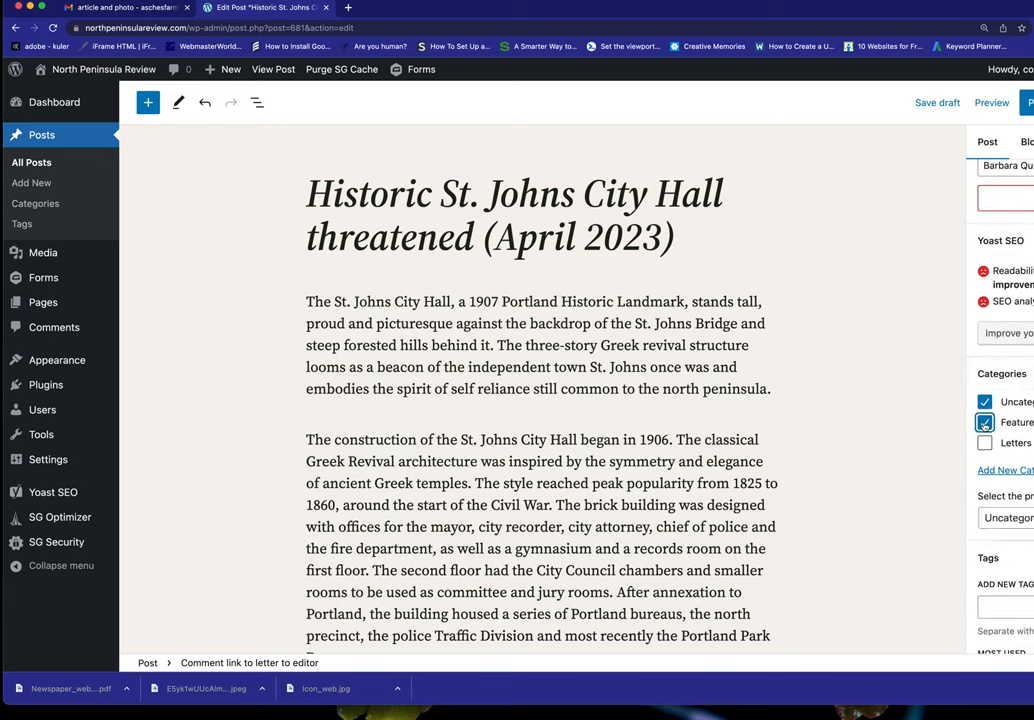
click(984, 400)
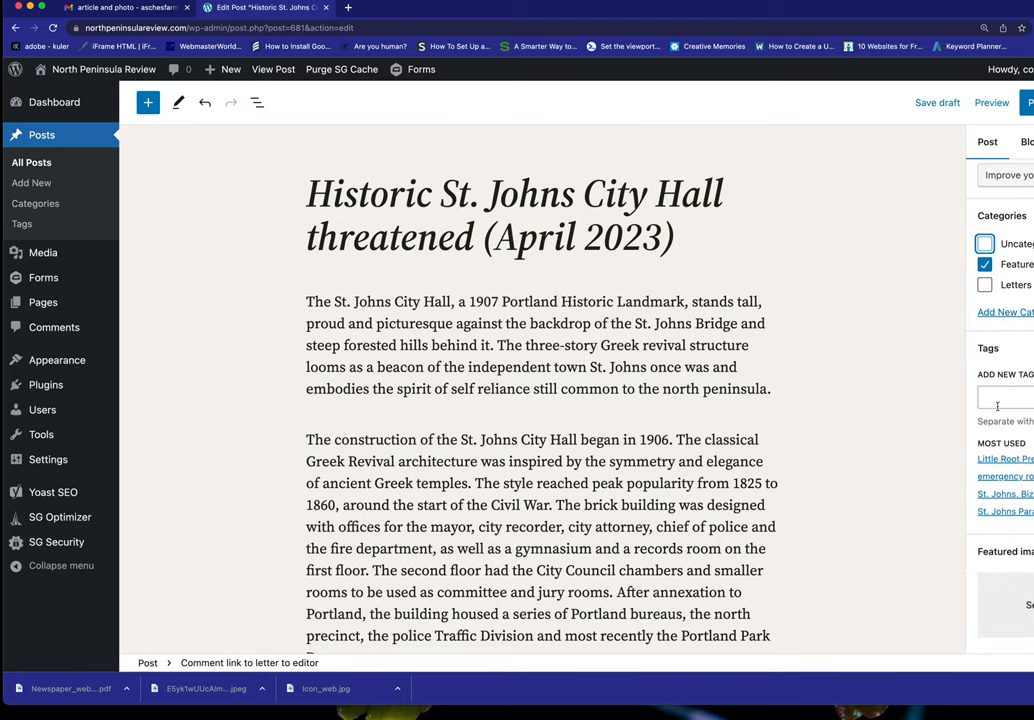
- Enter a new post tag beginning 'St. J' for St. Johns in the sidebar Tags field
click(1004, 398)
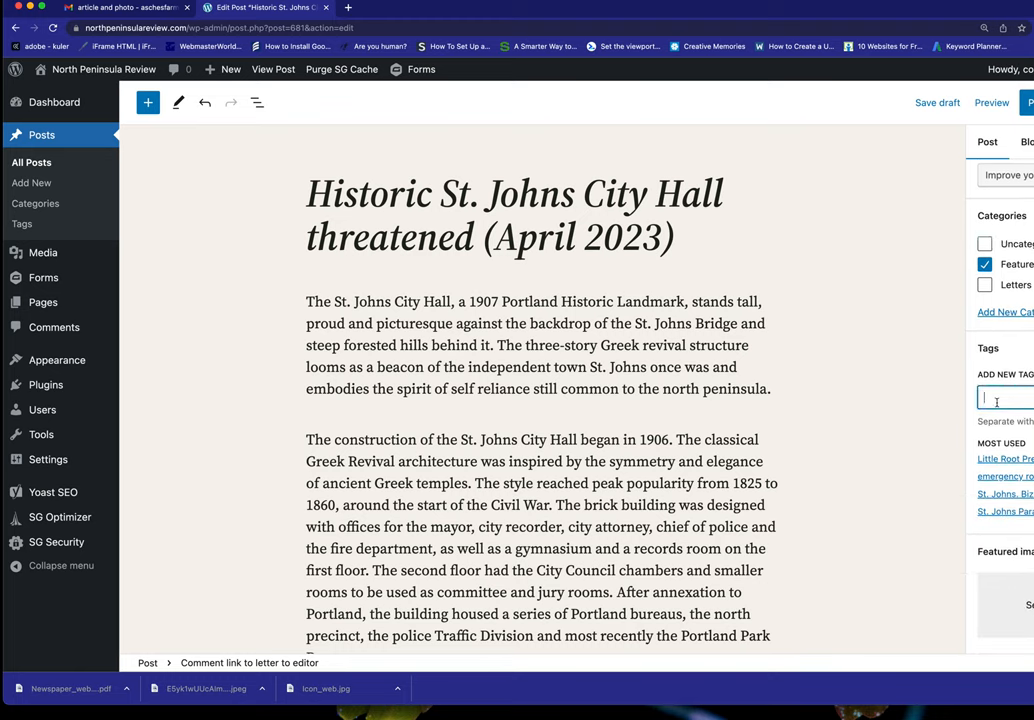
text(S)
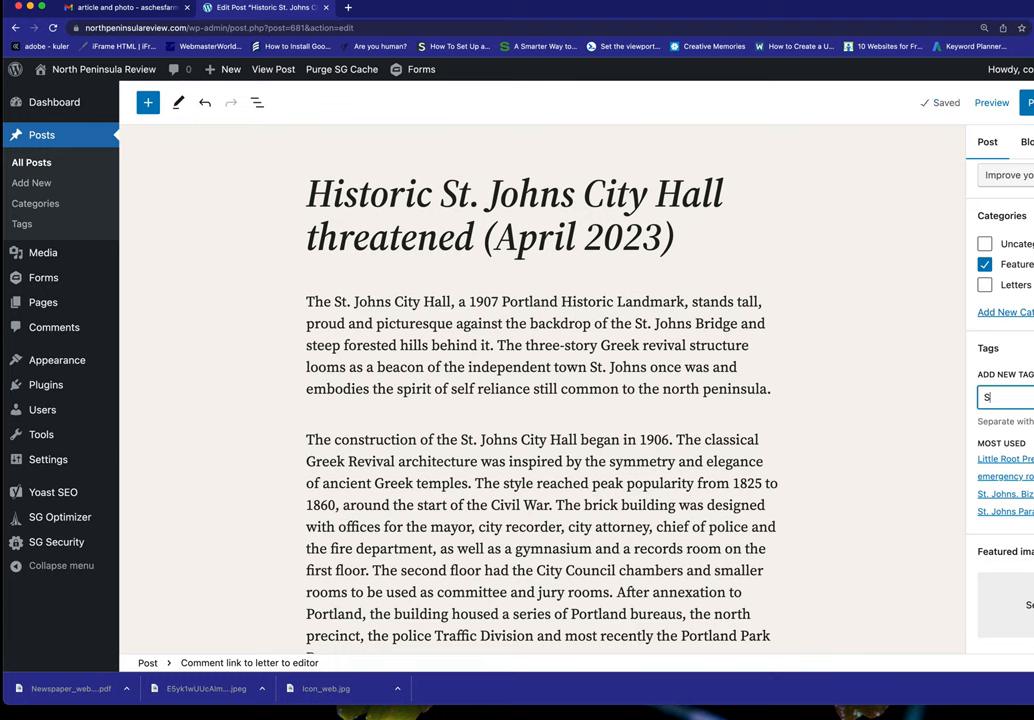
text(t. Johns C)
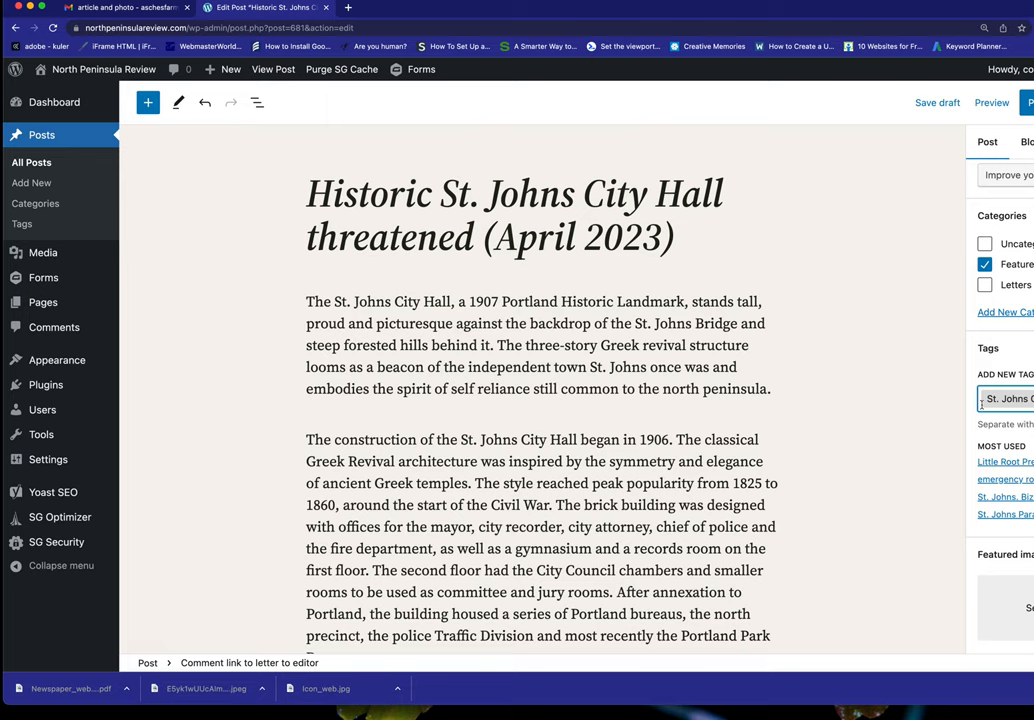
mouse_move(956, 408)
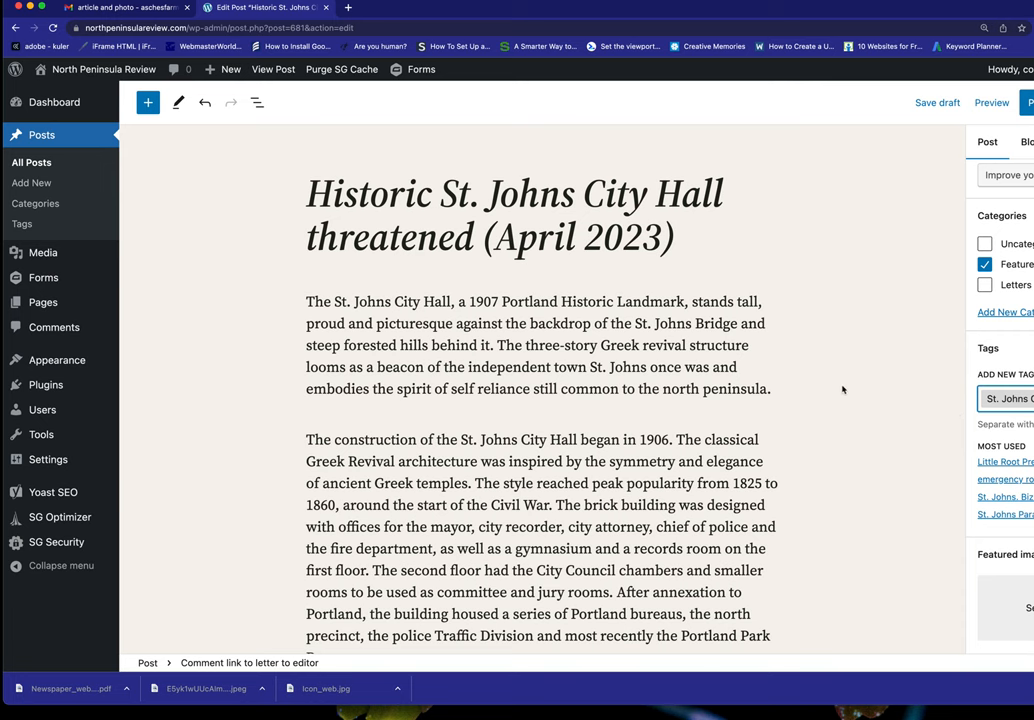
scroll(down, 3)
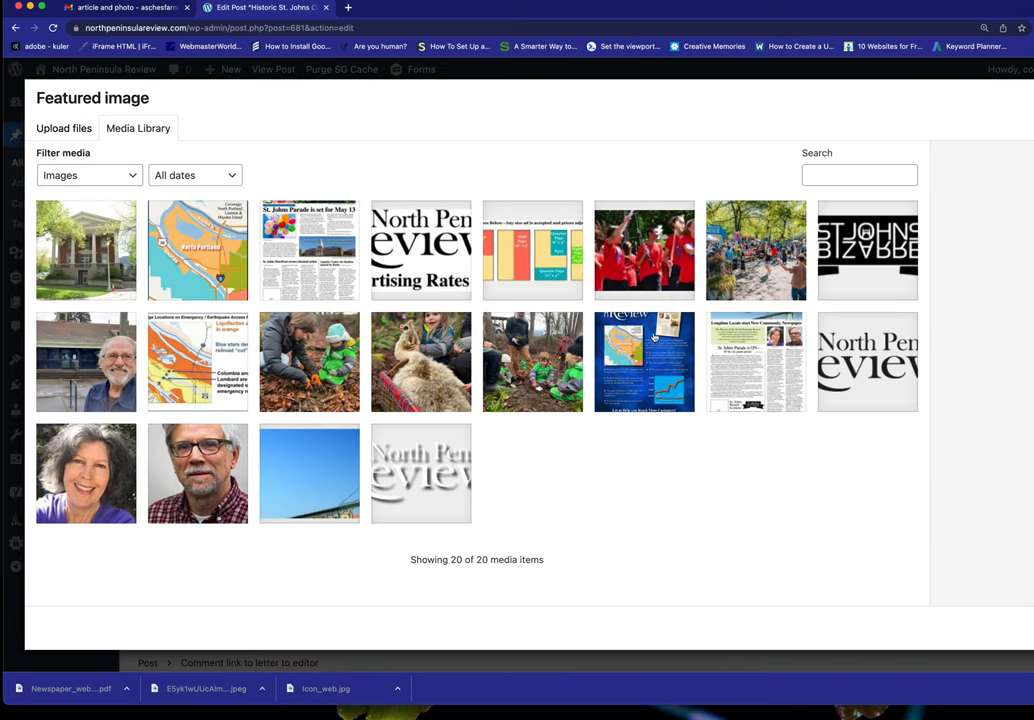
- Choose the historic City Hall building photo in the featured-image media library
click(84, 250)
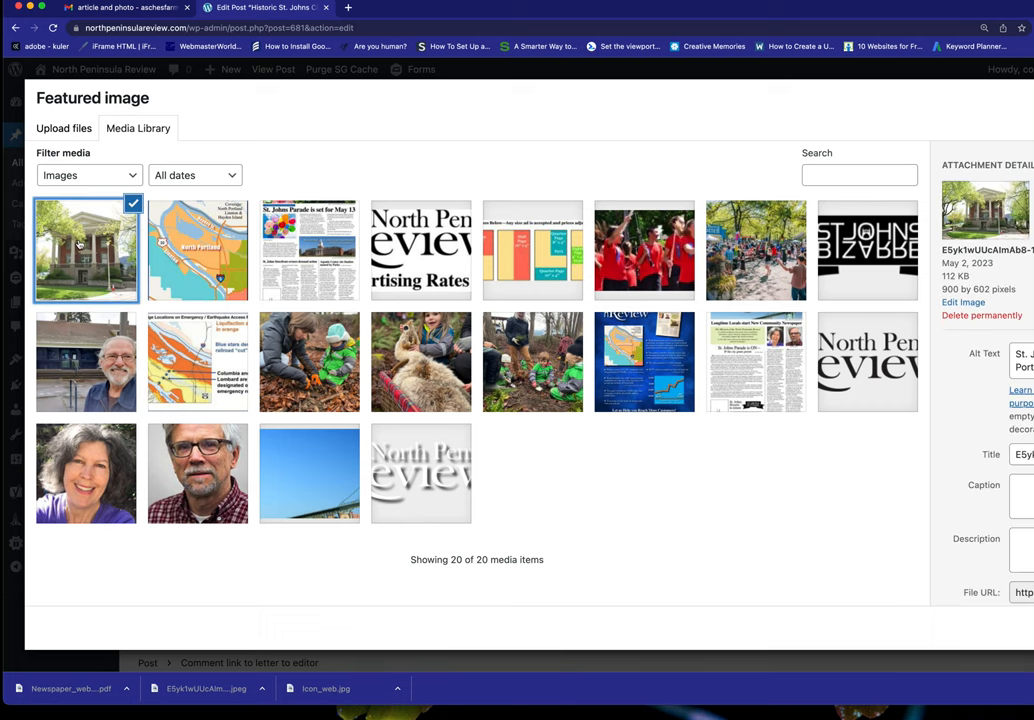
mouse_move(1020, 414)
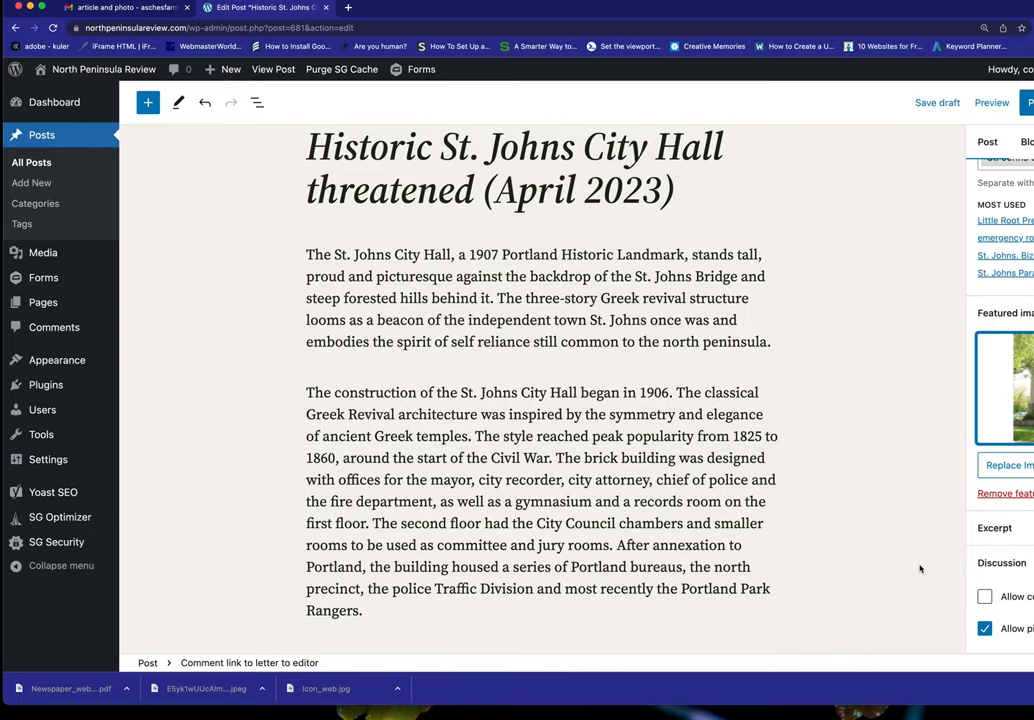
- Review the article down to its comment block, then start publishing from the top bar
scroll(down, 3)
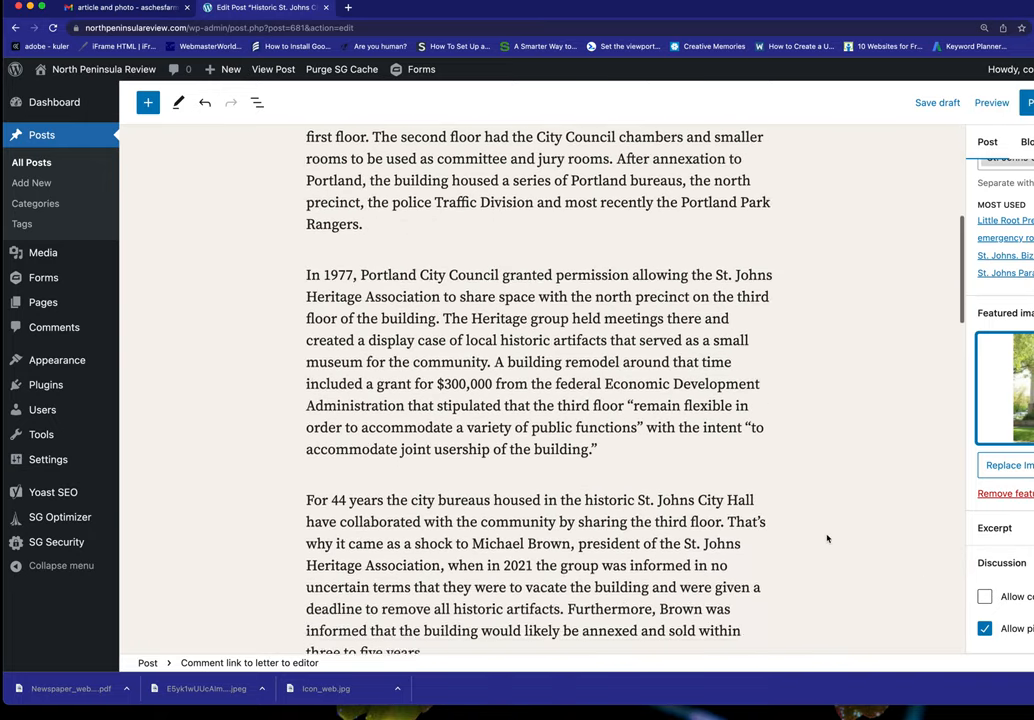
scroll(down, 3)
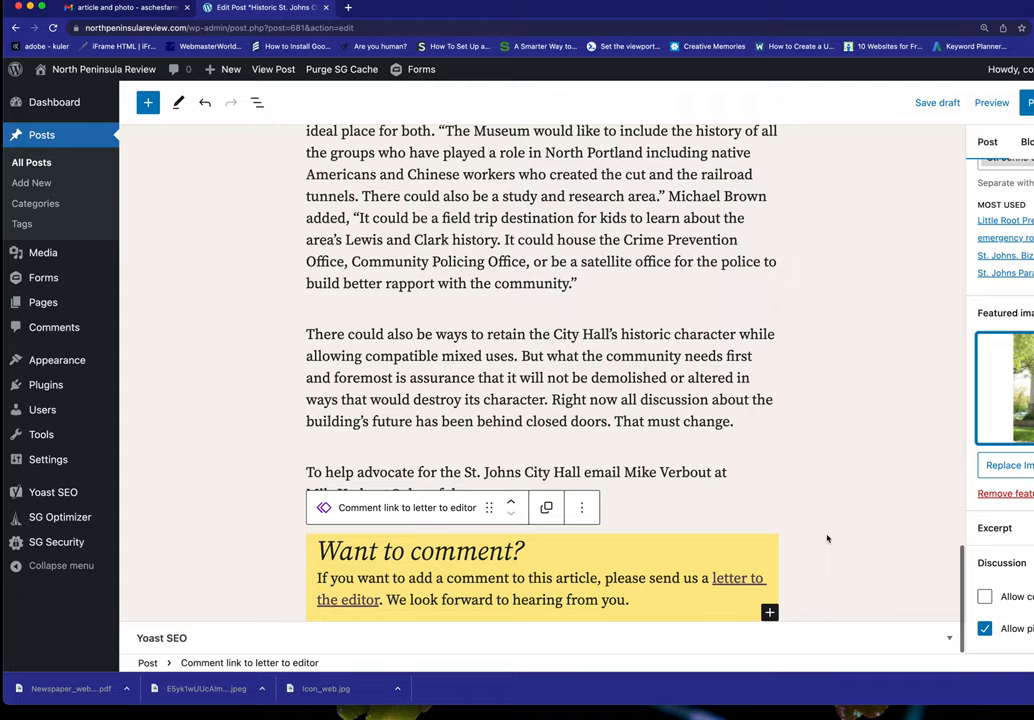
scroll(up, 3)
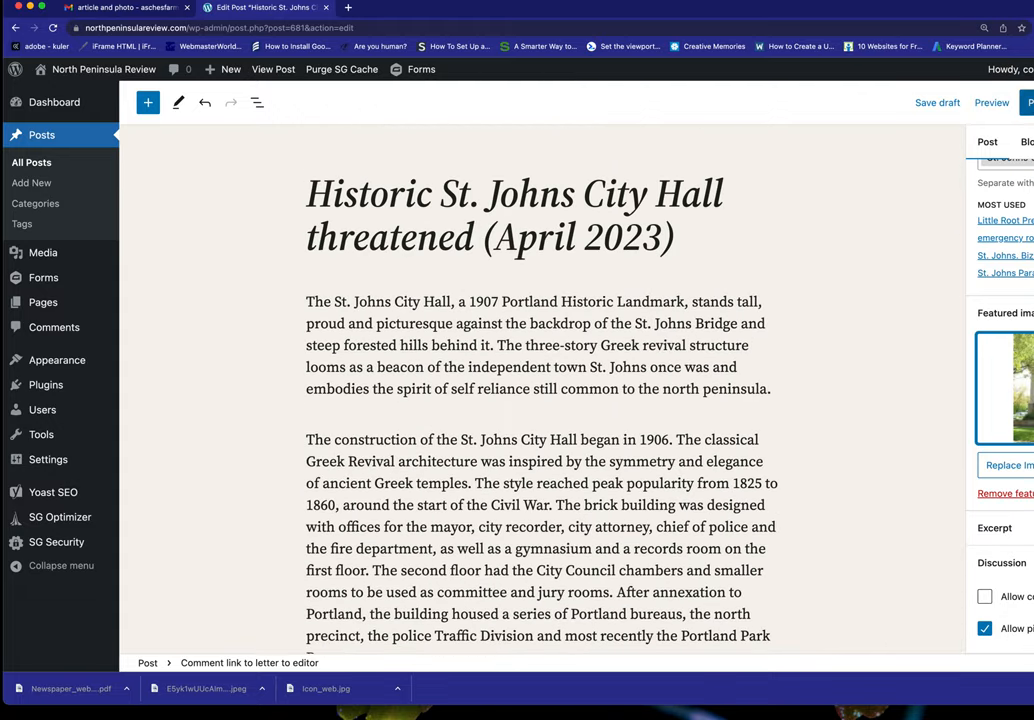
click(1020, 102)
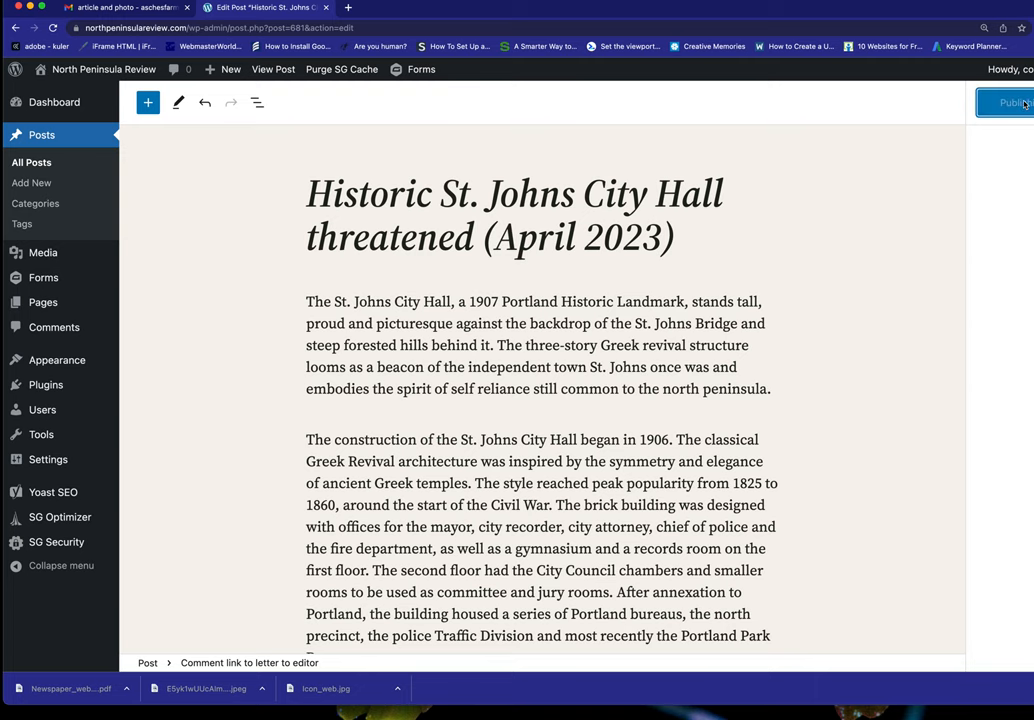
- Confirm publishing the Historic St. Johns City Hall post and reveal its Yoast SEO settings
click(1012, 102)
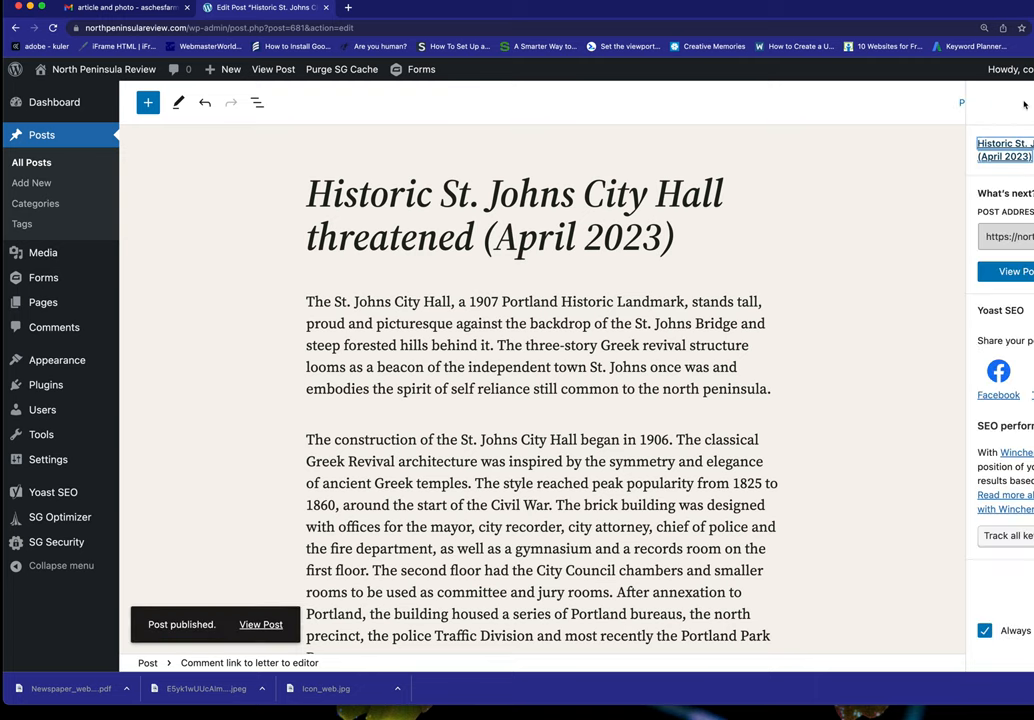
scroll(down, 3)
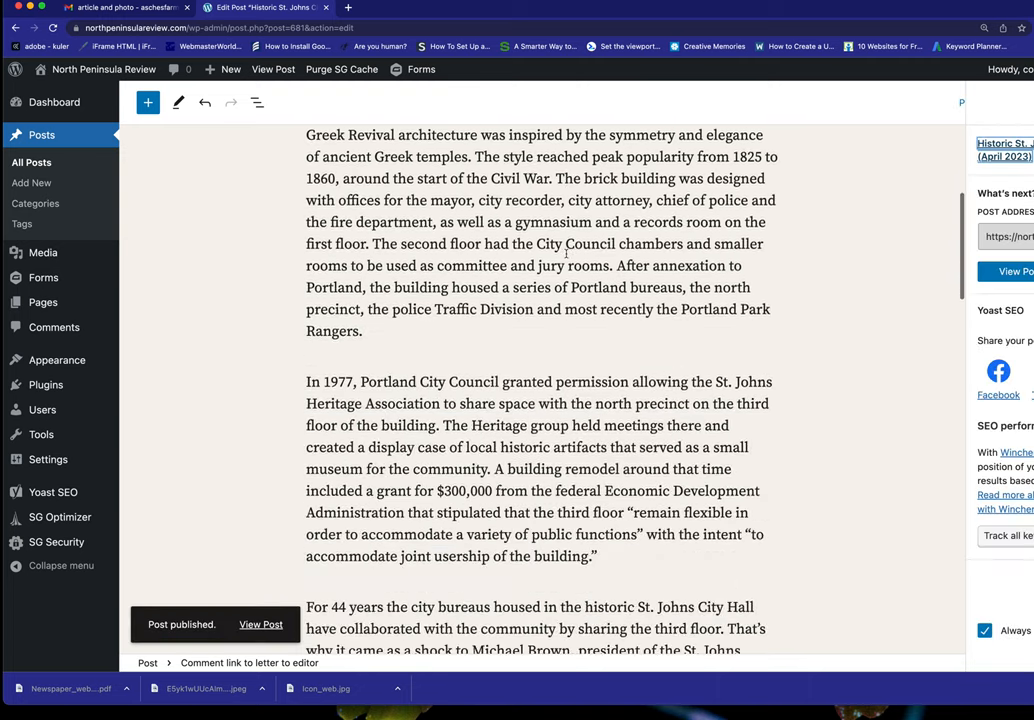
scroll(down, 3)
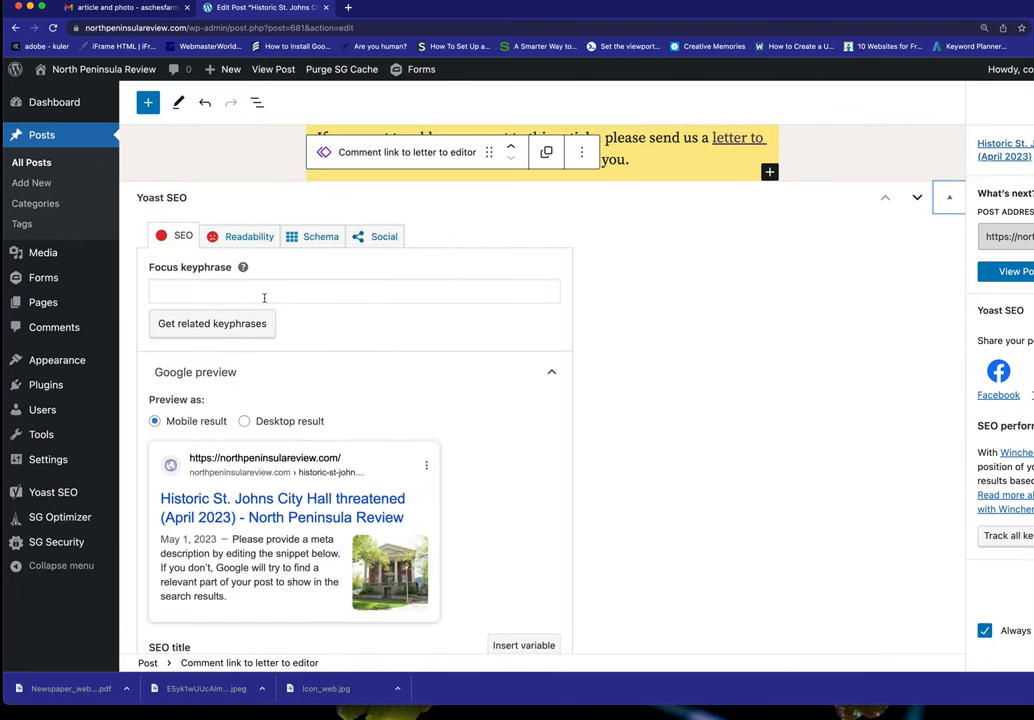
scroll(down, 3)
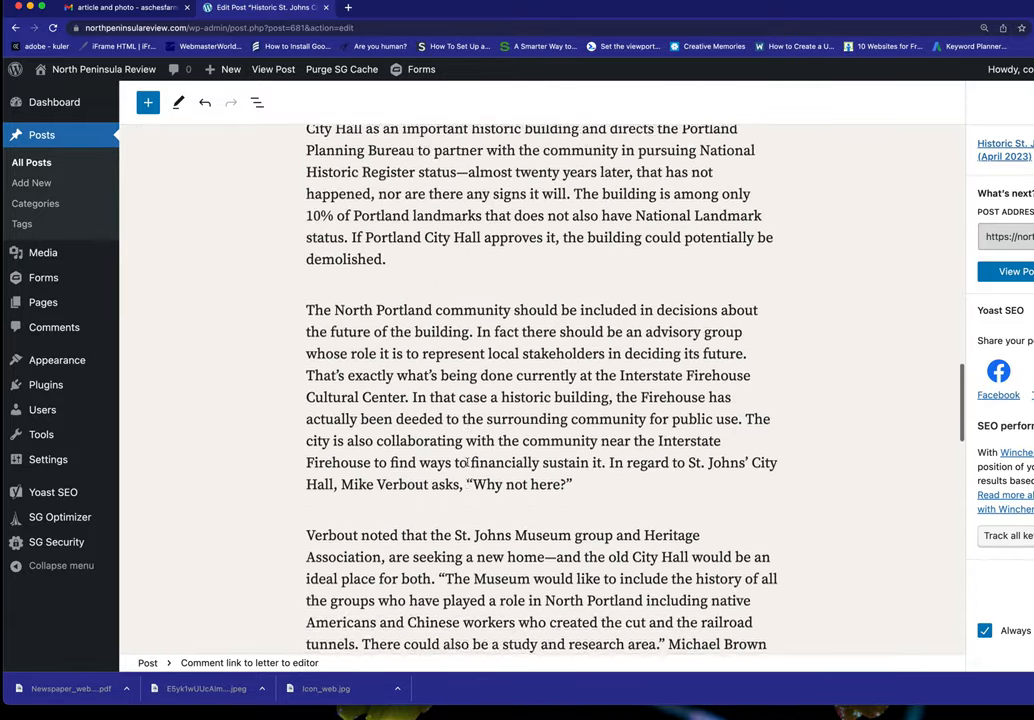
scroll(up, 3)
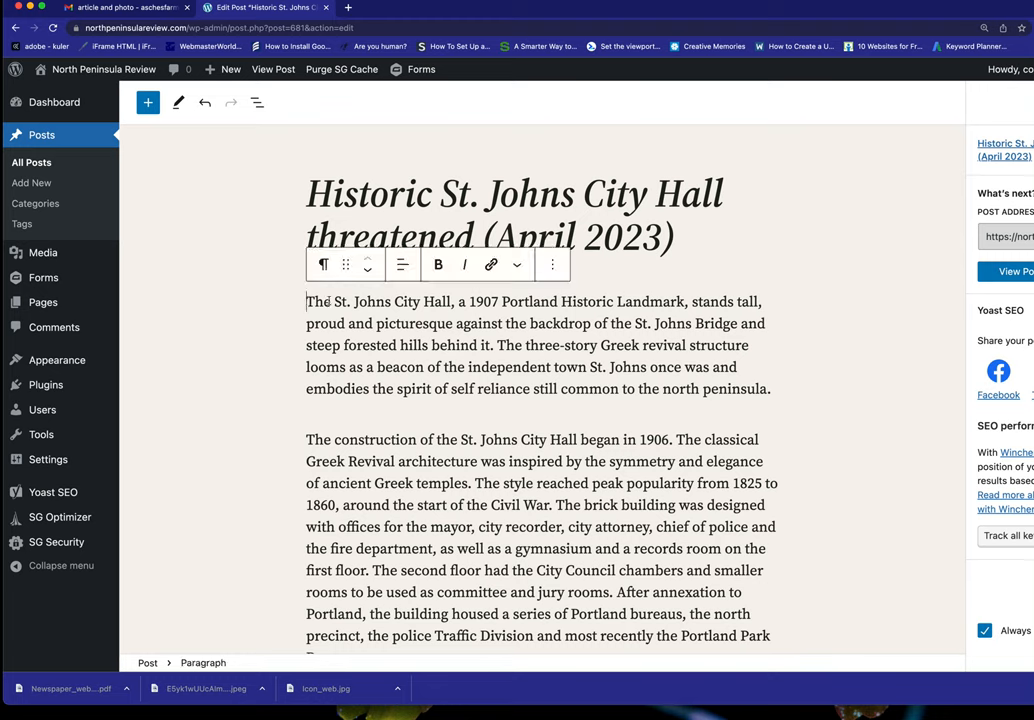
drag(306, 300, 436, 324)
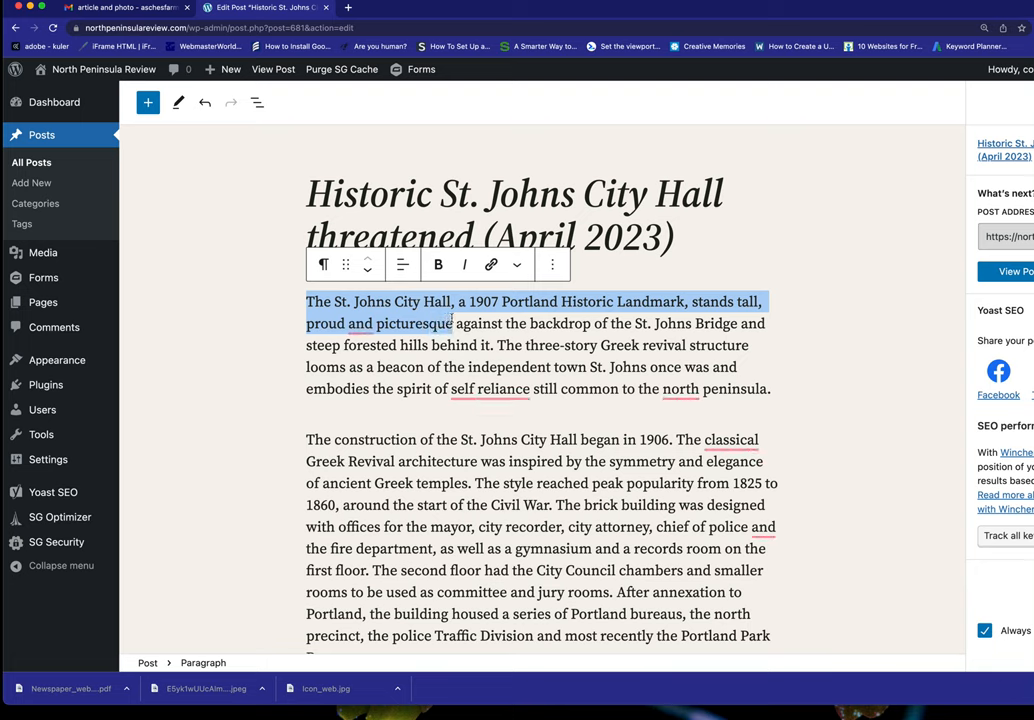
- Begin the Yoast meta description with 'Historic St. Johns City Hall threatened by'
drag(452, 324, 736, 324)
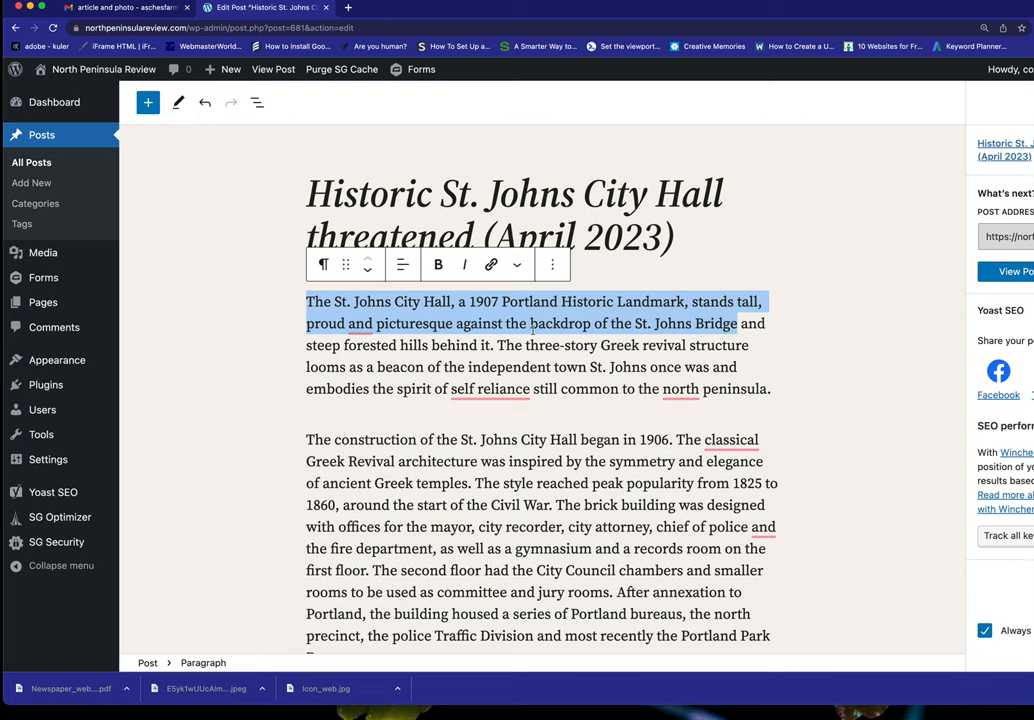
scroll(down, 3)
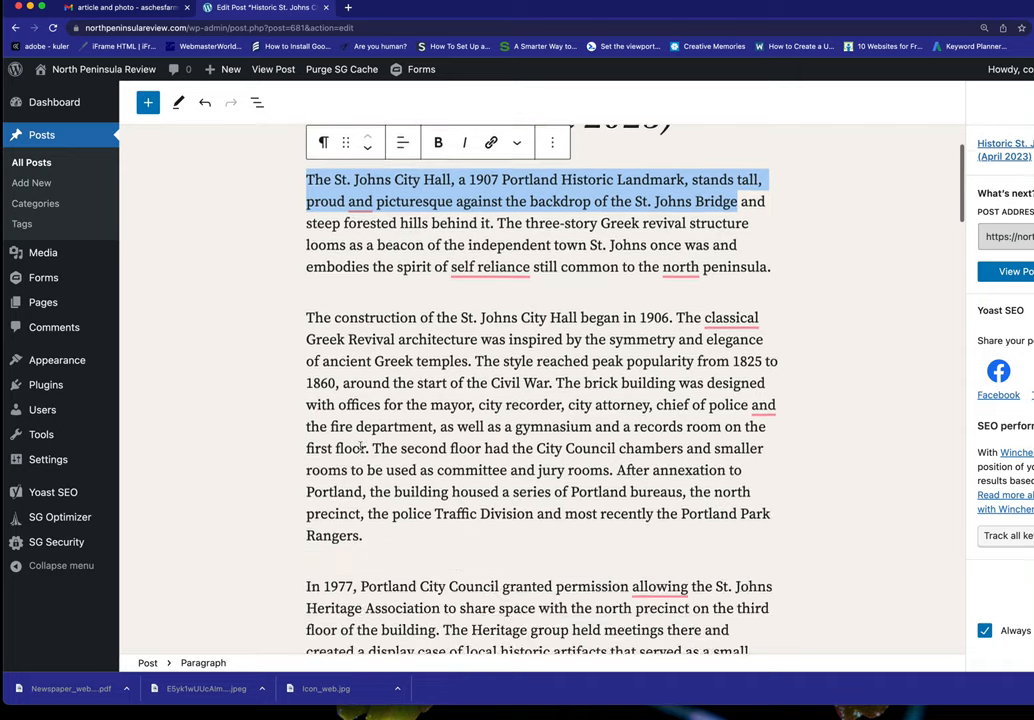
scroll(down, 3)
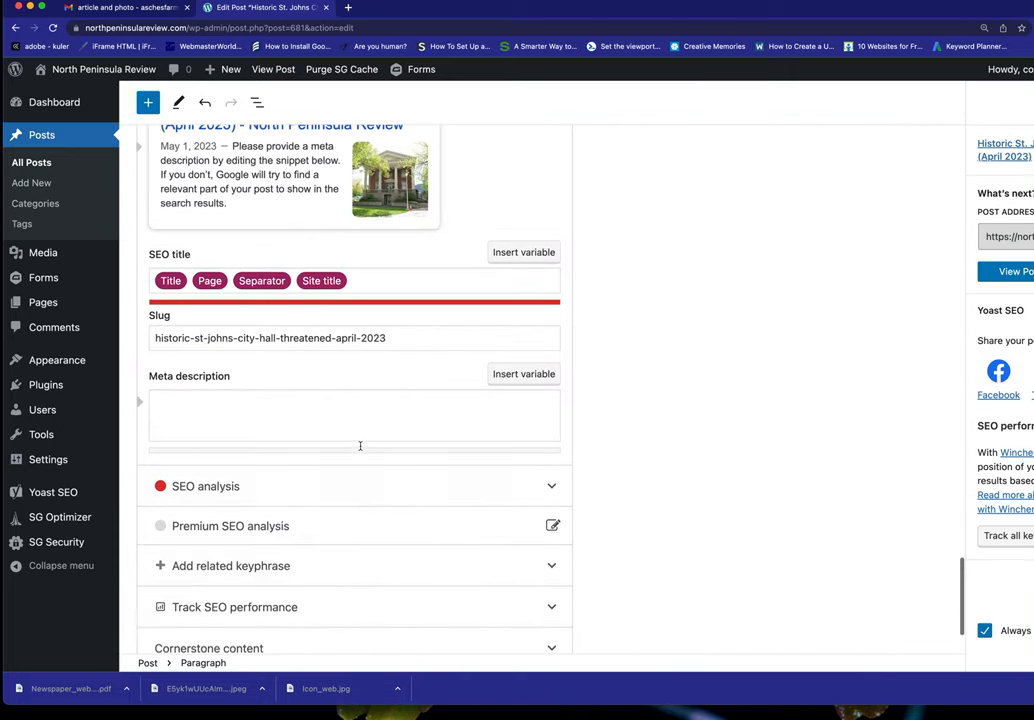
click(354, 410)
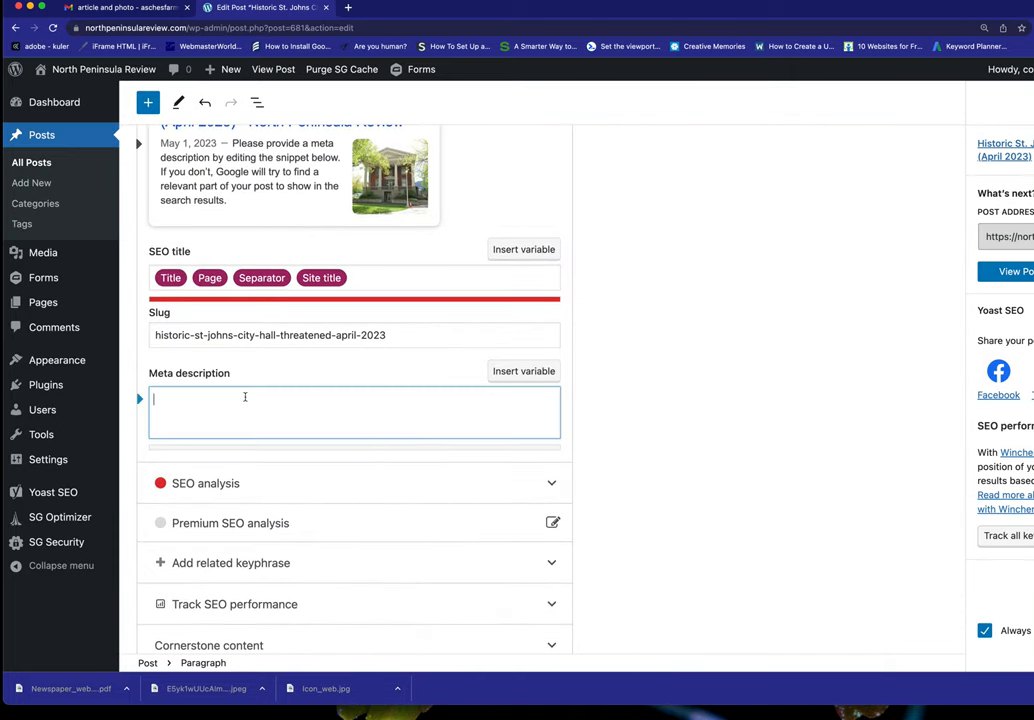
text(Historic St. Johns C)
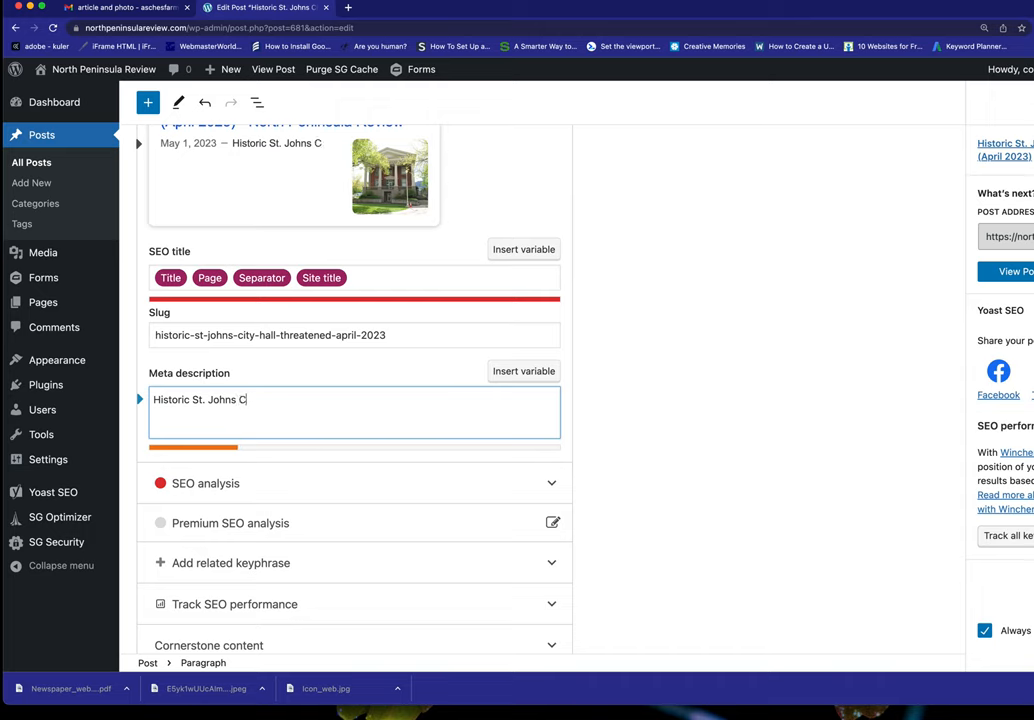
text(ity Hall t)
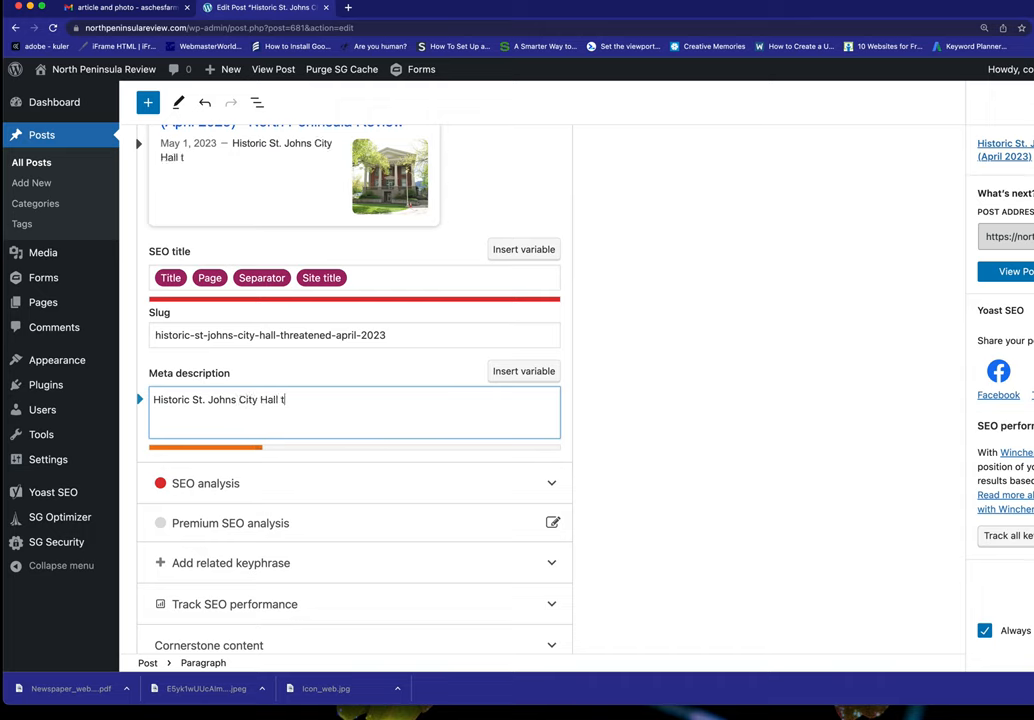
text(hreatene)
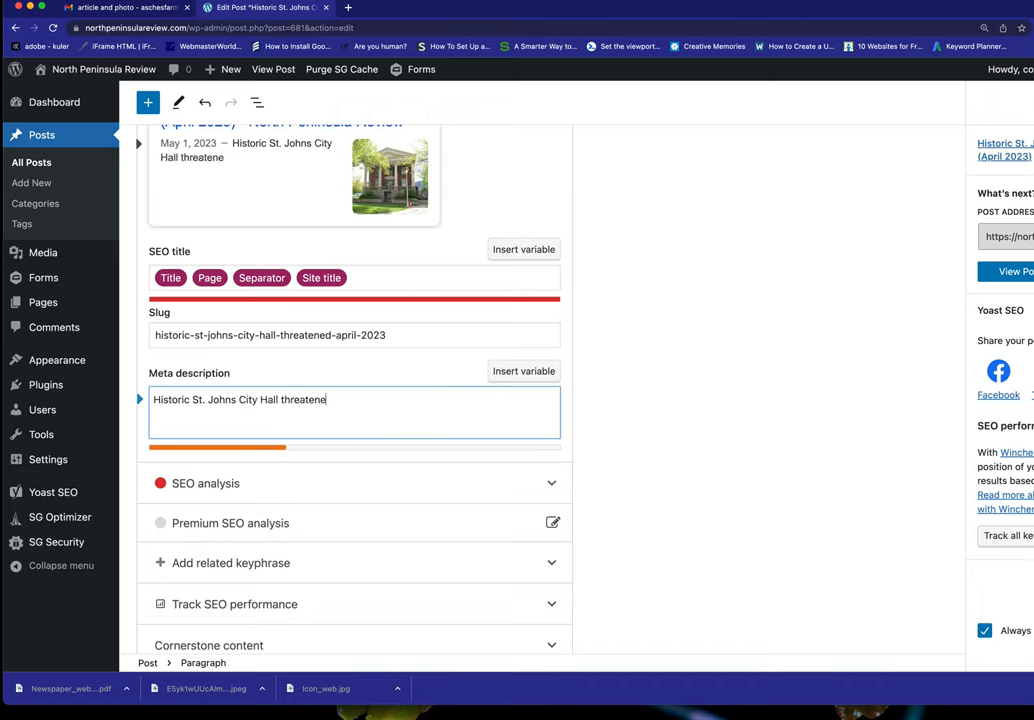
text(b)
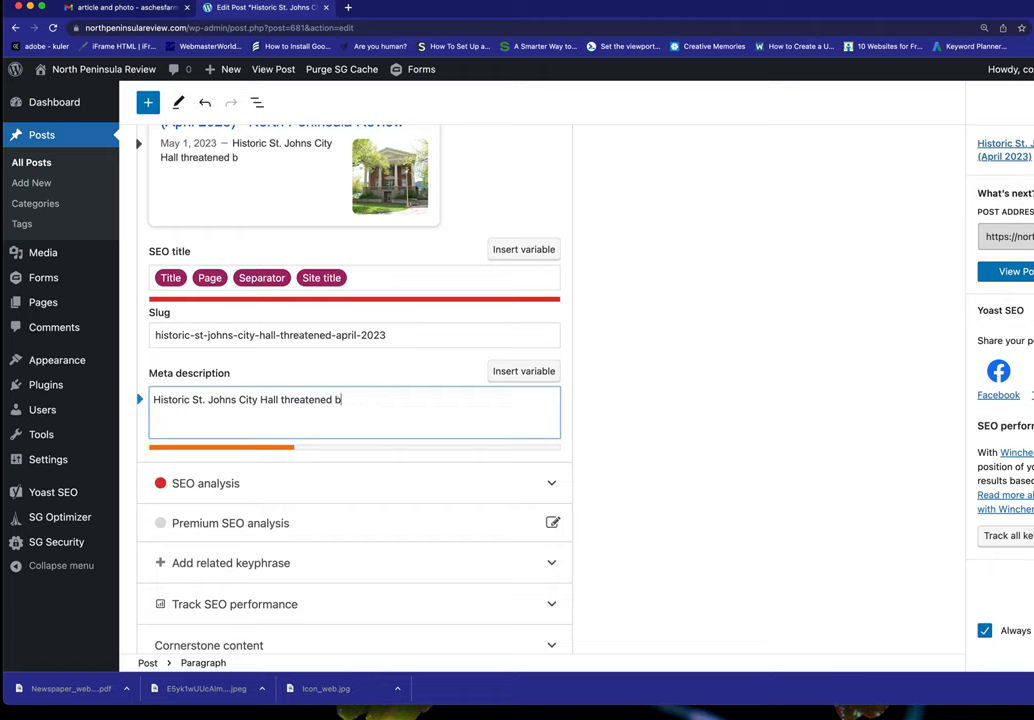
text(y)
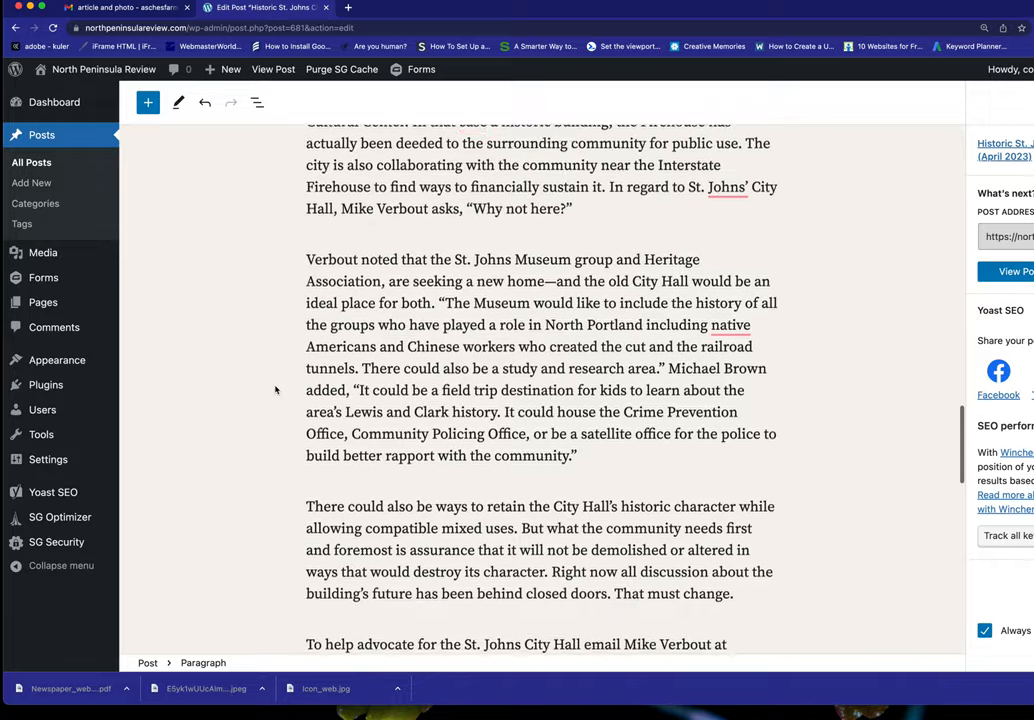
- Scroll past the article body back down to Yoast's Google preview and meta description
scroll(up, 3)
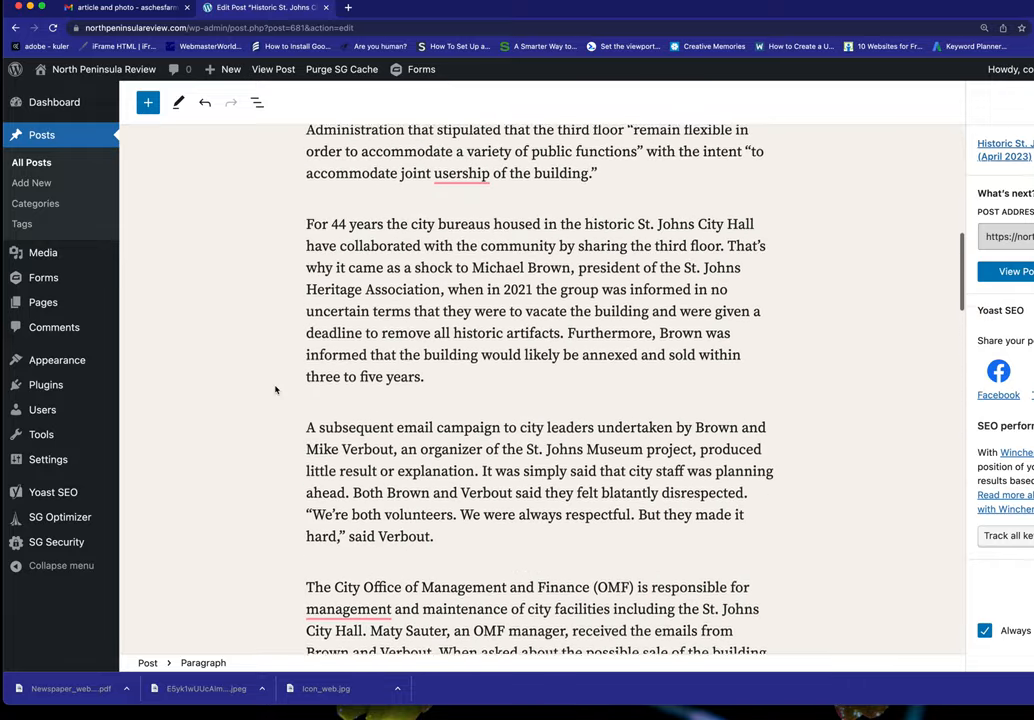
scroll(up, 3)
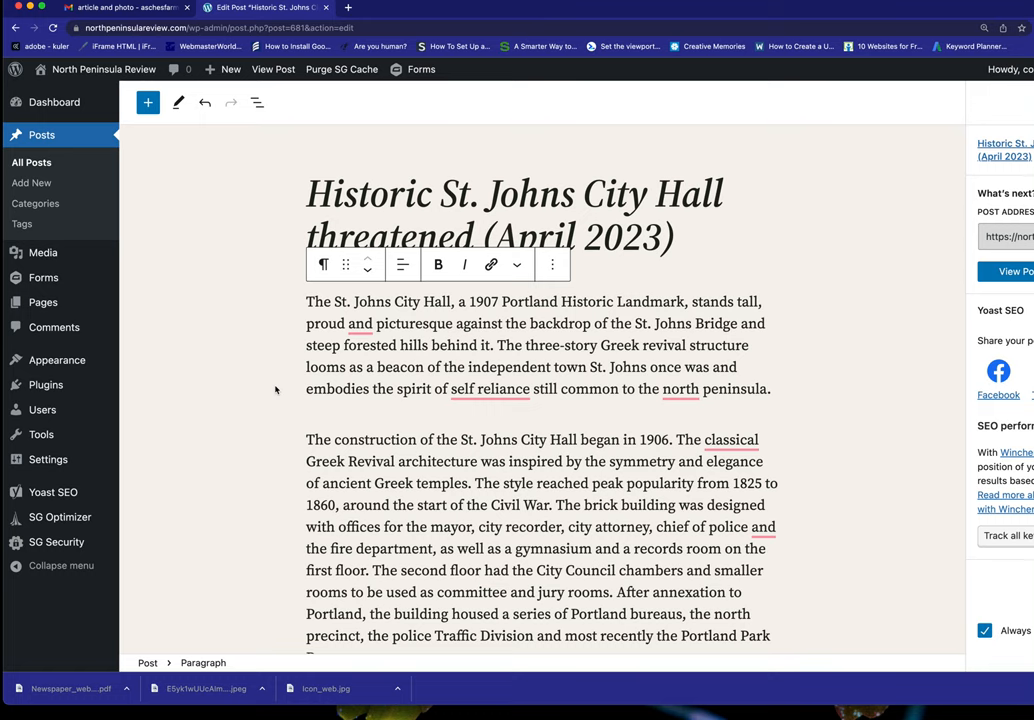
scroll(down, 3)
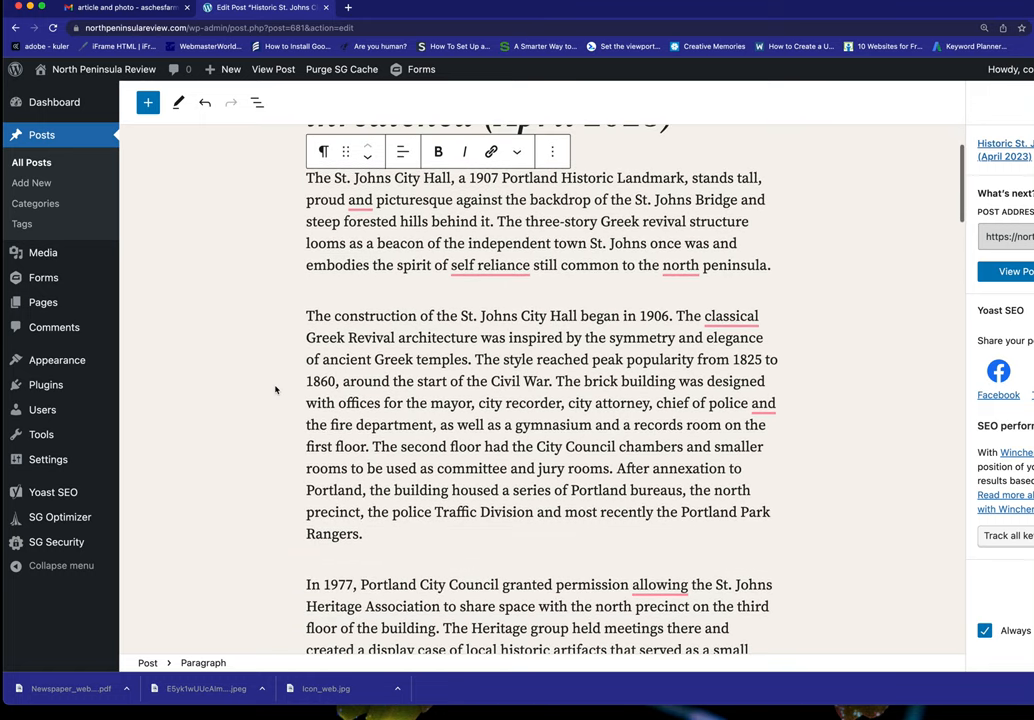
scroll(down, 3)
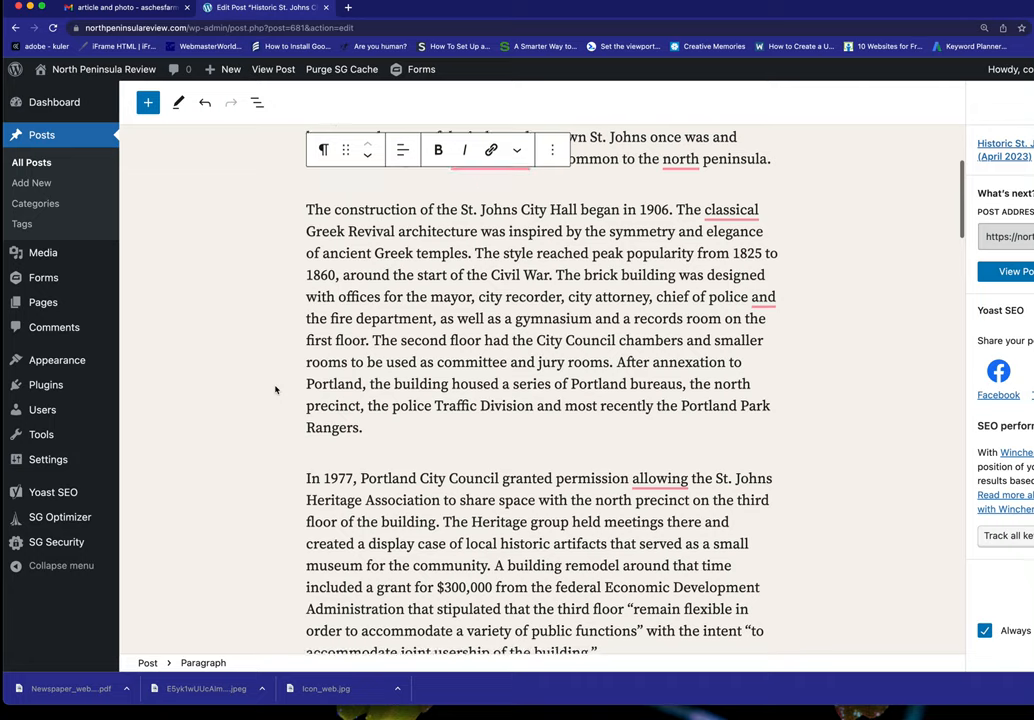
scroll(down, 3)
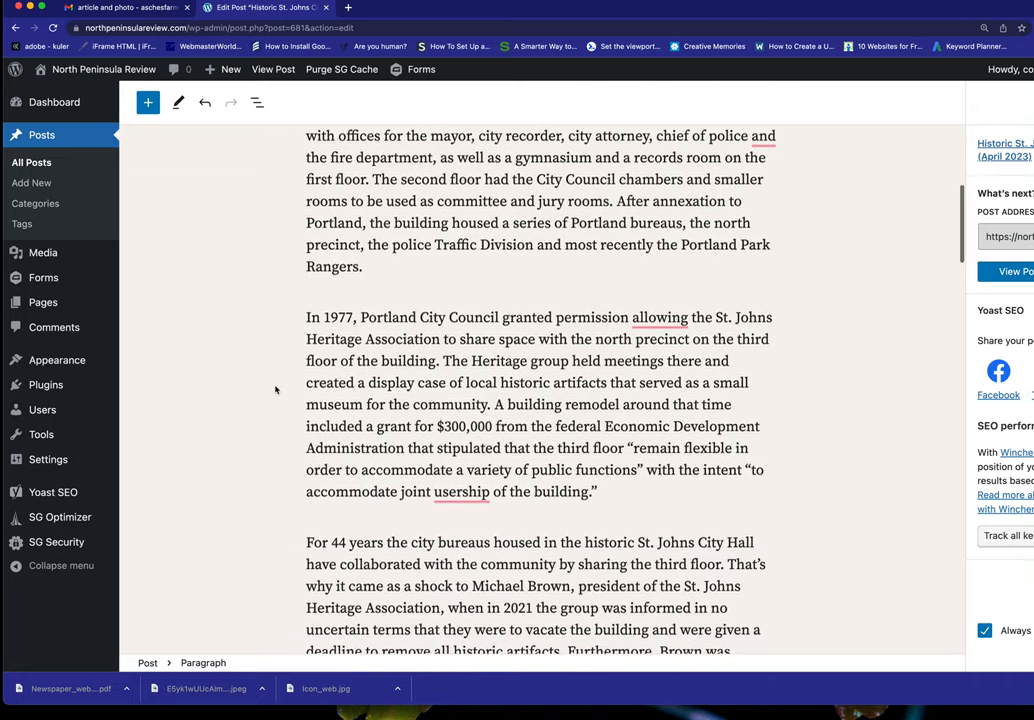
scroll(down, 3)
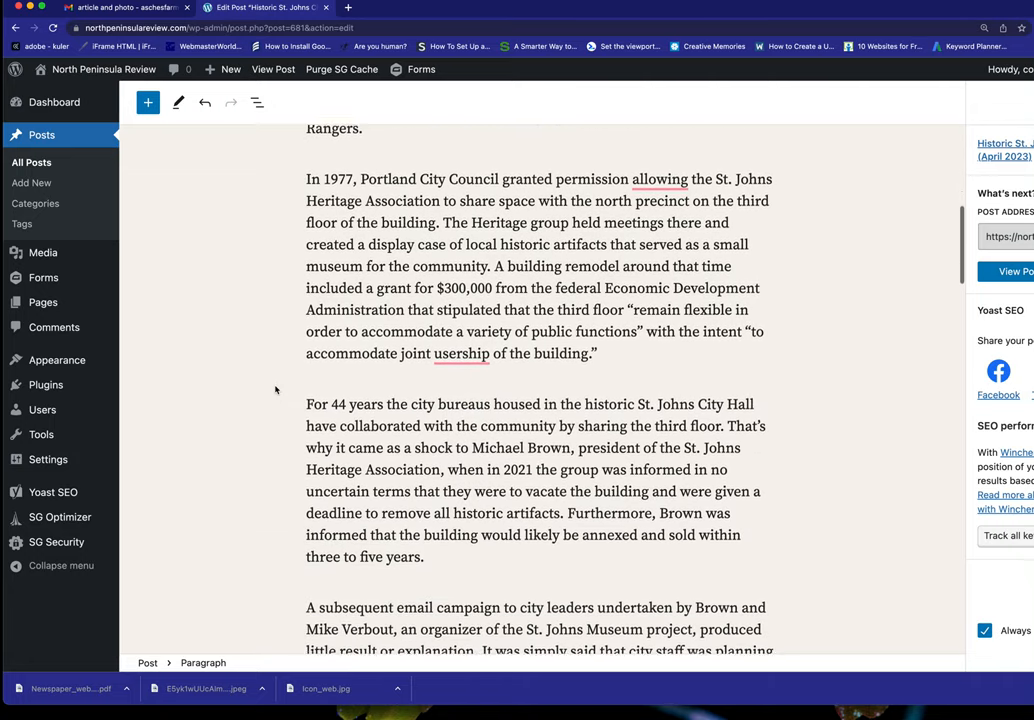
scroll(down, 3)
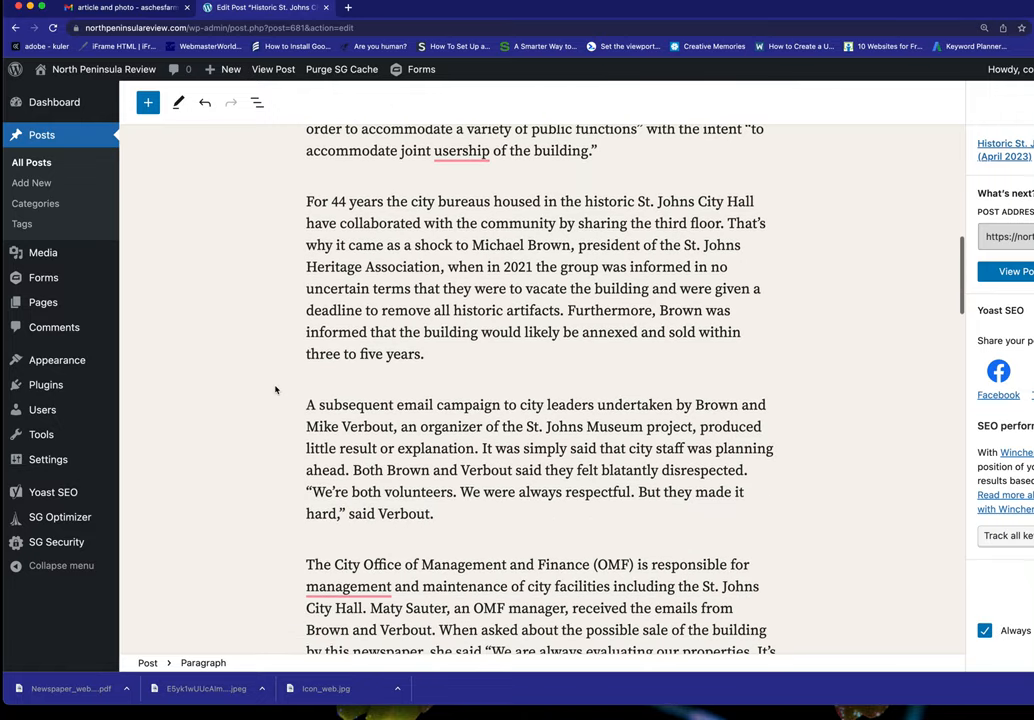
scroll(down, 3)
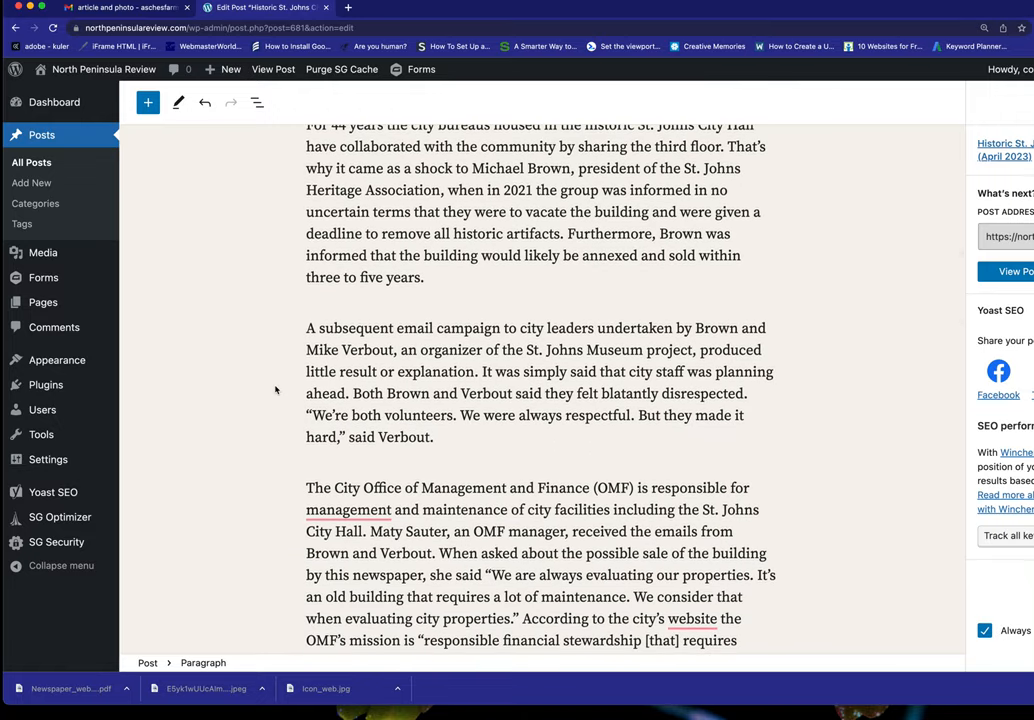
scroll(down, 3)
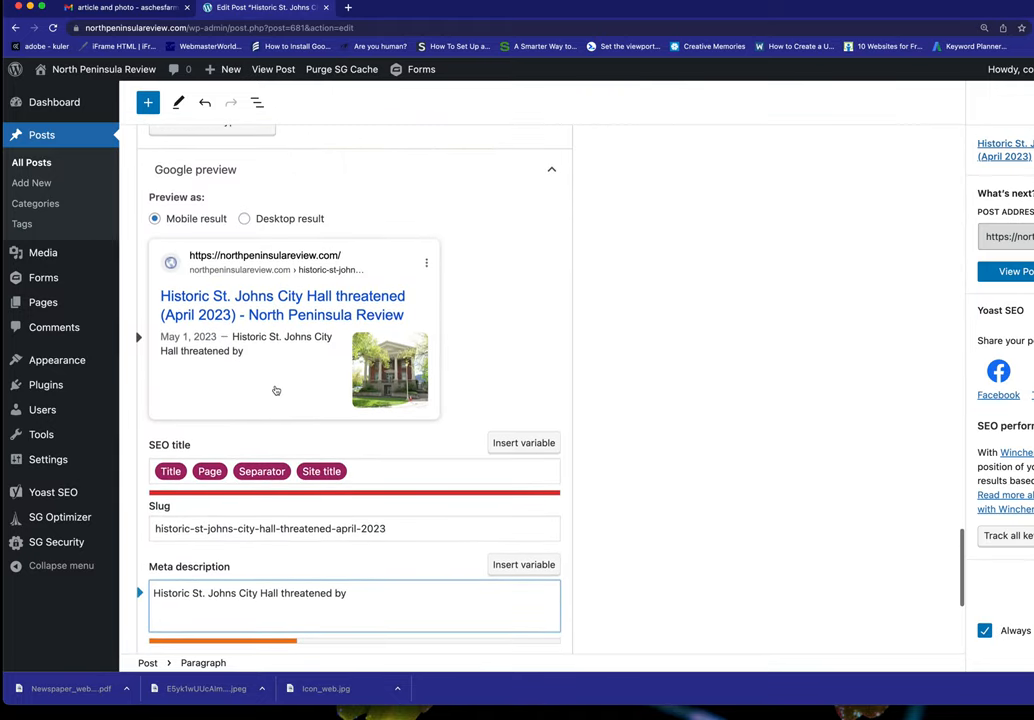
- Finish the meta description as '...by City of Portland budget cutters.', rewording 'constraints' to 'cutters'
click(348, 592)
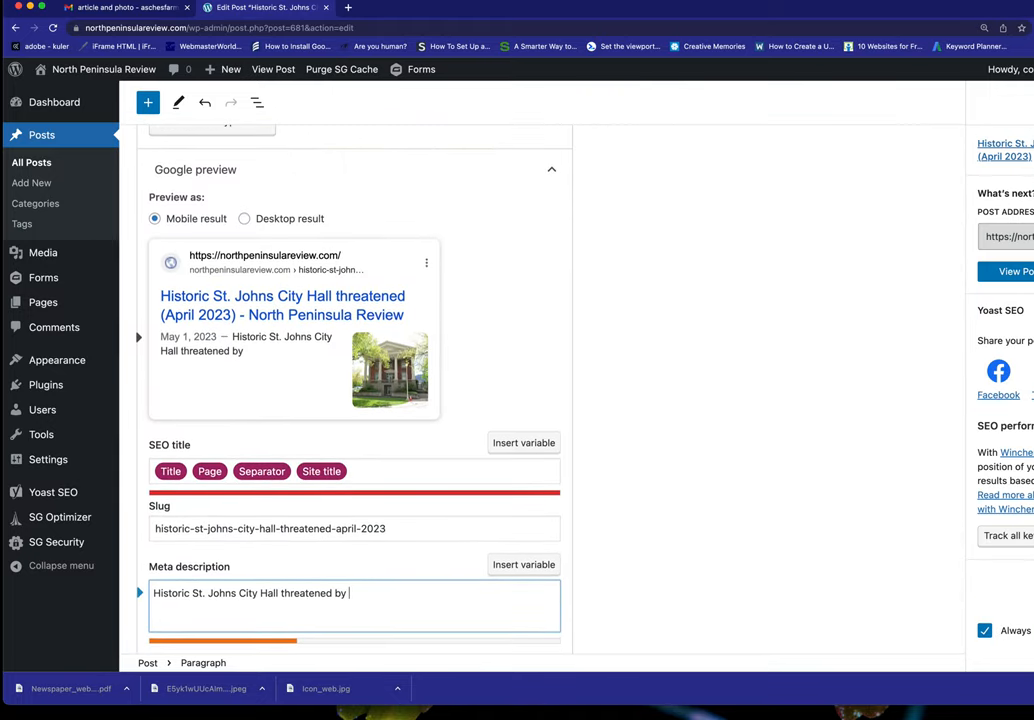
text(City of Portland budg)
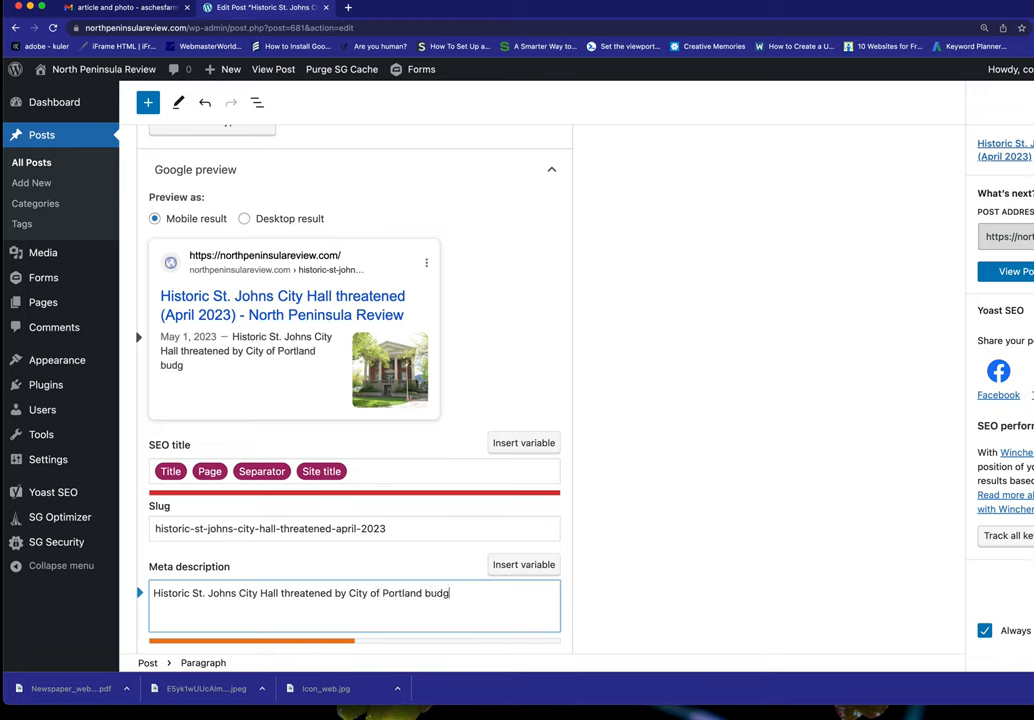
text(et)
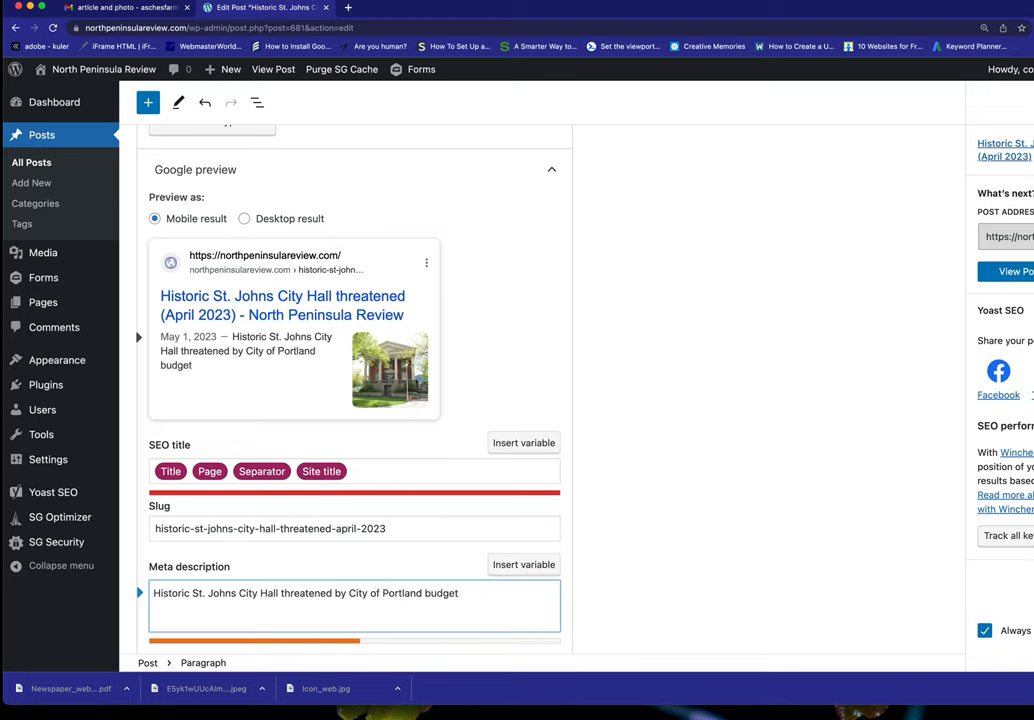
text(constraint)
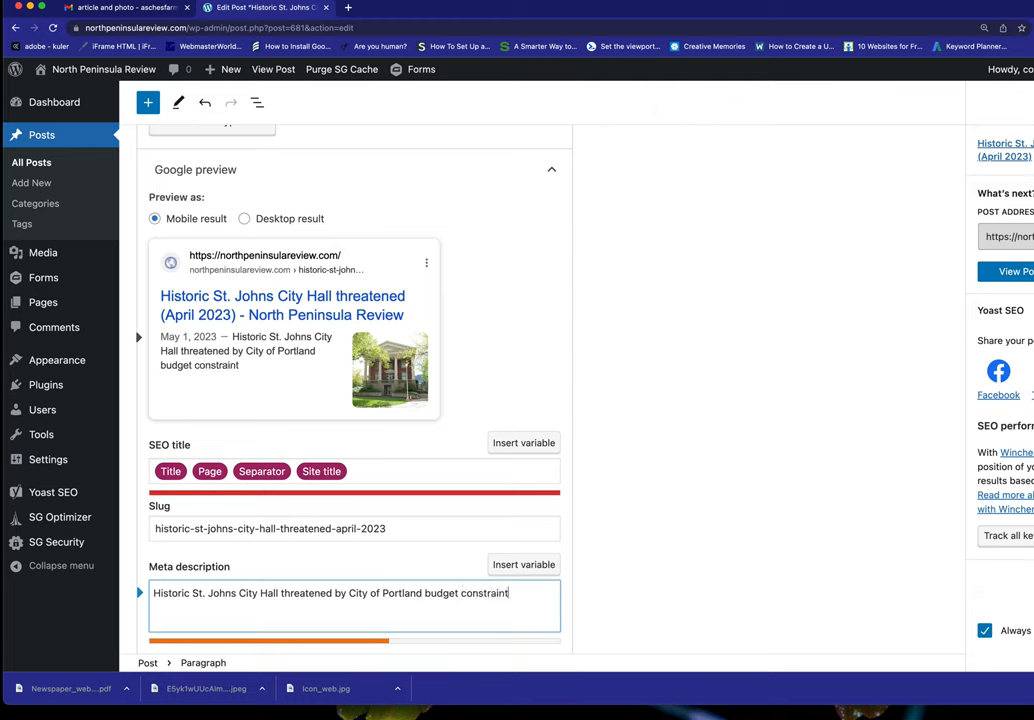
text(s)
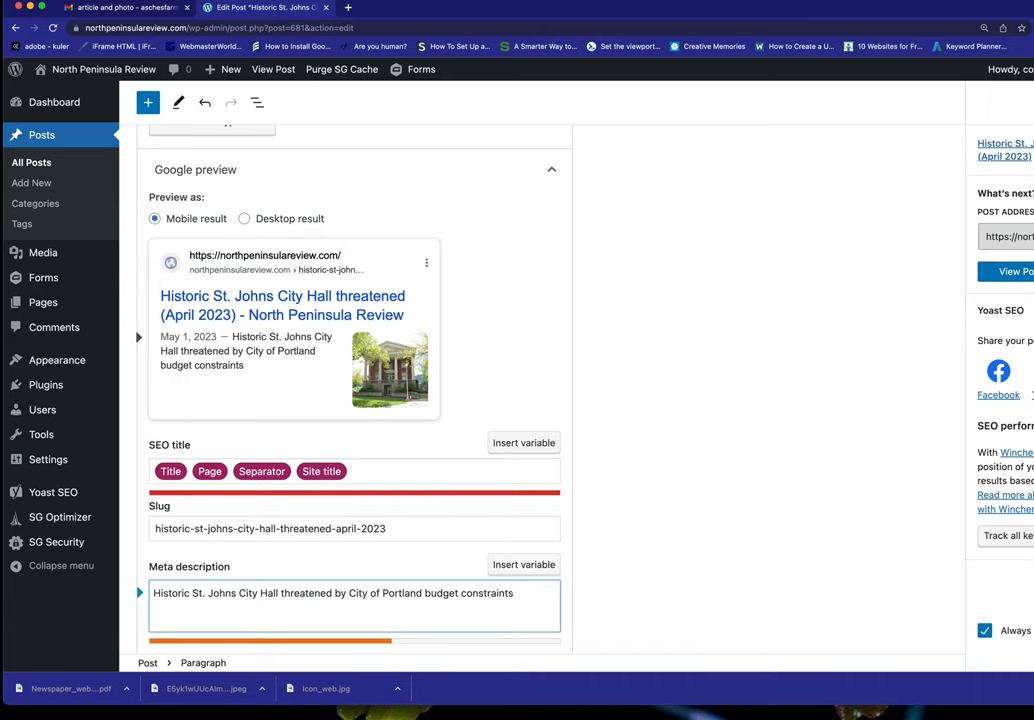
key(BackSpace)
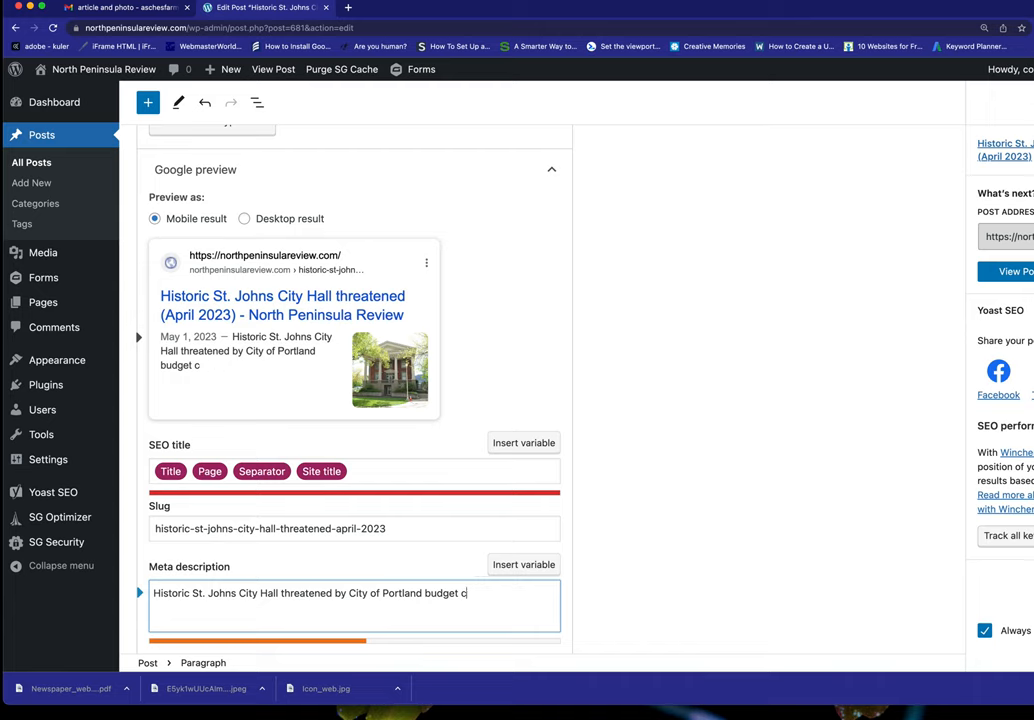
text(utter)
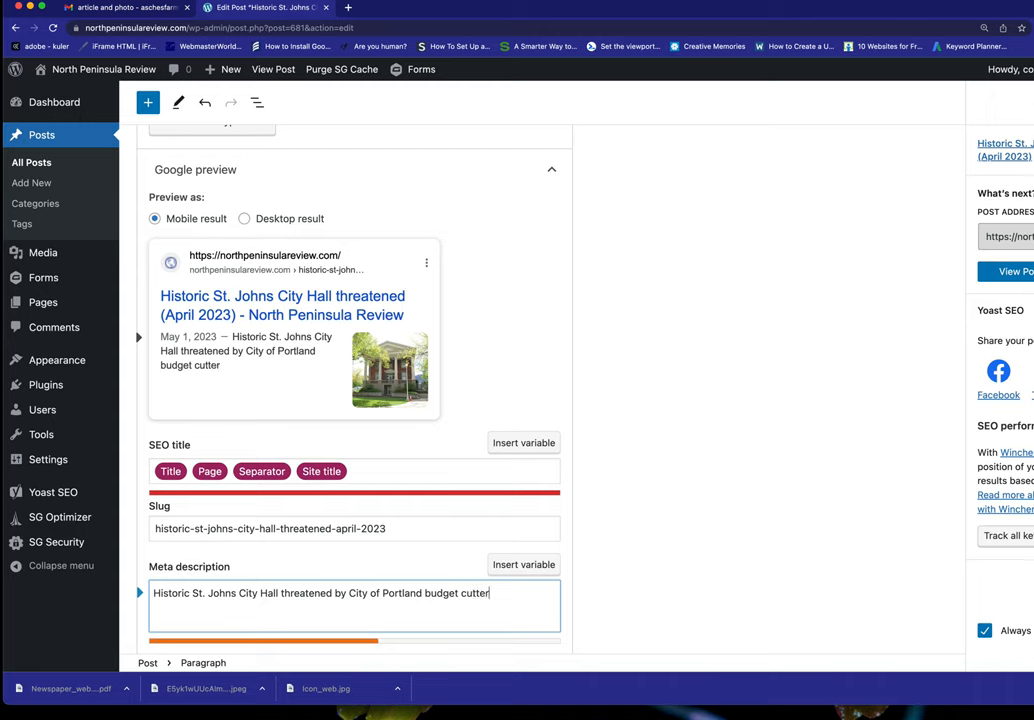
text(s)
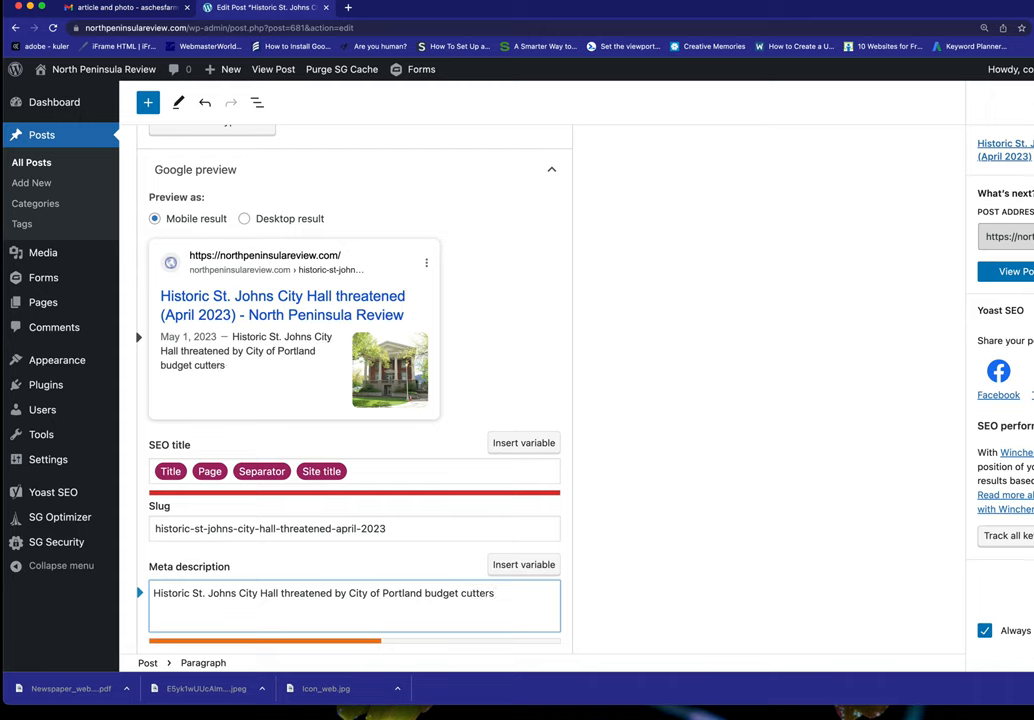
text(.)
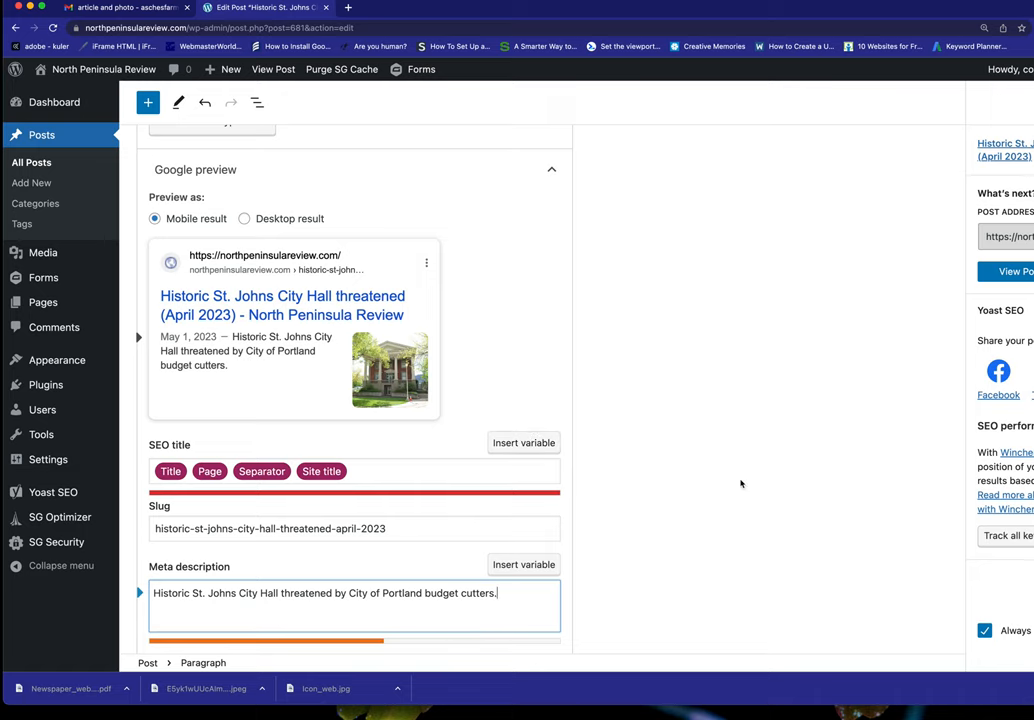
scroll(up, 3)
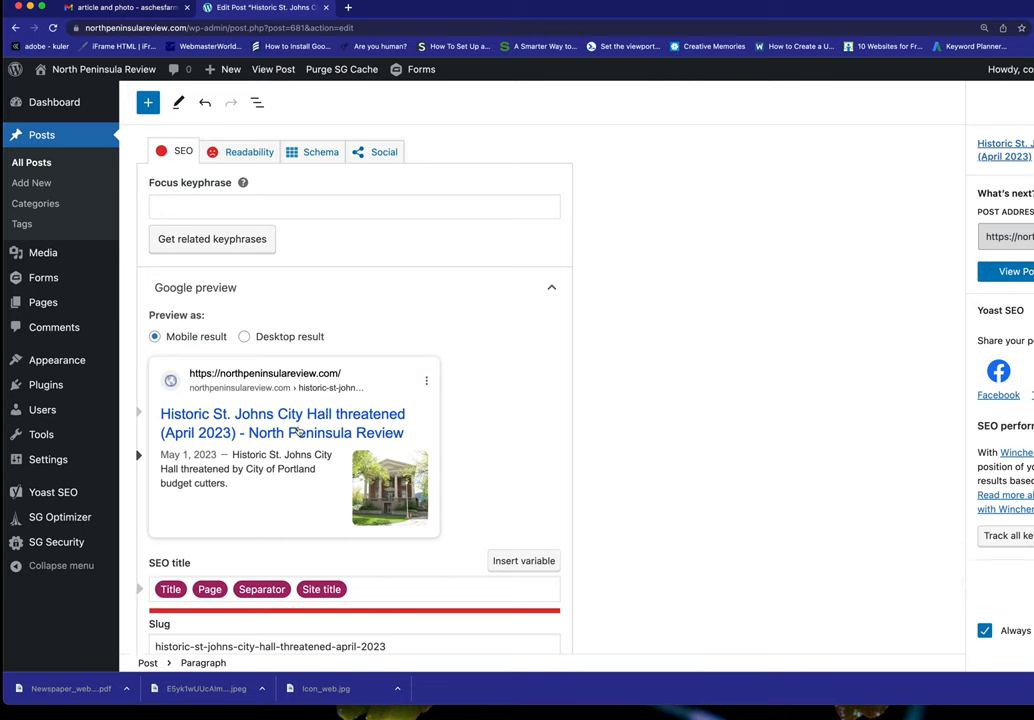
mouse_move(400, 496)
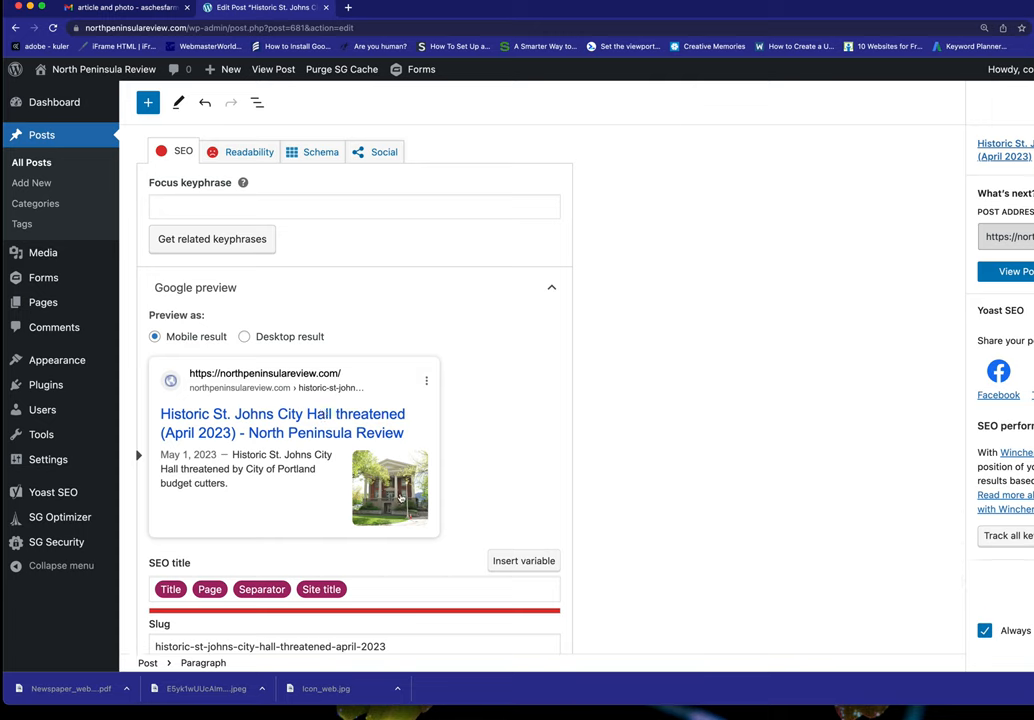
scroll(up, 3)
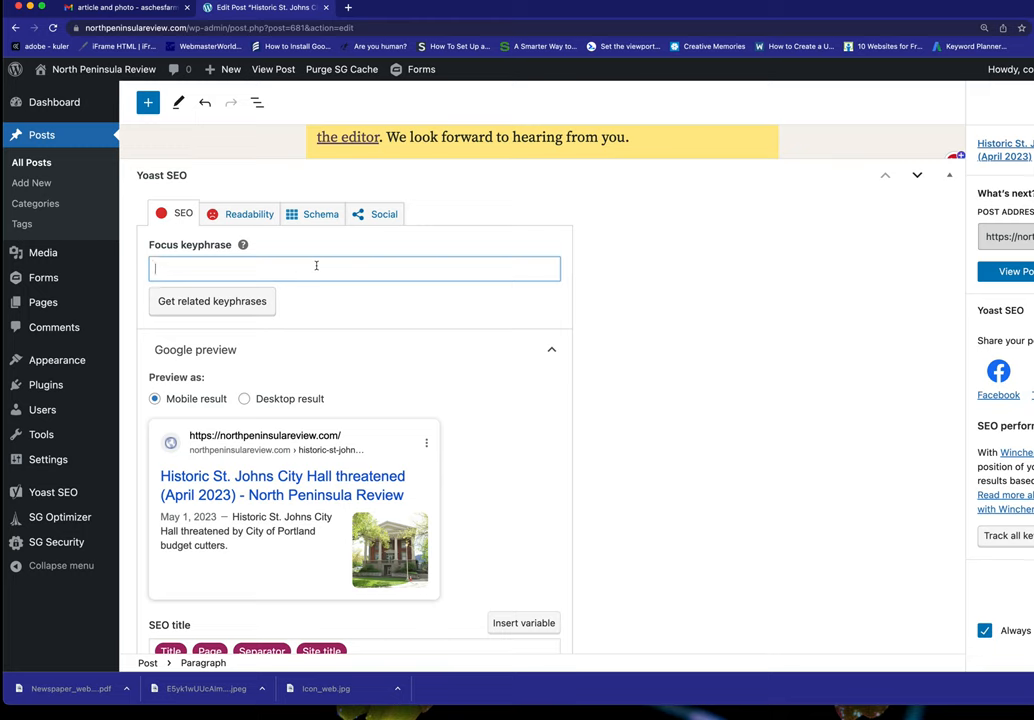
- Set the Yoast focus keyphrase to 'St. Johns City Hall' and check the SEO analysis
text(St. Johns)
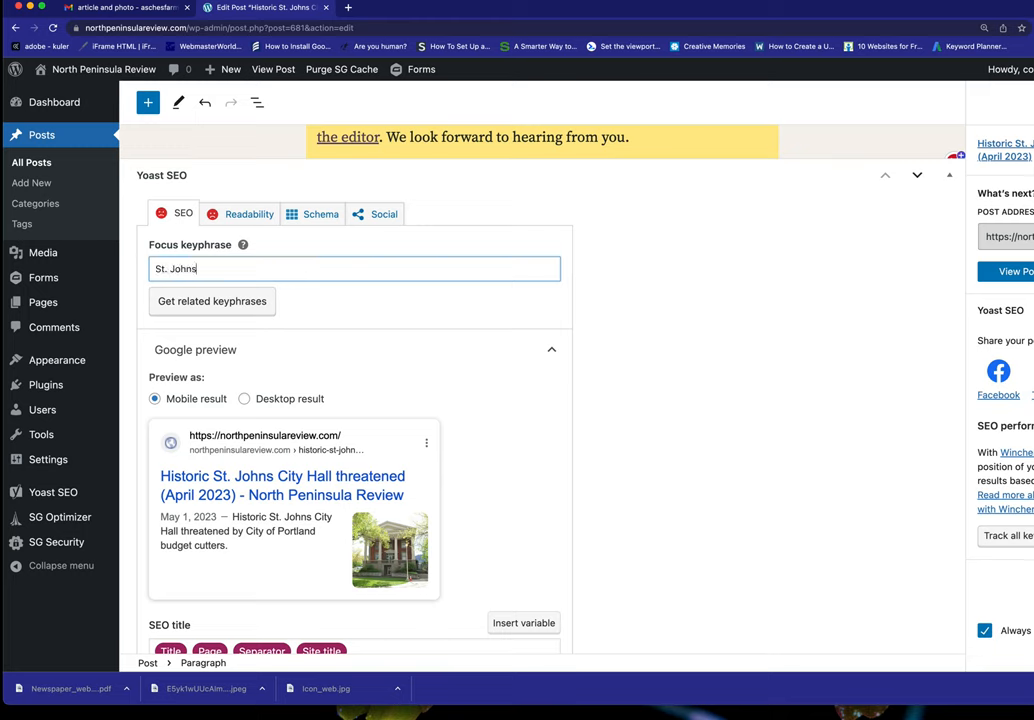
text(City Hall)
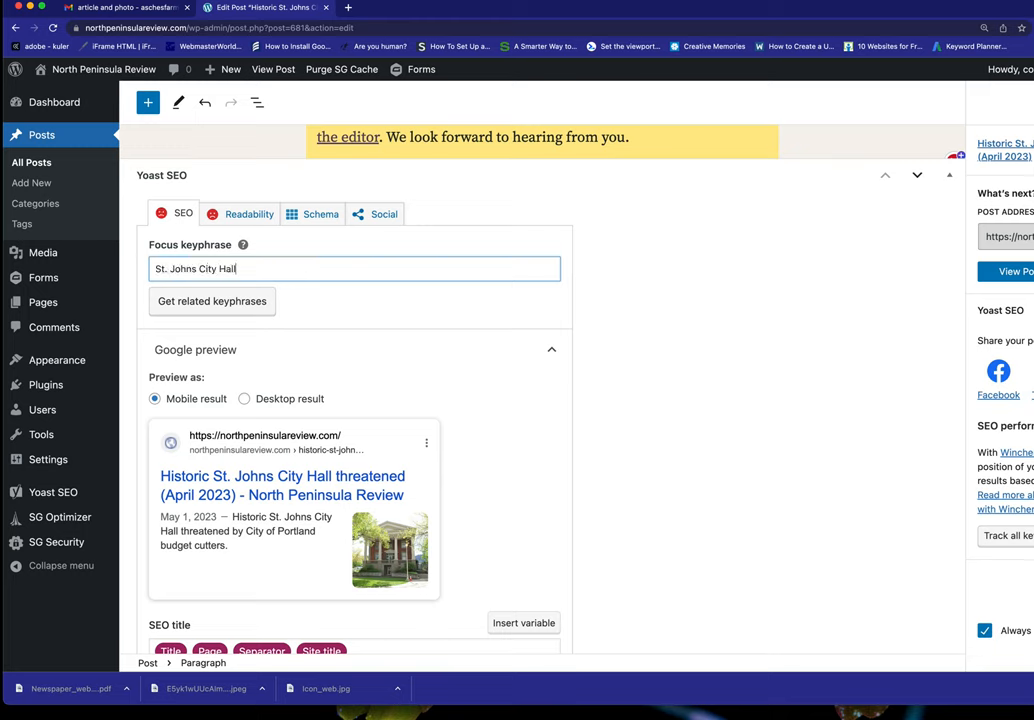
scroll(down, 3)
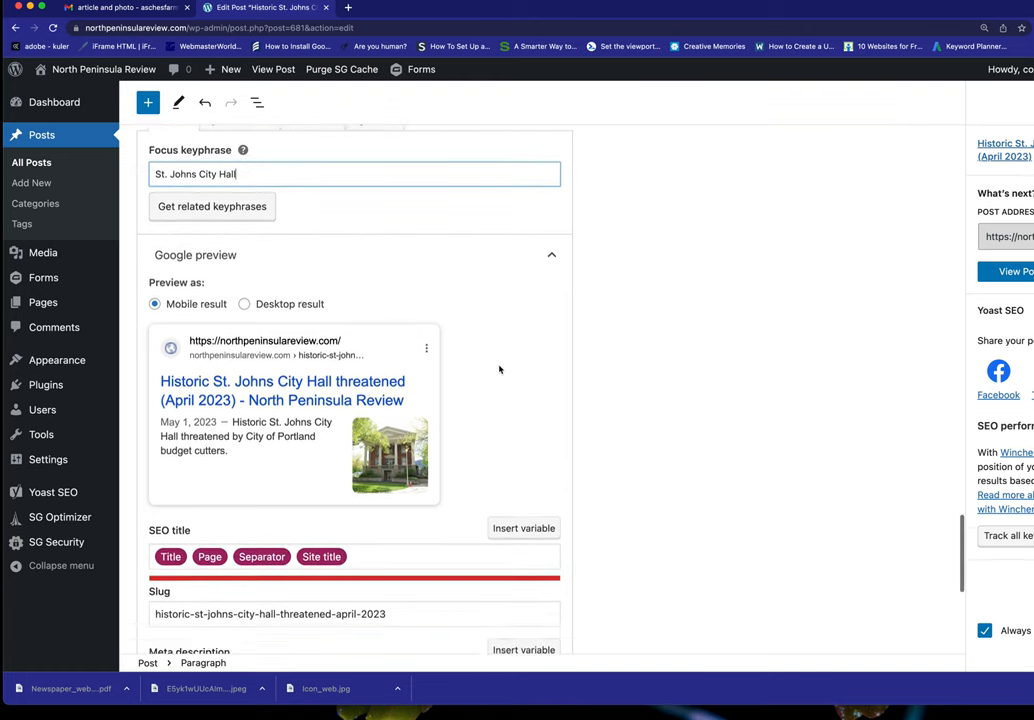
scroll(down, 3)
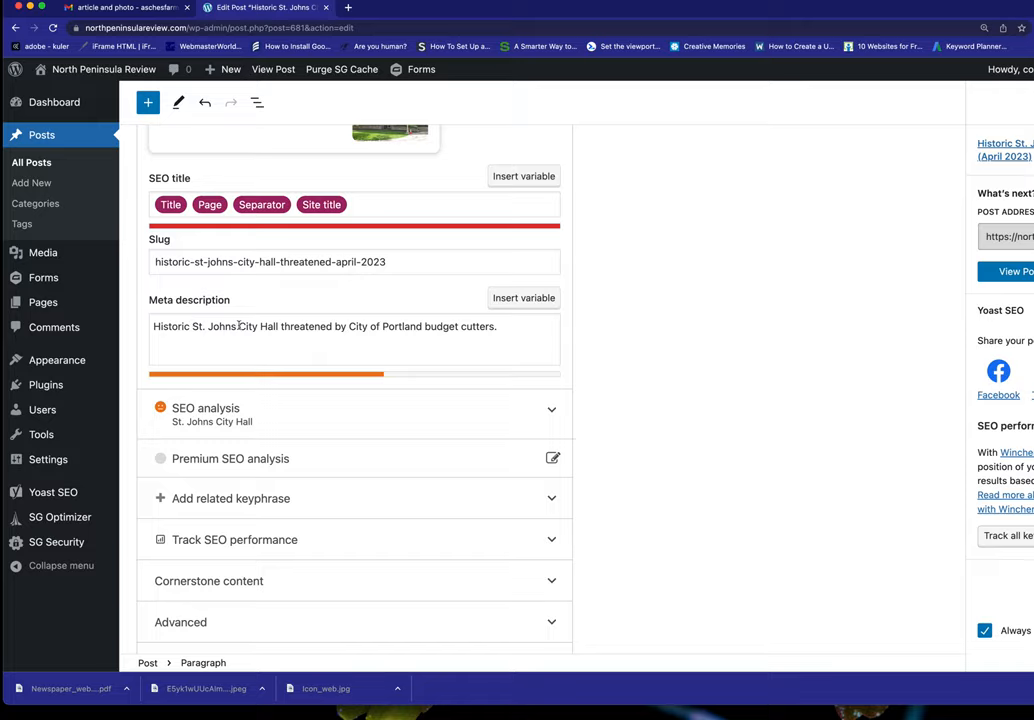
scroll(up, 3)
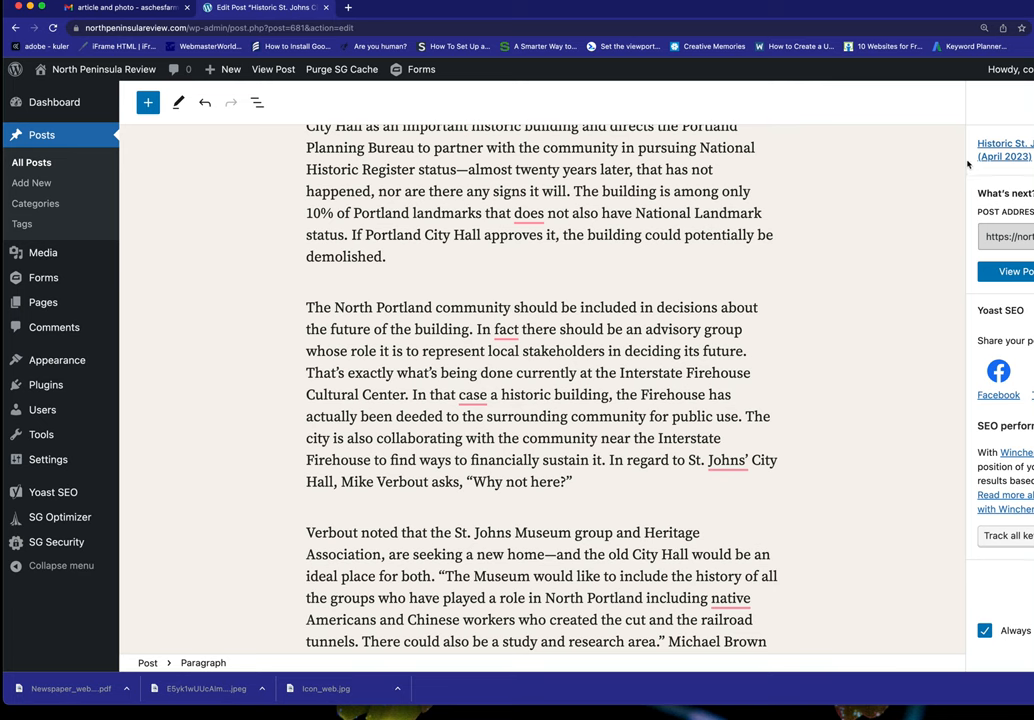
- View the published City Hall article on the live site, then return to the post editor
scroll(up, 3)
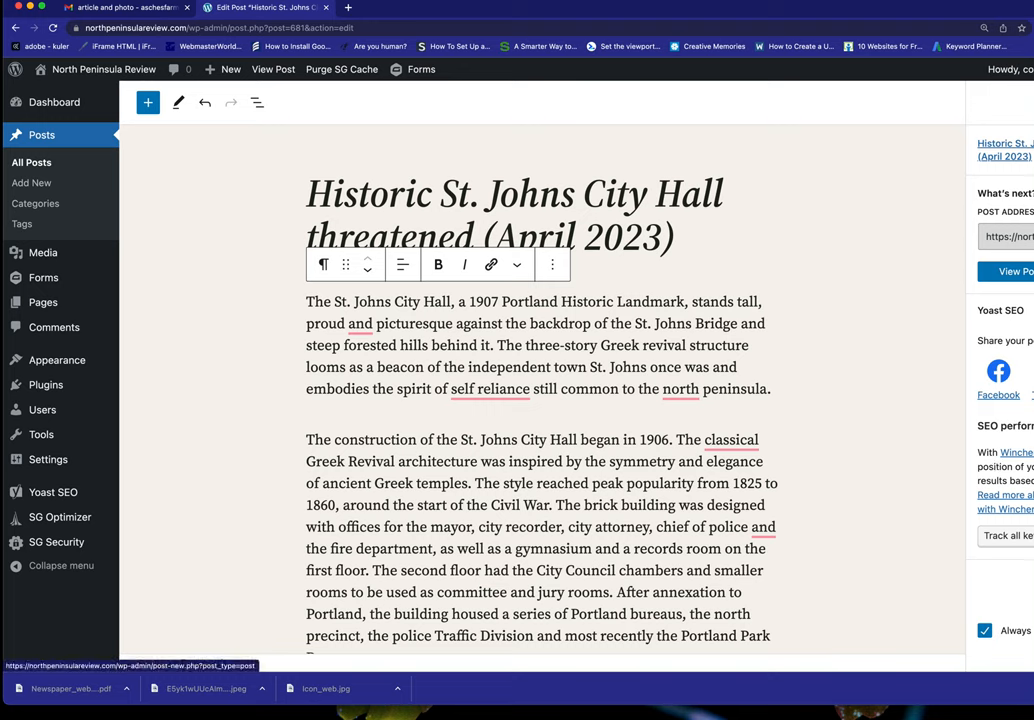
click(272, 68)
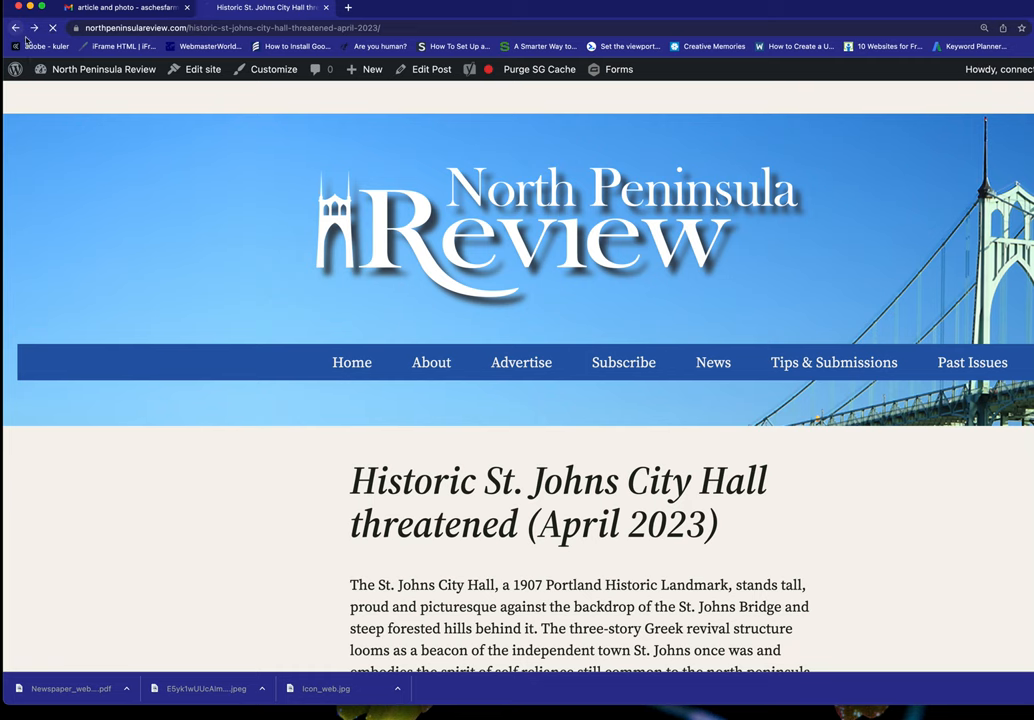
click(432, 68)
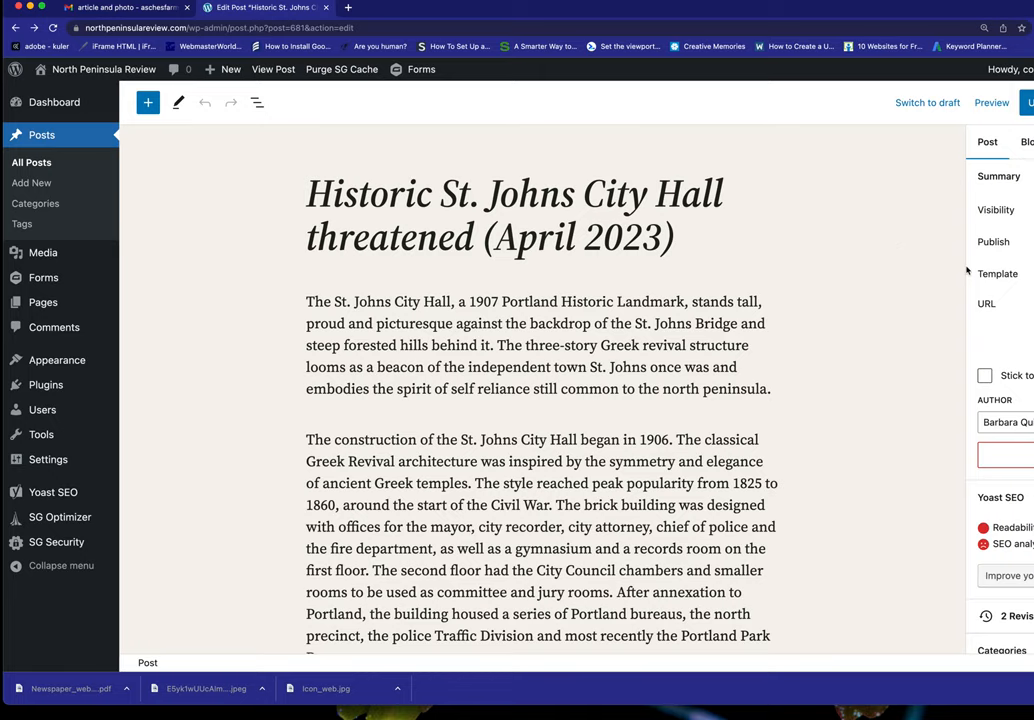
- Re-enter 'St. Johns City Hall' as the Yoast focus keyphrase
scroll(down, 3)
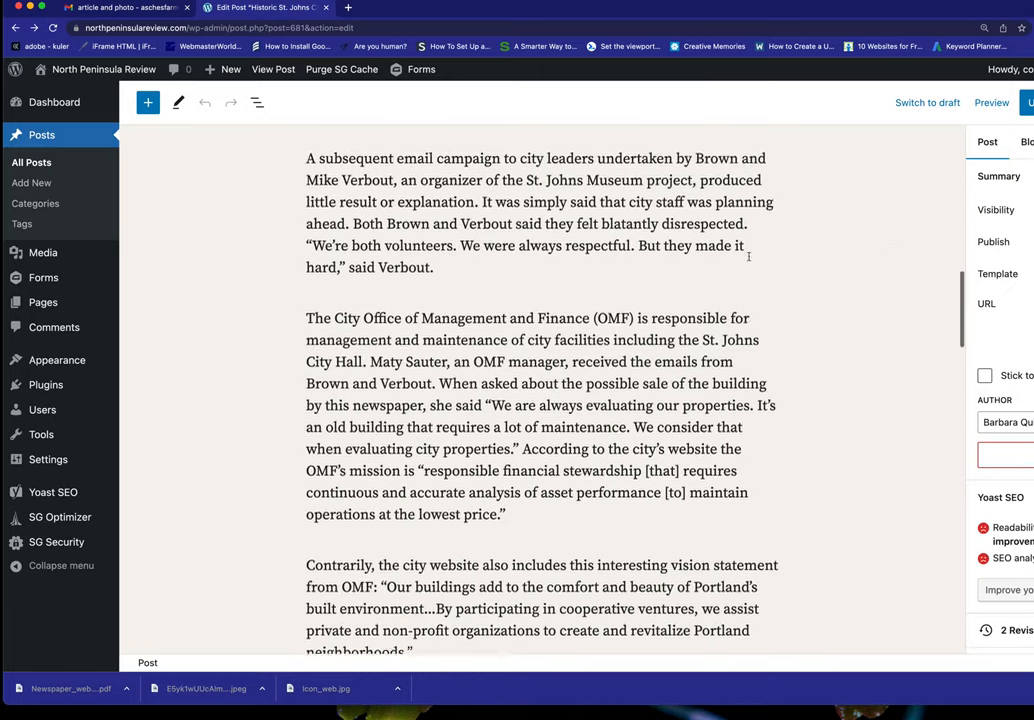
scroll(down, 3)
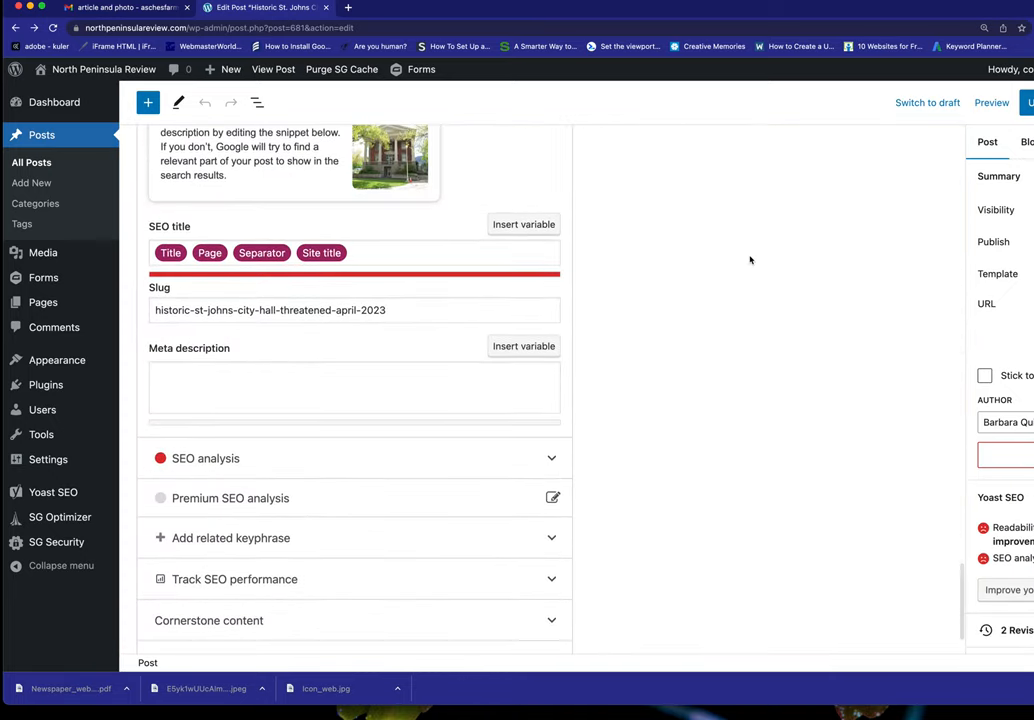
scroll(up, 3)
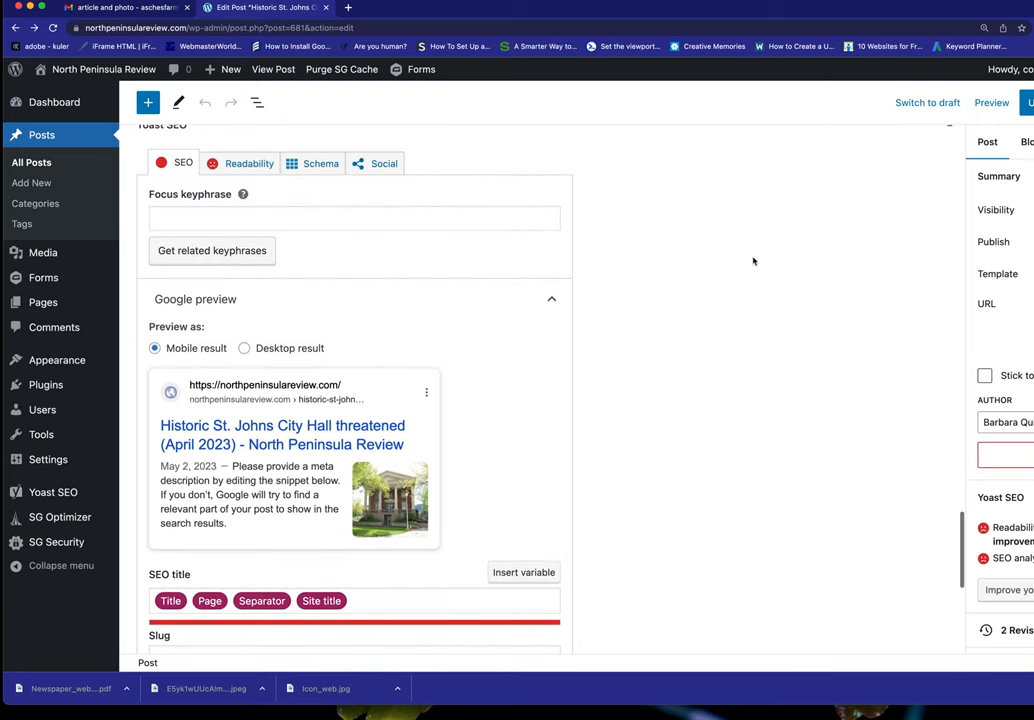
click(352, 216)
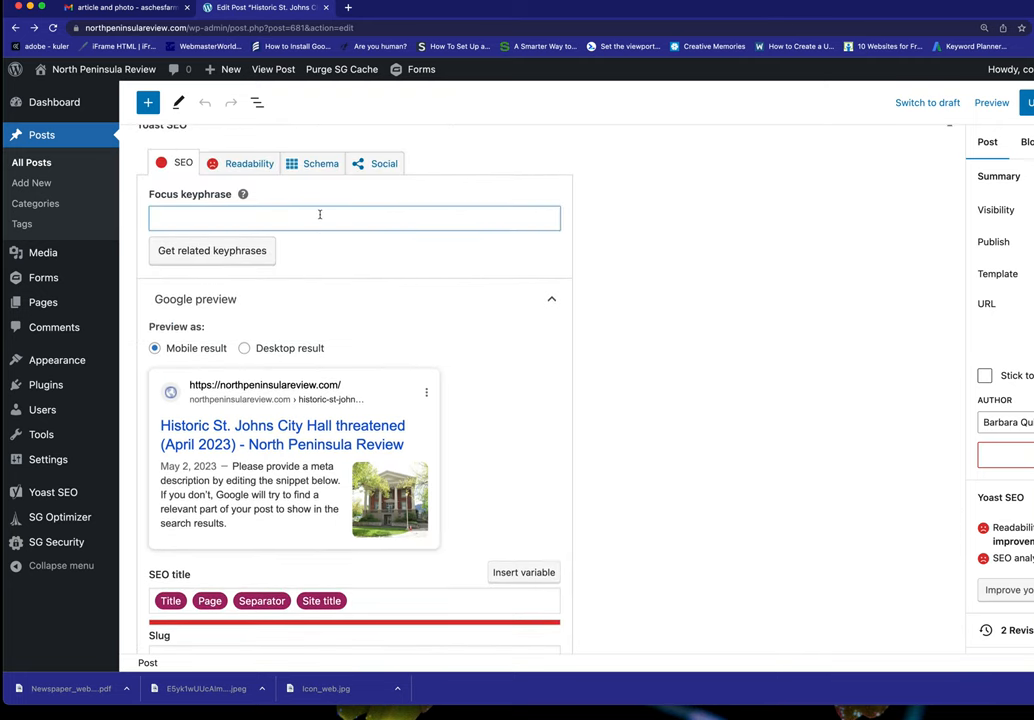
text(St. John)
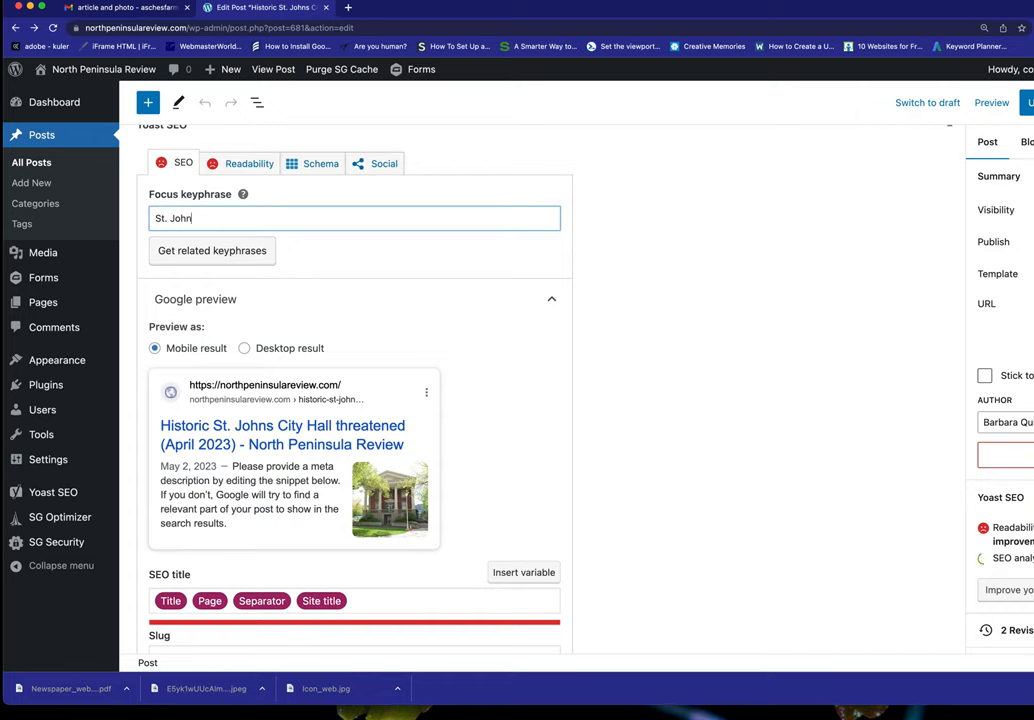
text(s City Hall)
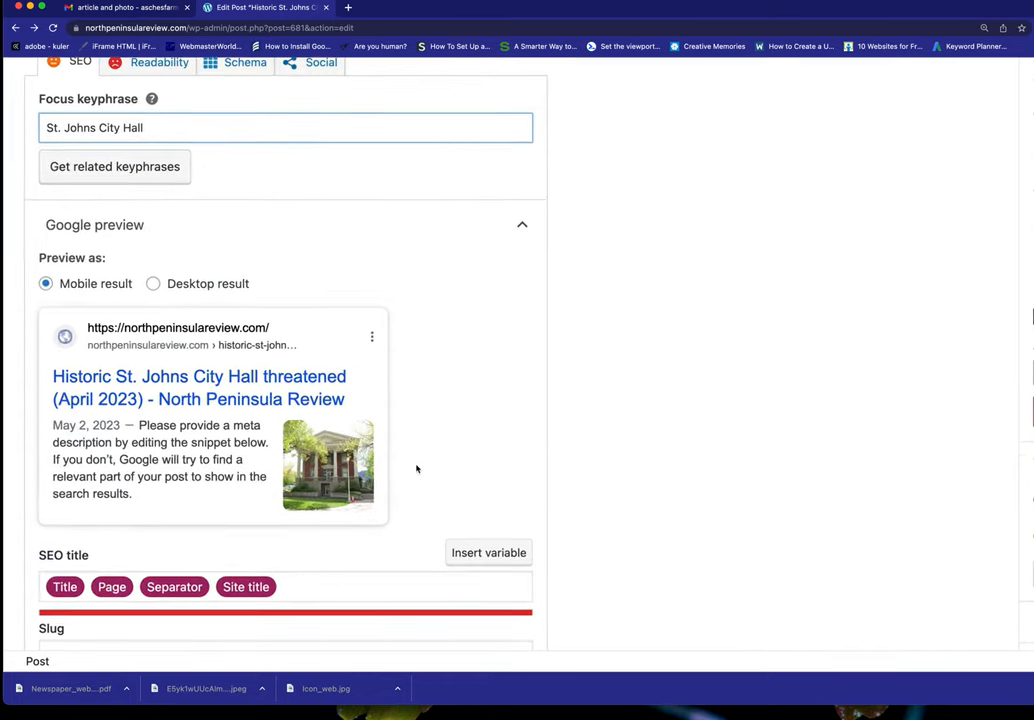
- Rewrite the meta description: the 1907 Portland Historic Landmark stands threatened by the City of Portland budget cutters
scroll(down, 3)
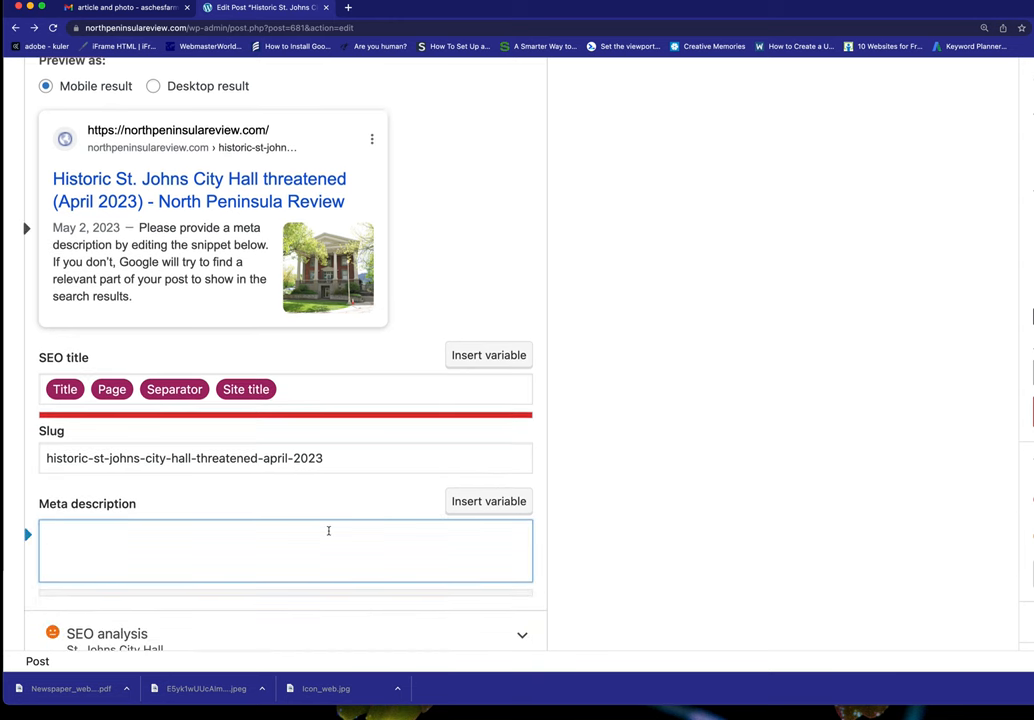
text(The St. Johns City Hall, a 1907 Portland Historic Landmark, stands tall, proud and picturesque against the backdrop of the St. Johns Bridge)
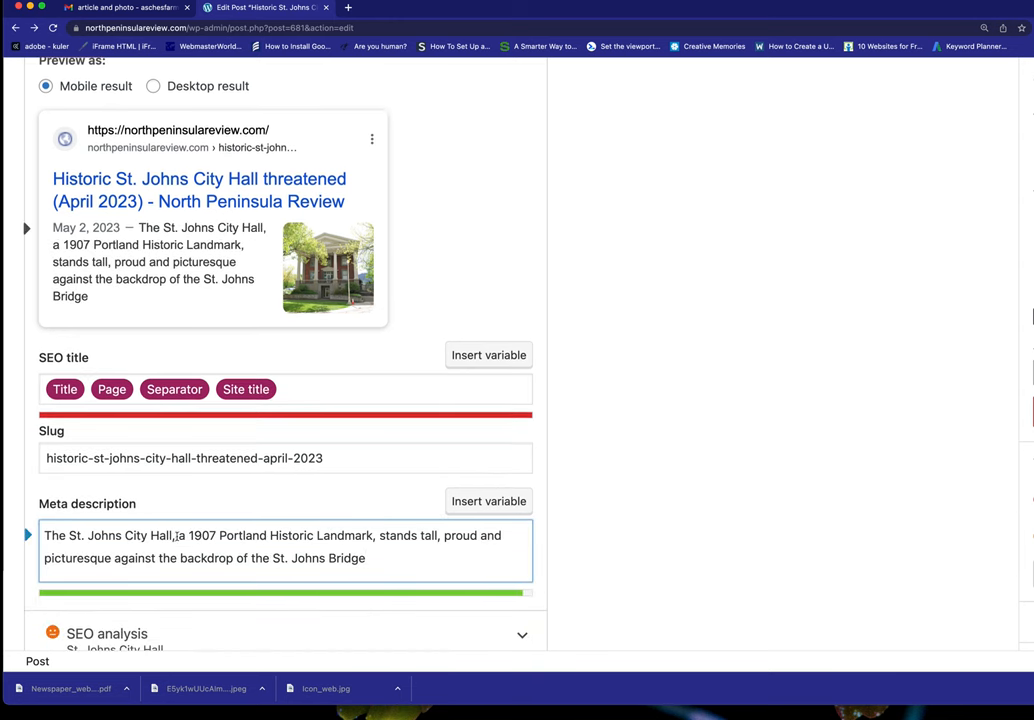
double_click(178, 536)
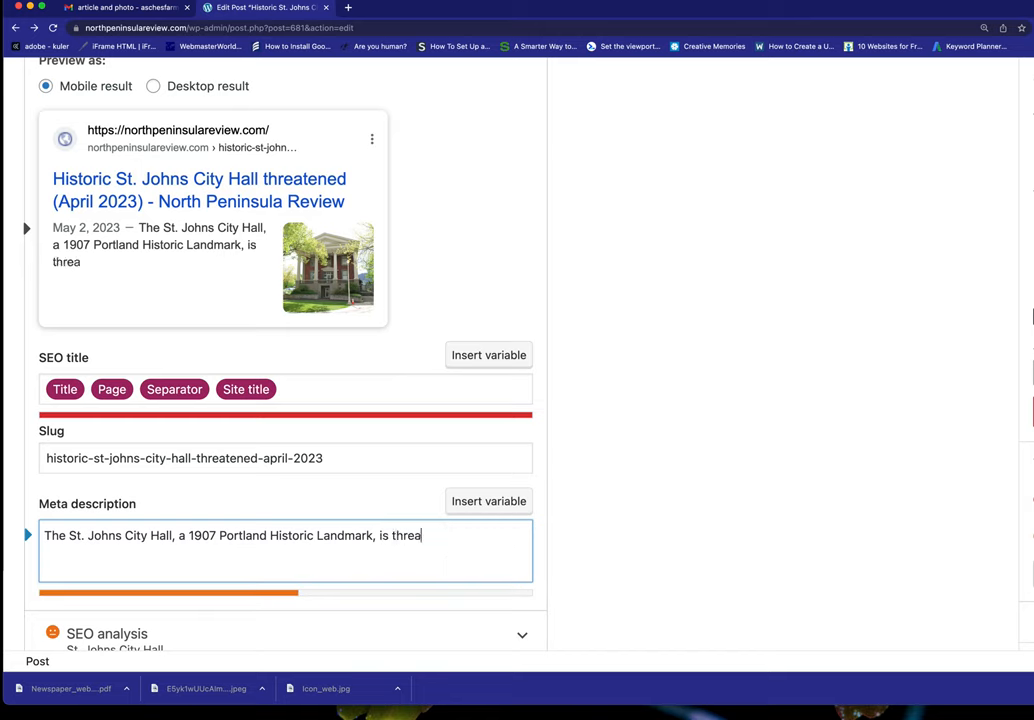
text(tened by)
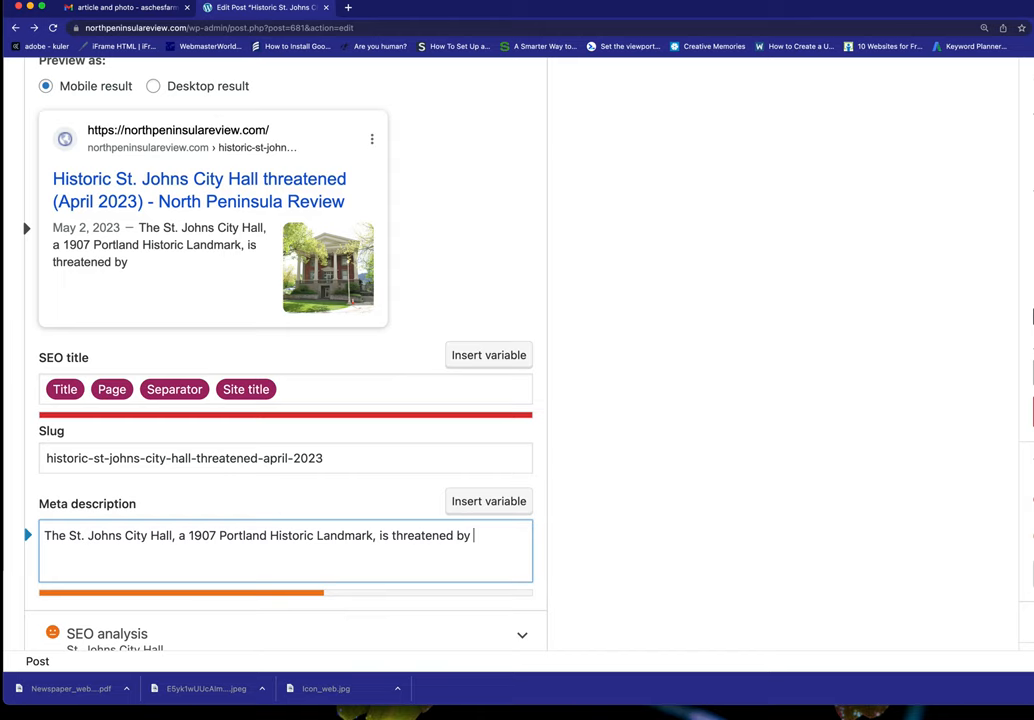
text(the City of P)
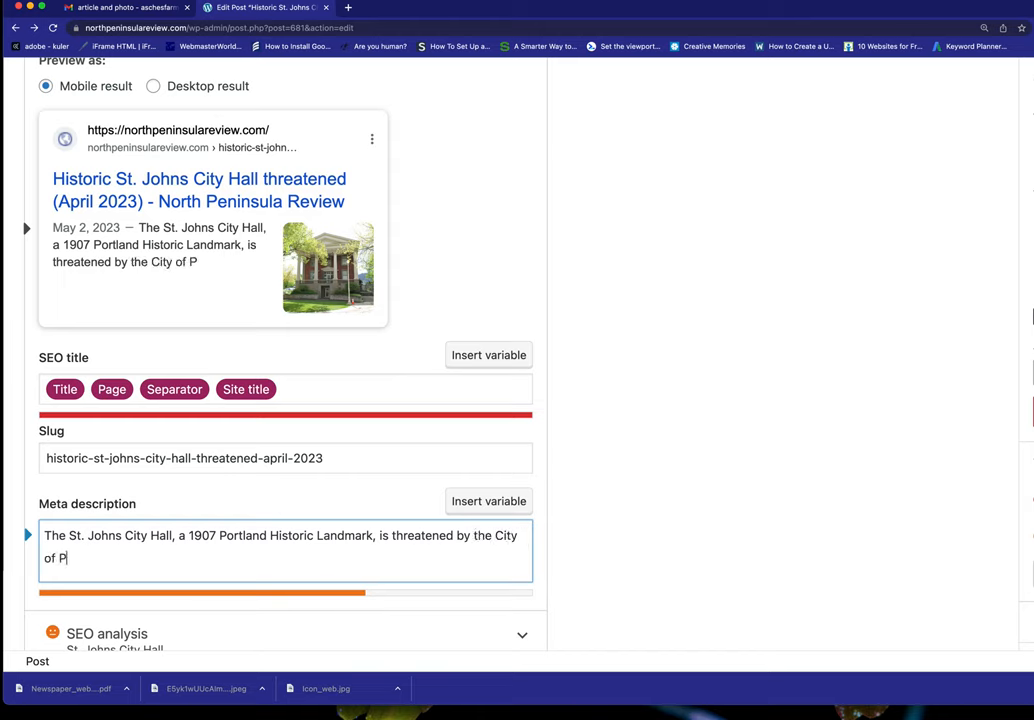
text(ortland budge c)
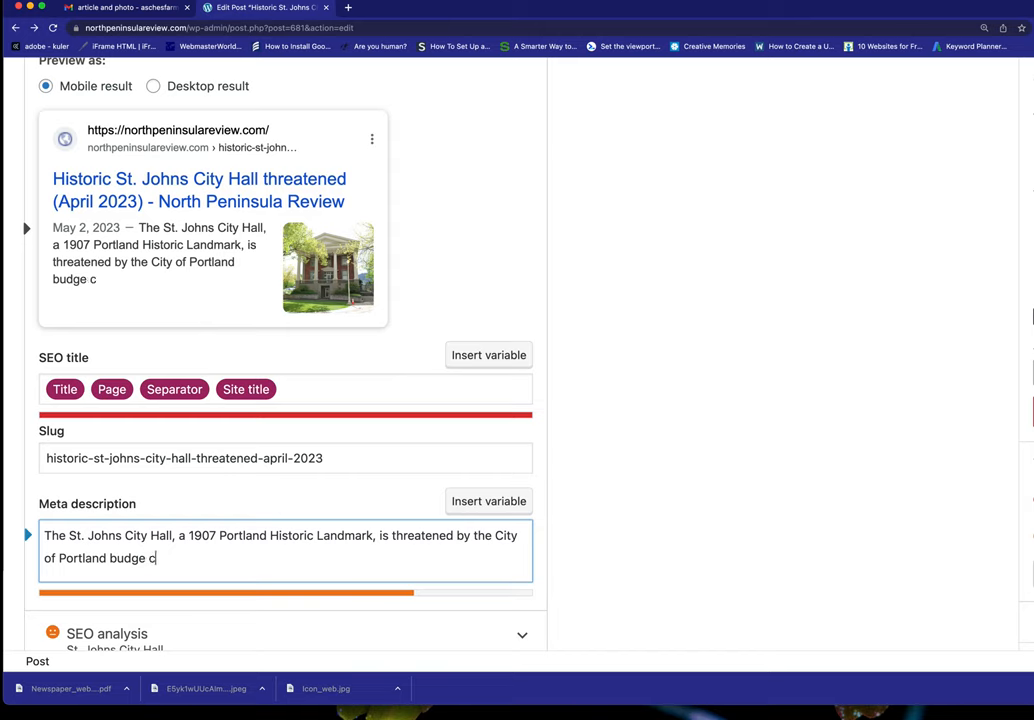
text(utters)
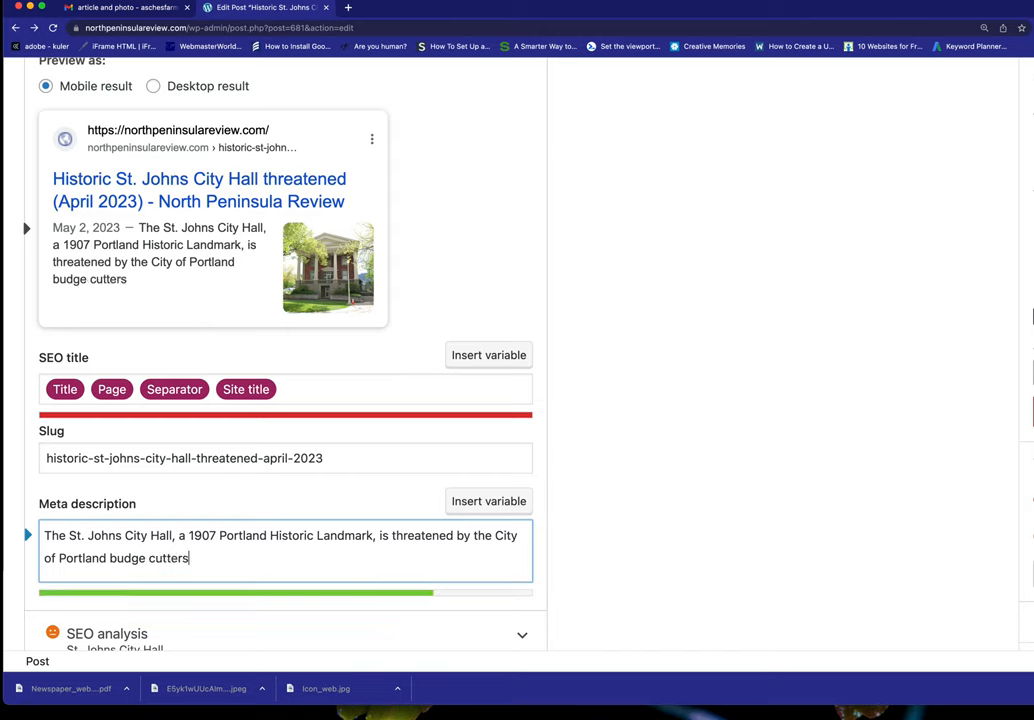
text(.)
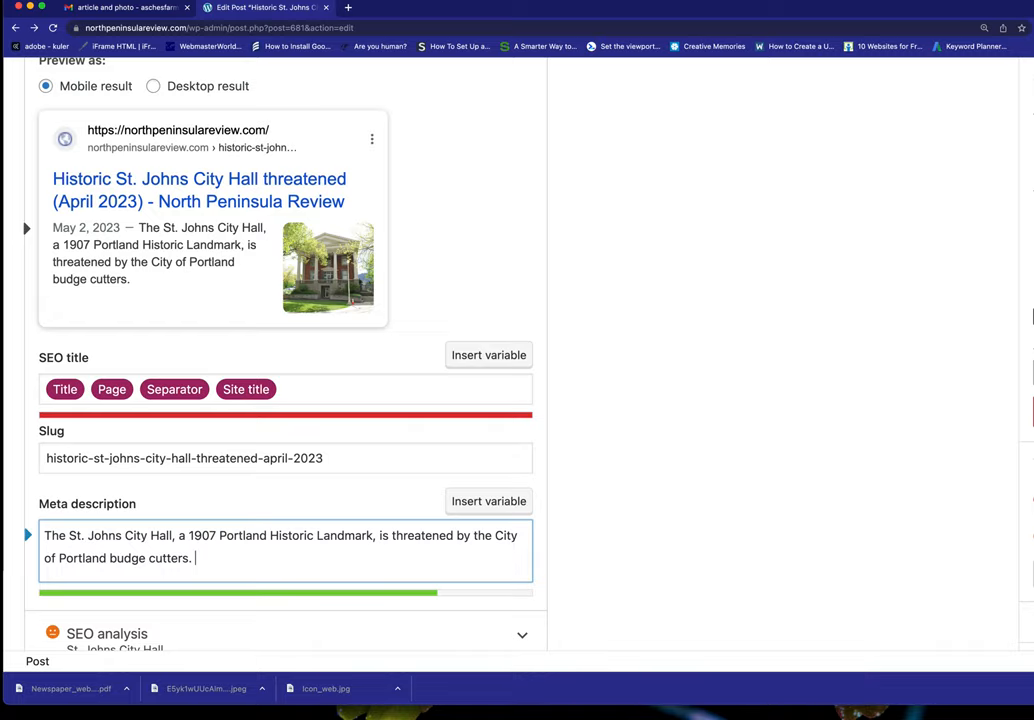
mouse_move(380, 550)
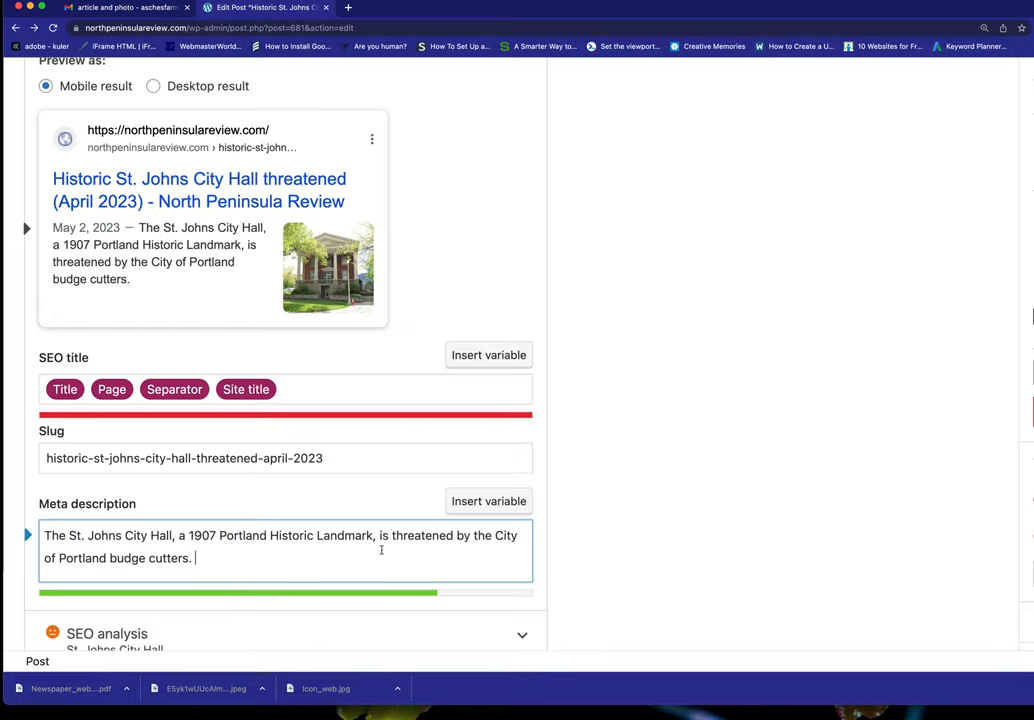
- Append 'Call to action!' to the end of the meta description
scroll(up, 3)
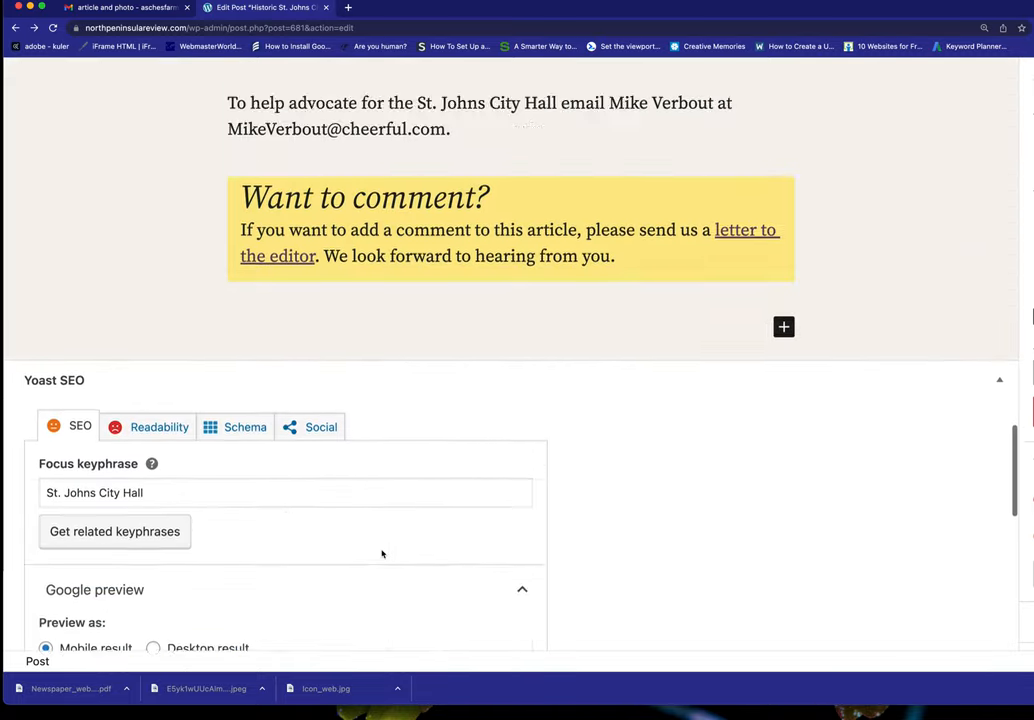
scroll(up, 3)
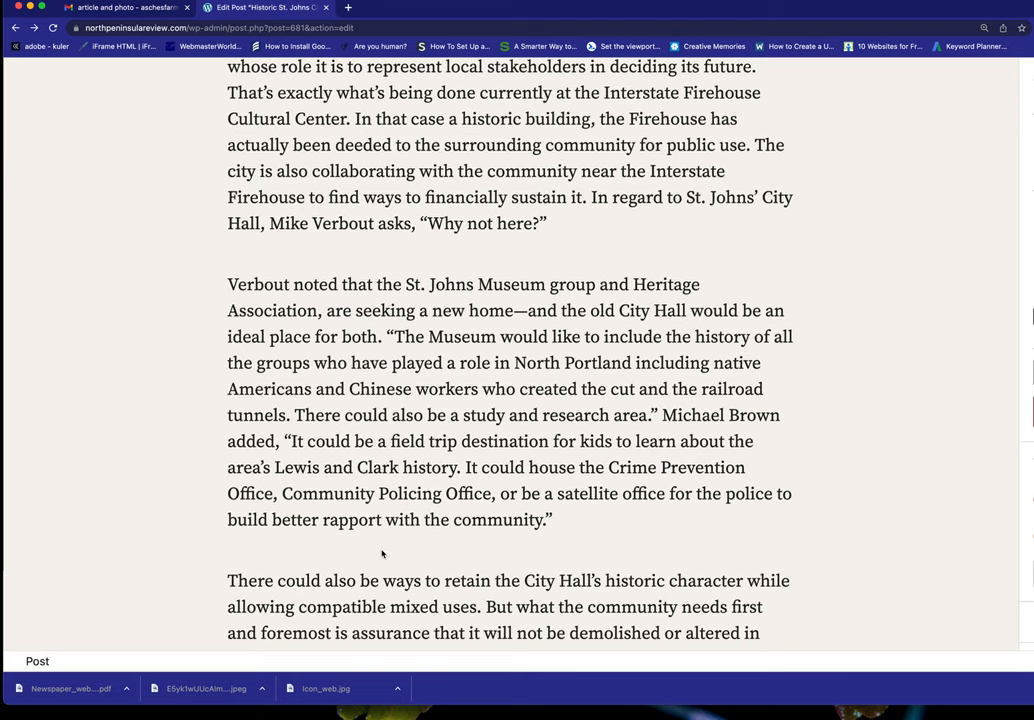
scroll(down, 3)
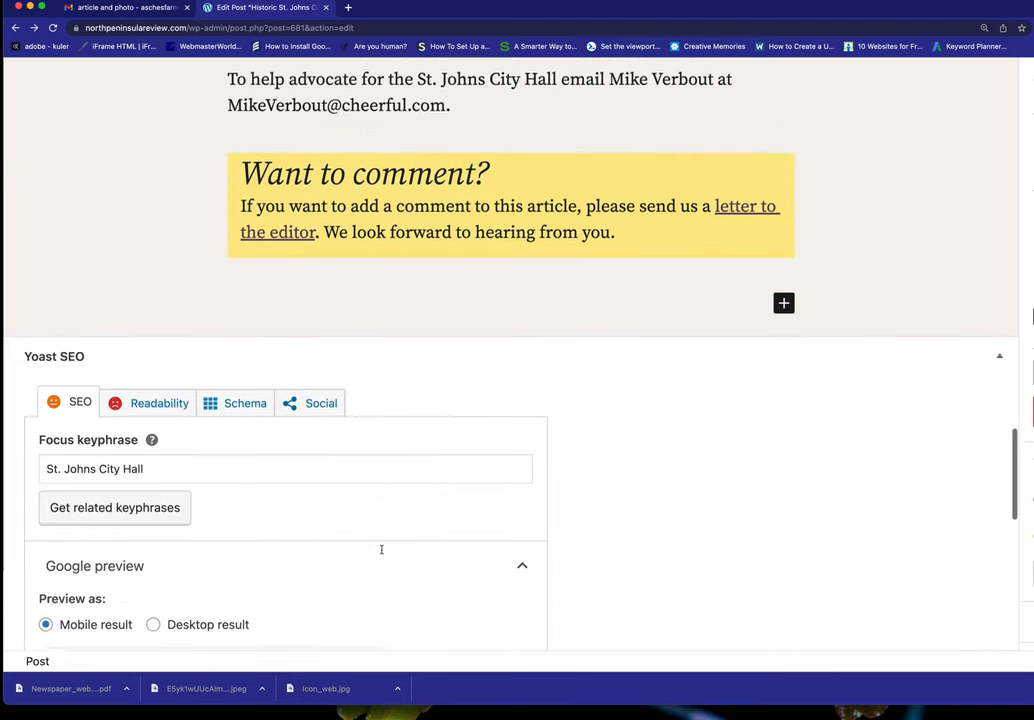
scroll(down, 3)
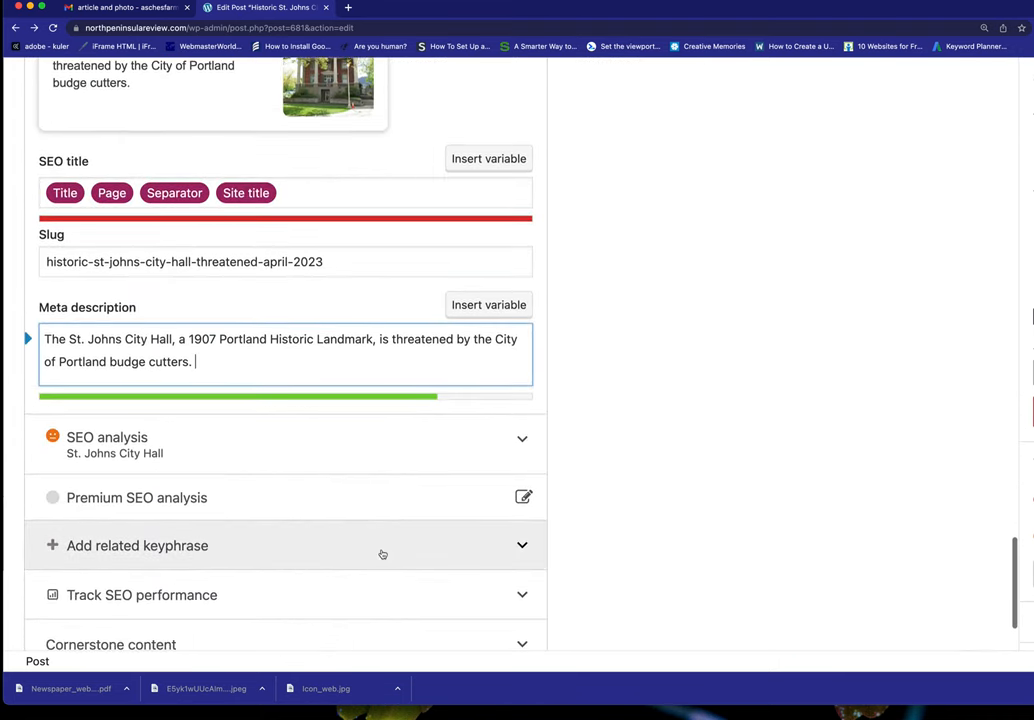
text(C)
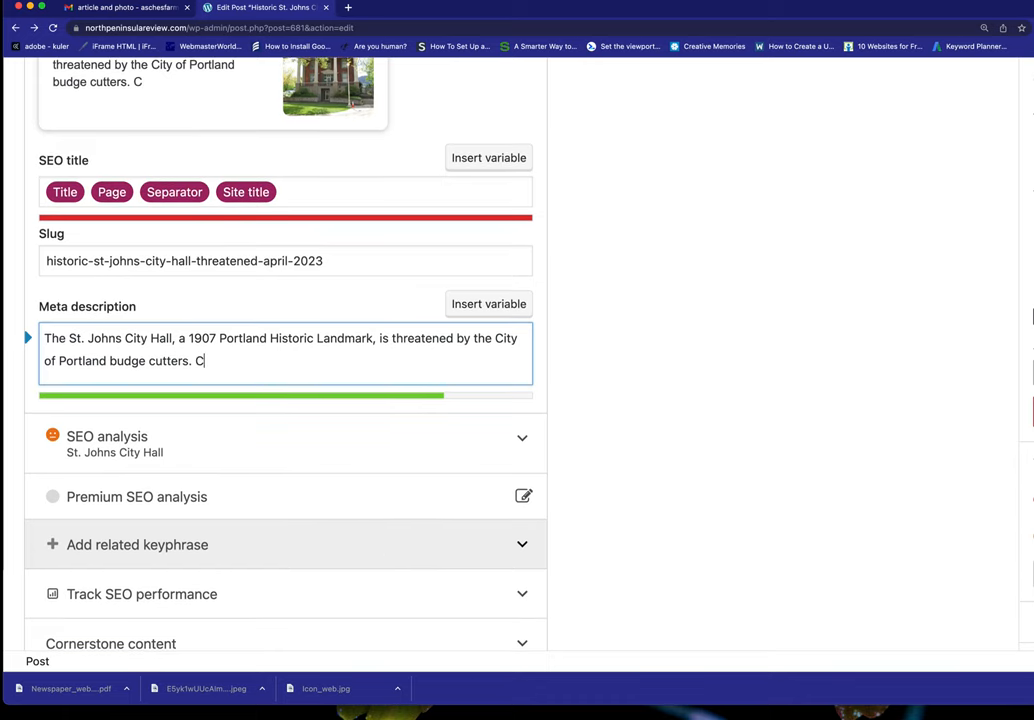
text(all to action)
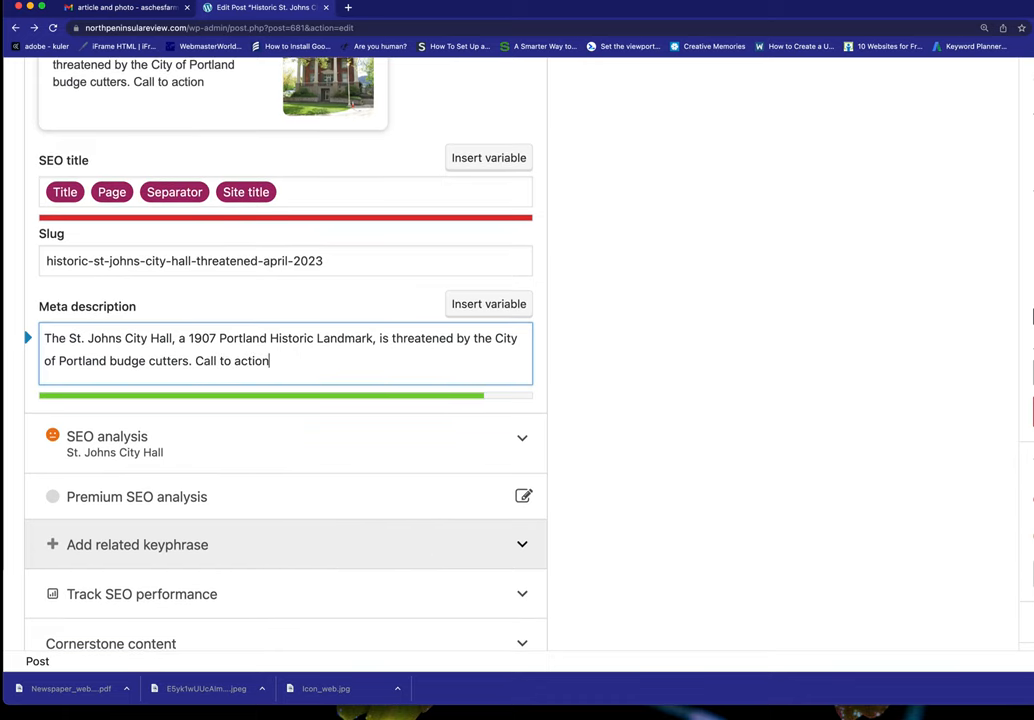
text(!)
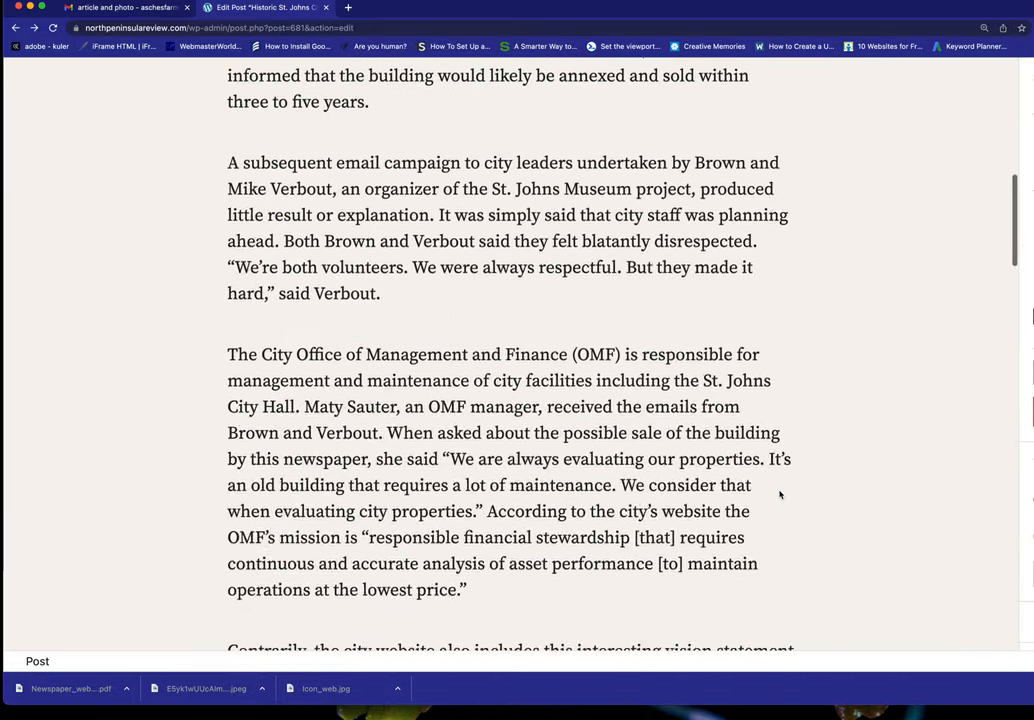
- Update the post, check the published article on the live site, and return to Edit Post
scroll(up, 3)
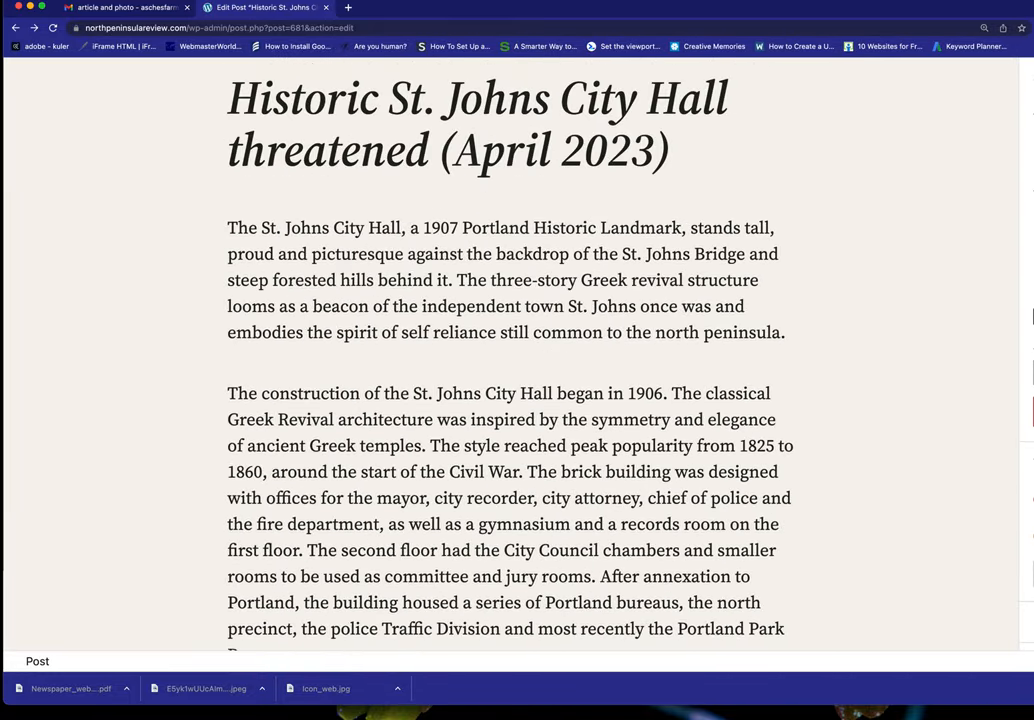
mouse_move(1000, 268)
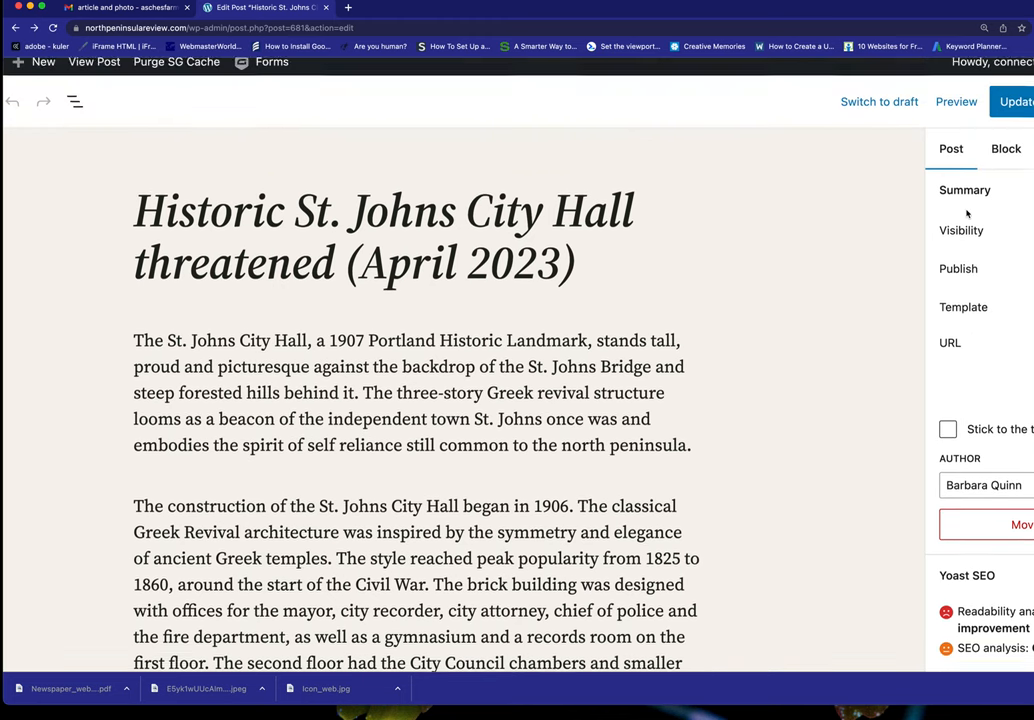
click(1014, 100)
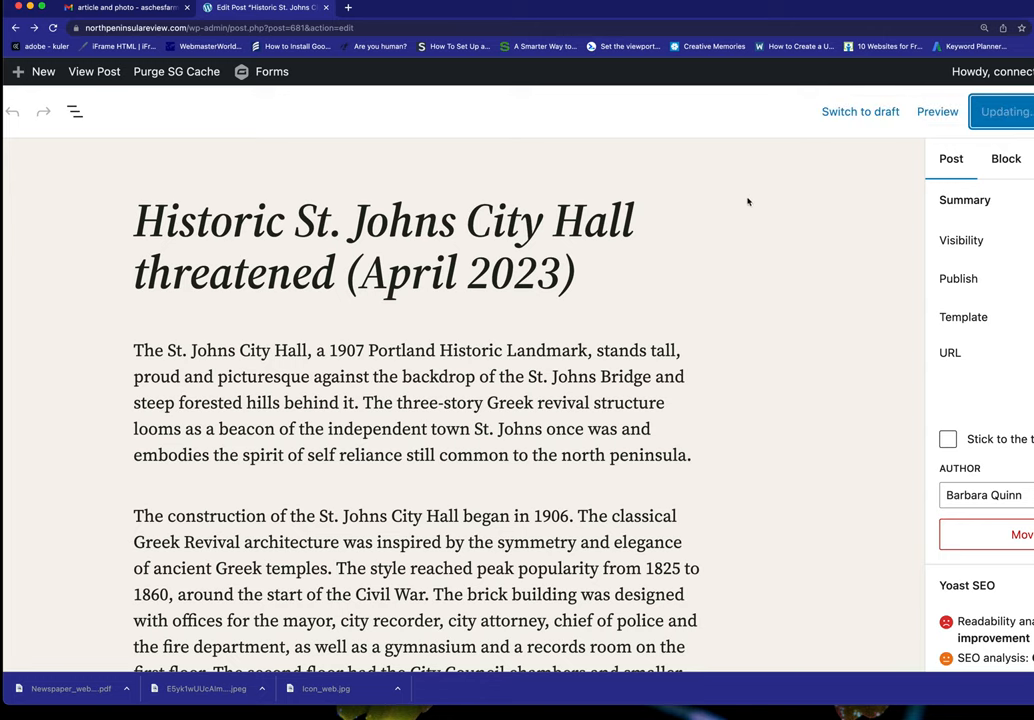
click(94, 72)
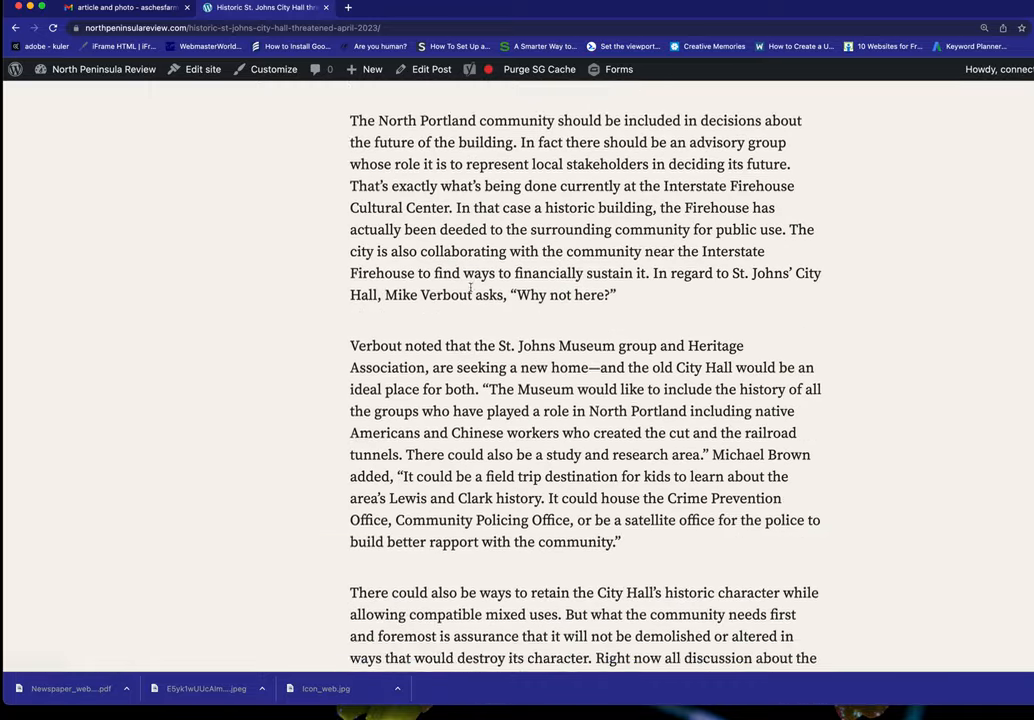
scroll(up, 3)
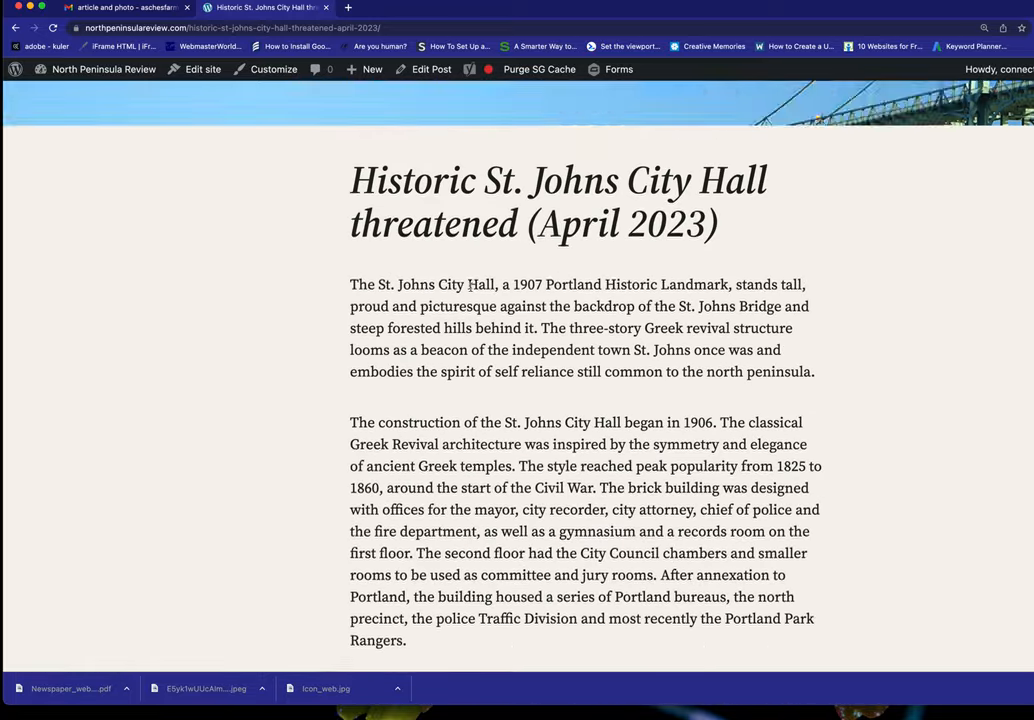
scroll(up, 3)
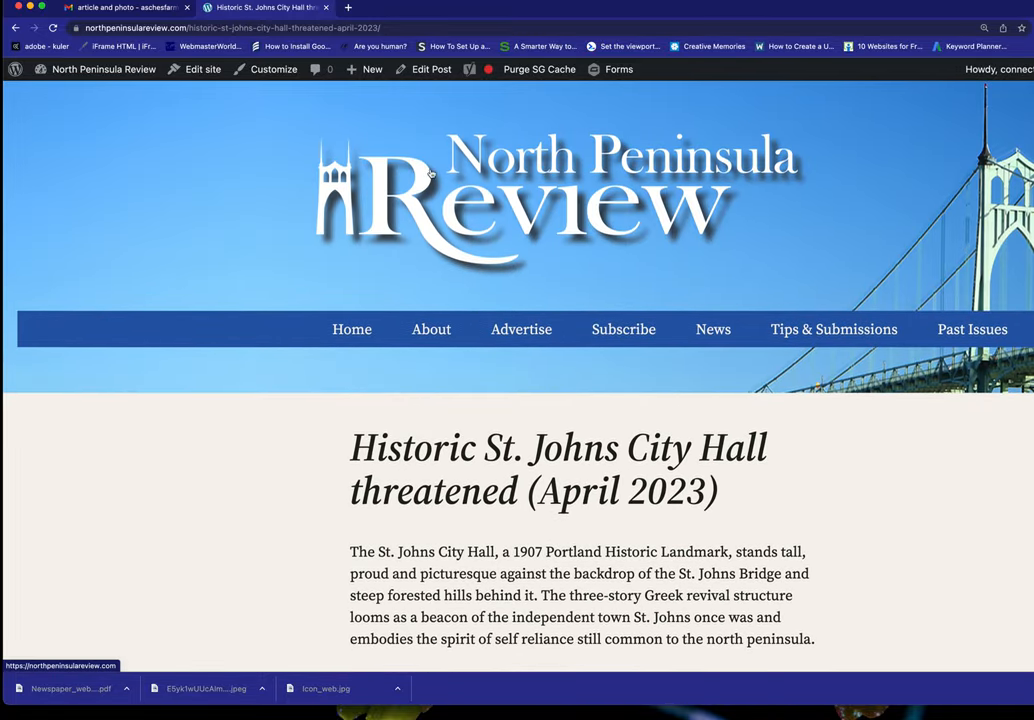
click(432, 68)
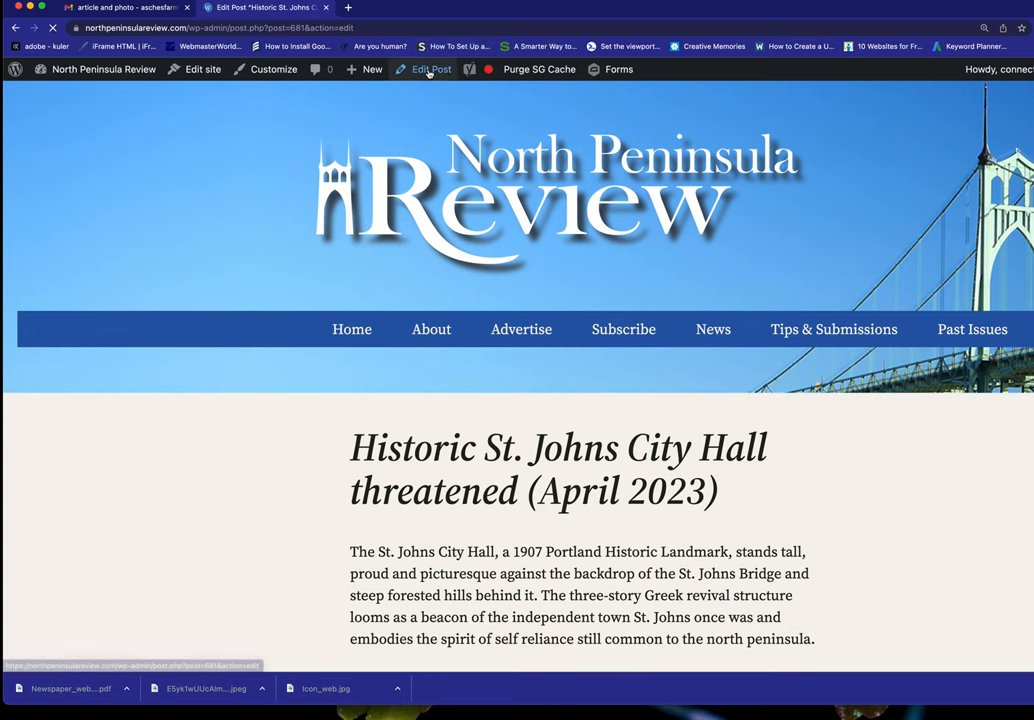
- Insert an empty Image block right after the post's opening paragraph
click(428, 68)
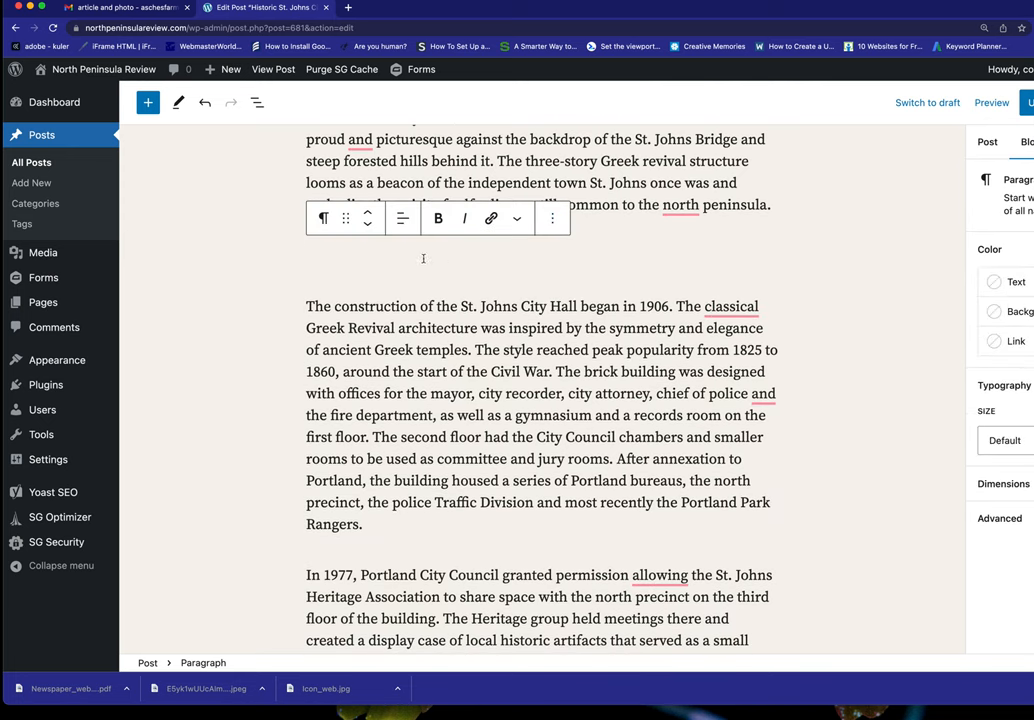
mouse_move(288, 88)
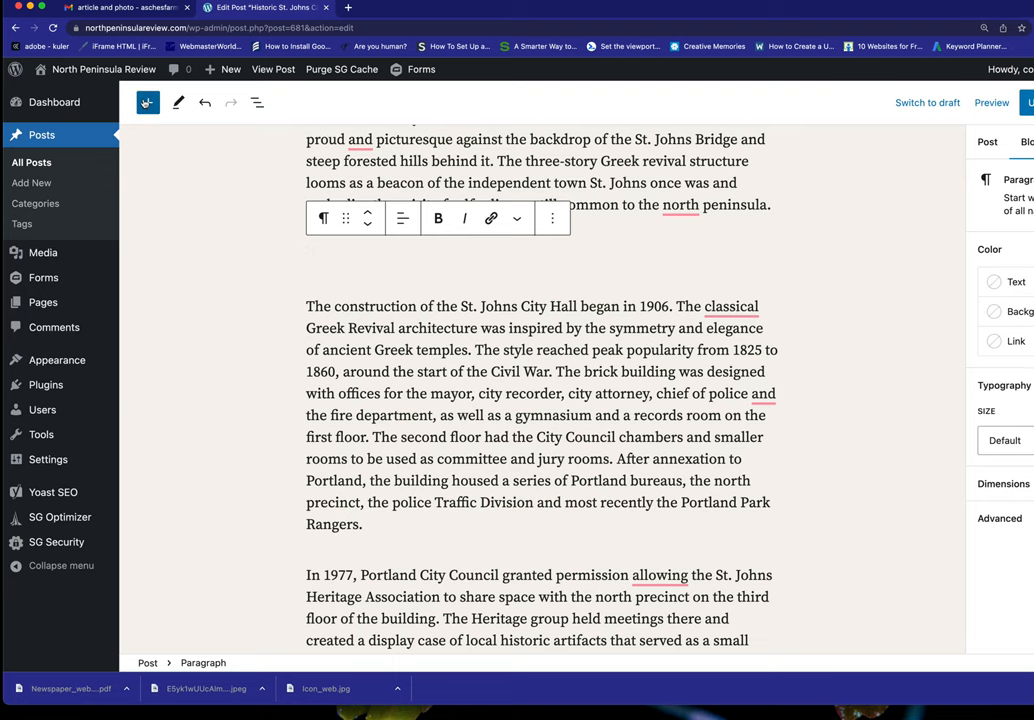
click(148, 102)
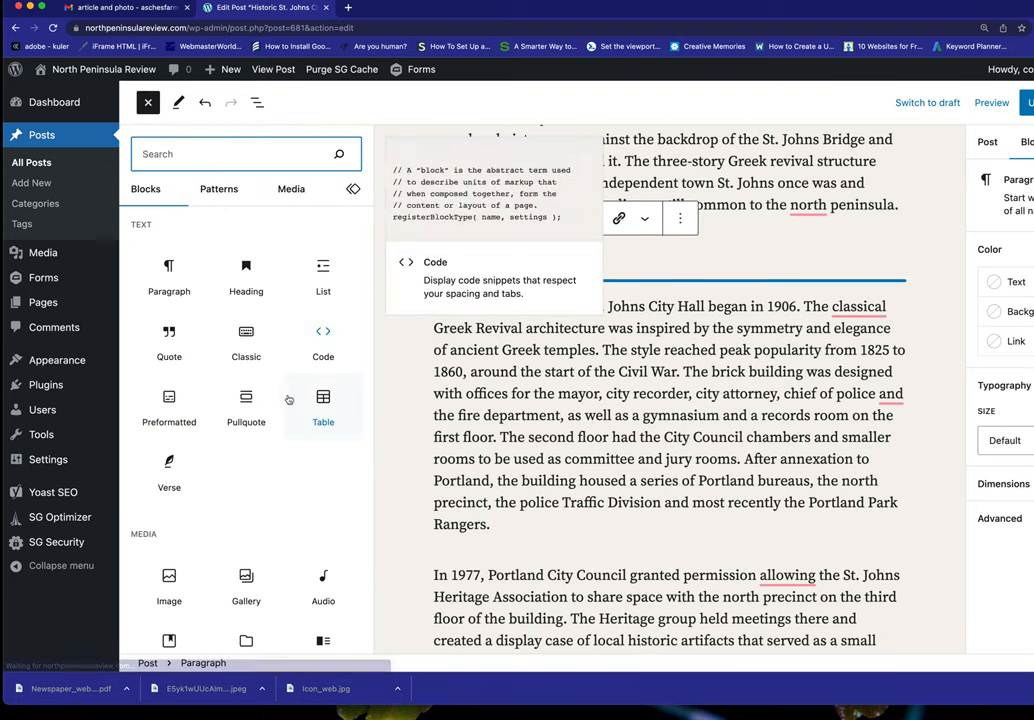
click(168, 444)
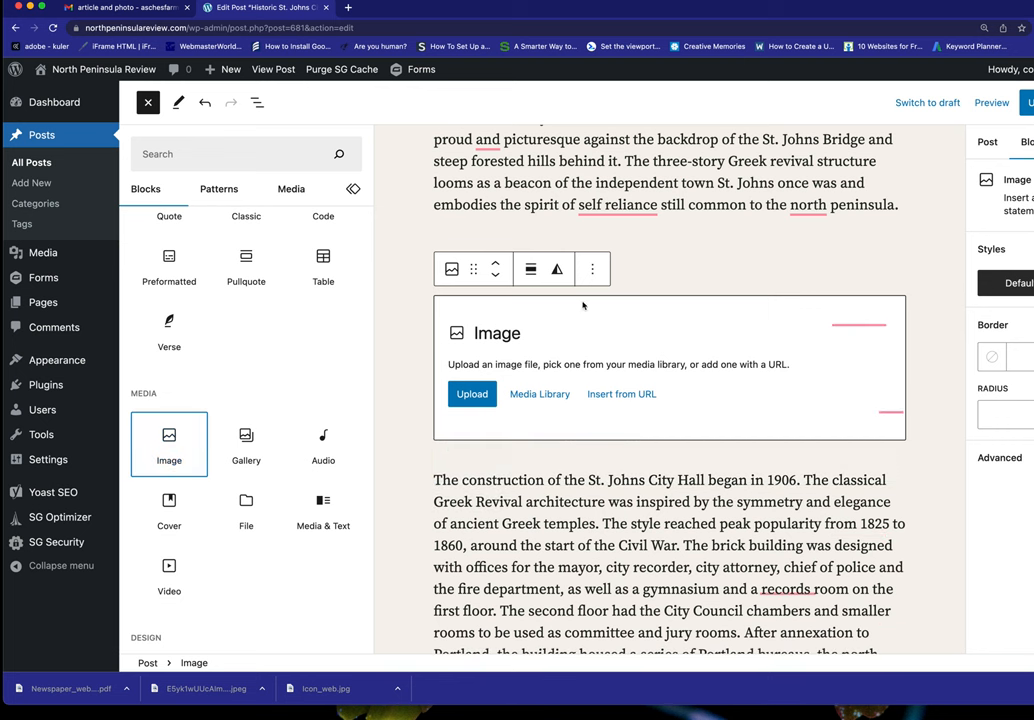
click(148, 102)
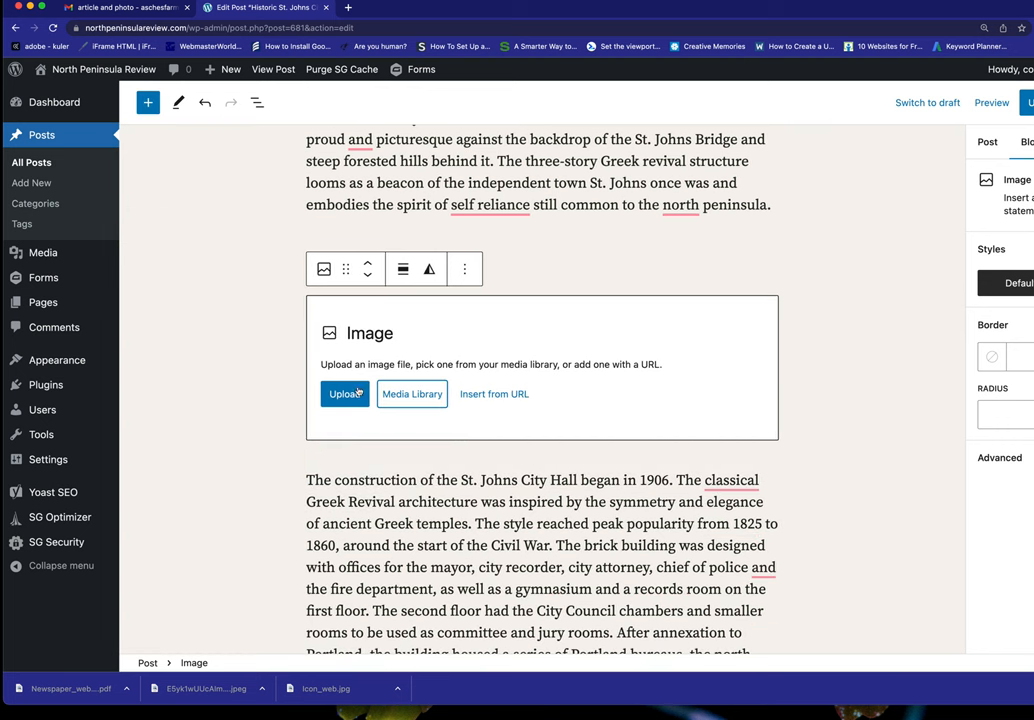
- Fill the Image block with the St. Johns City Hall photo from the Media Library
click(412, 392)
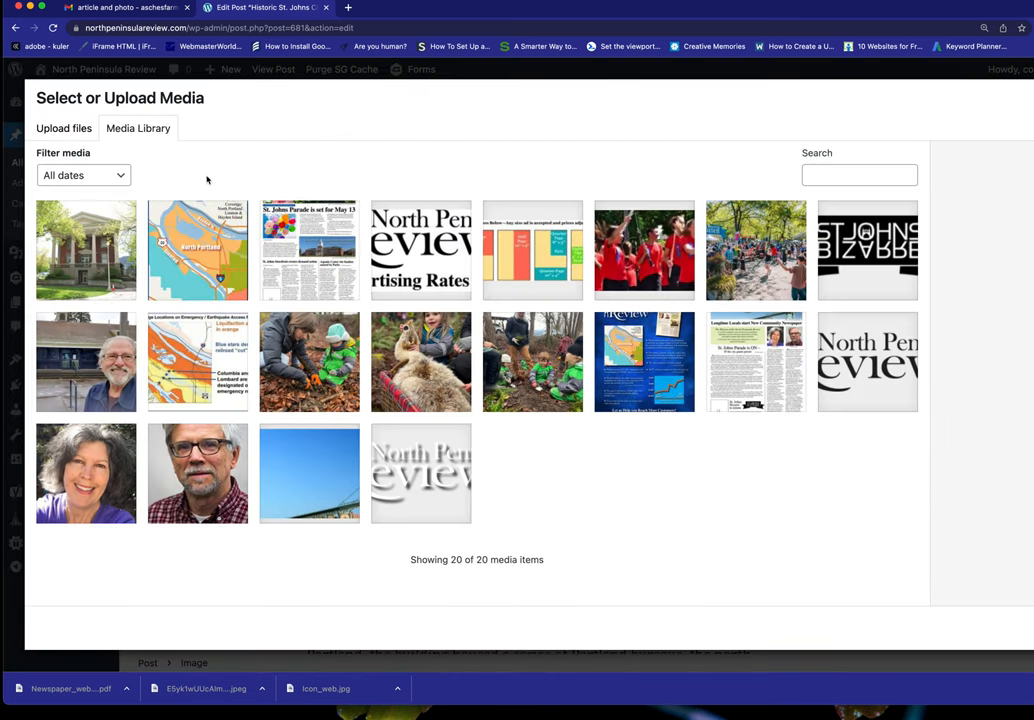
click(84, 250)
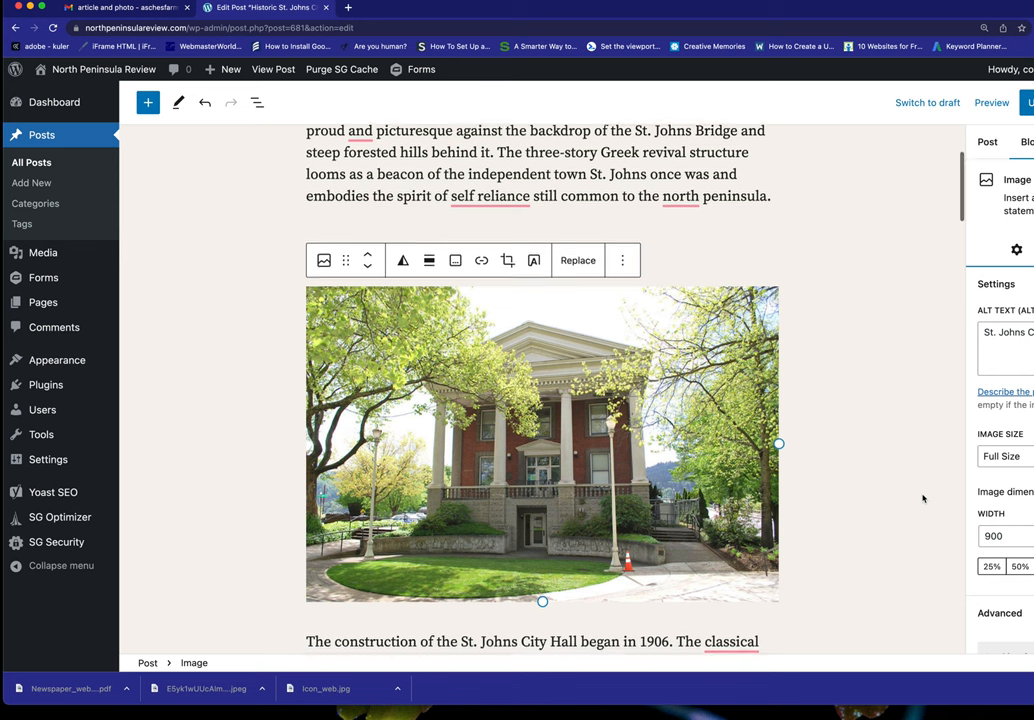
scroll(down, 3)
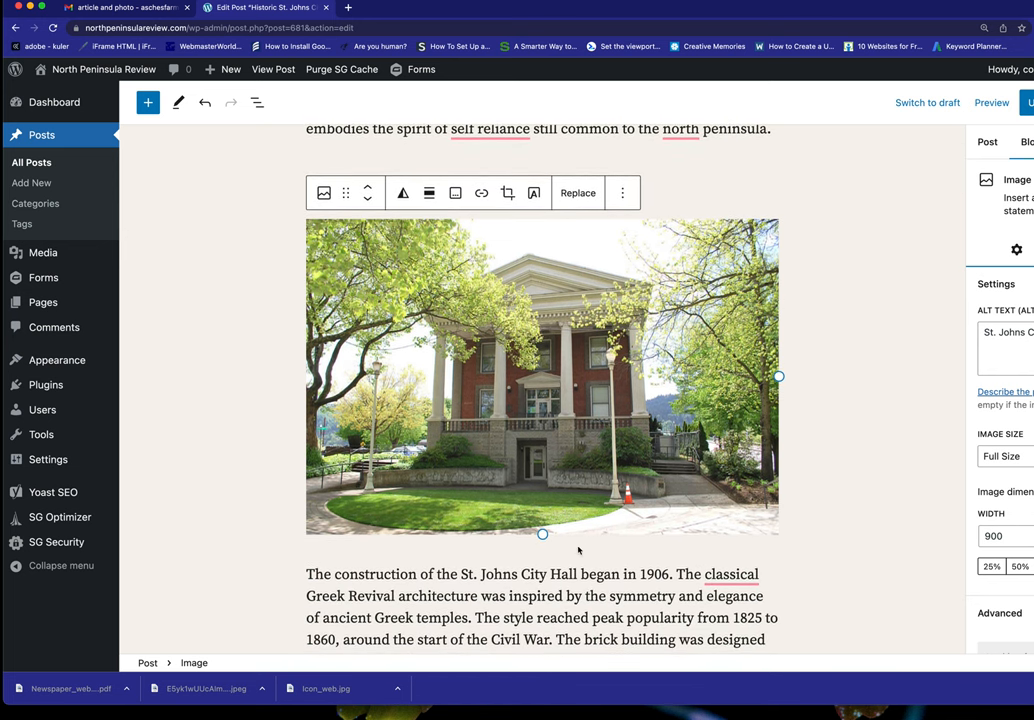